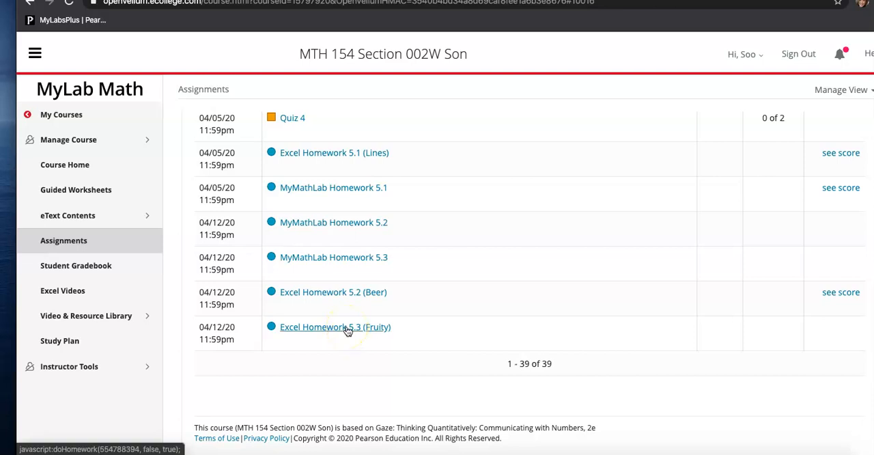
Step: Download the Chapter 5-6 Fruity Start .xlsx from MyLab Math and open it in Excel
{"action": "left_click", "coordinate": [336, 327]}
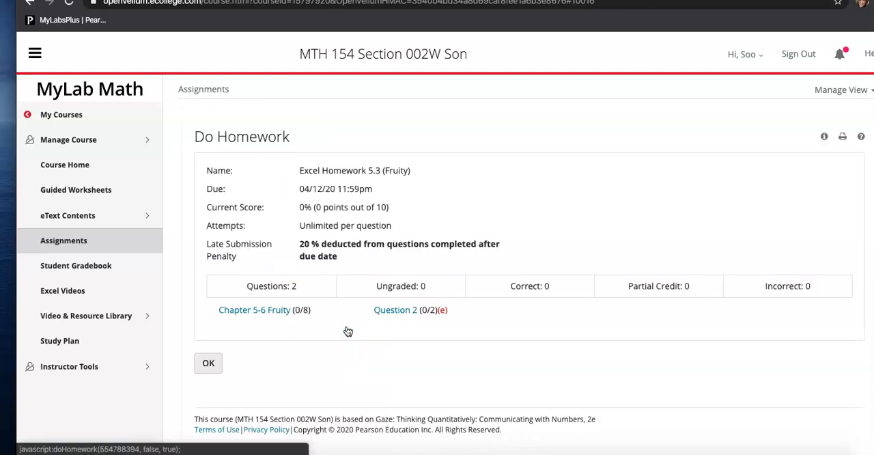
{"action": "left_click", "coordinate": [254, 310]}
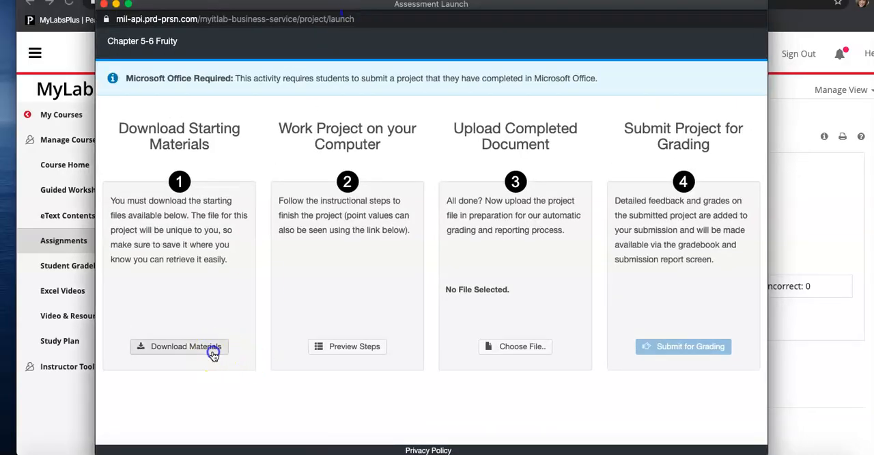
{"action": "left_click", "coordinate": [179, 347]}
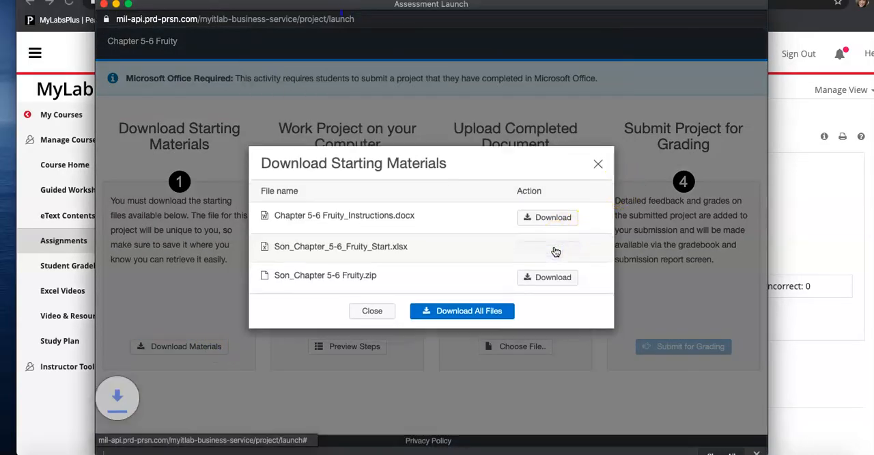
{"action": "left_click", "coordinate": [551, 246]}
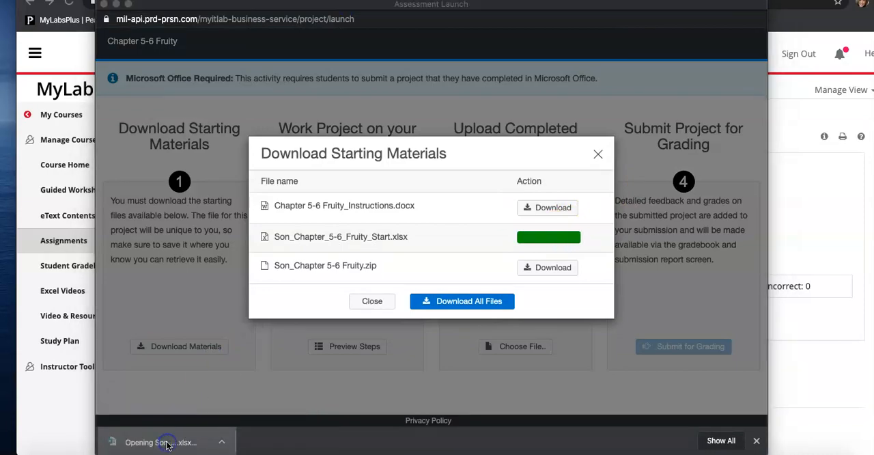
{"action": "left_click", "coordinate": [167, 443]}
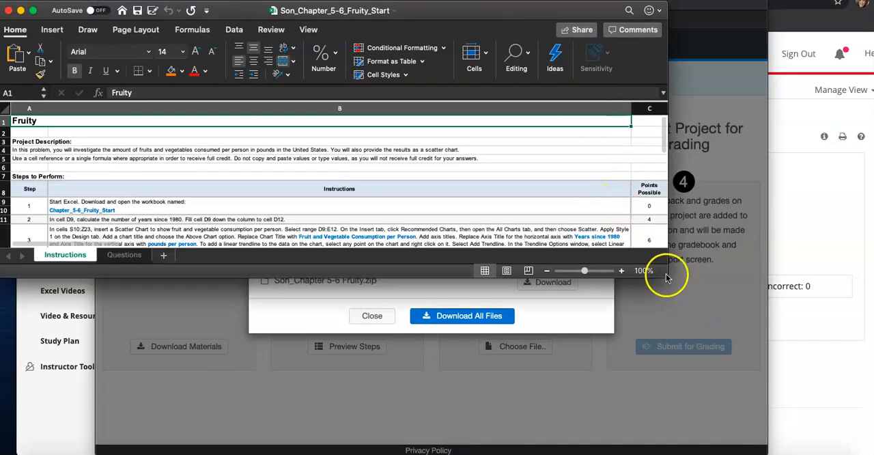
Step: Maximize the workbook, shade step 1 orange as done, and move to the Questions sheet
{"action": "left_click", "coordinate": [372, 315]}
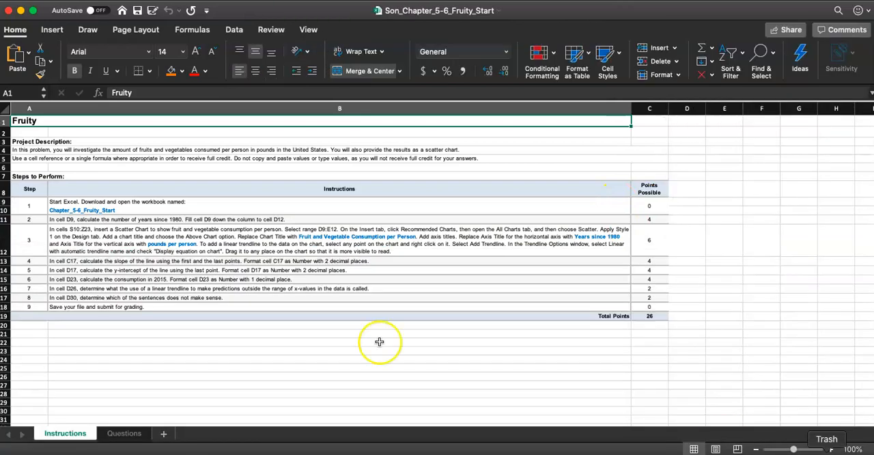
{"action": "mouse_move", "coordinate": [71, 151]}
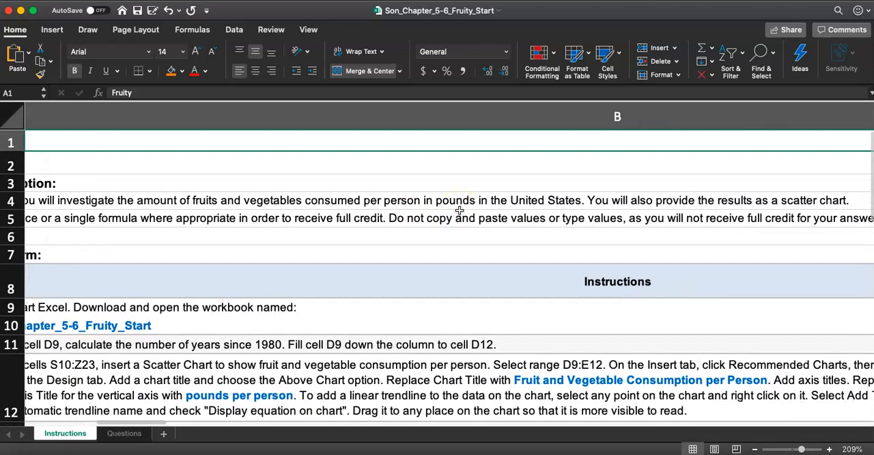
{"action": "scroll", "scroll_direction": "right", "scroll_amount": 3}
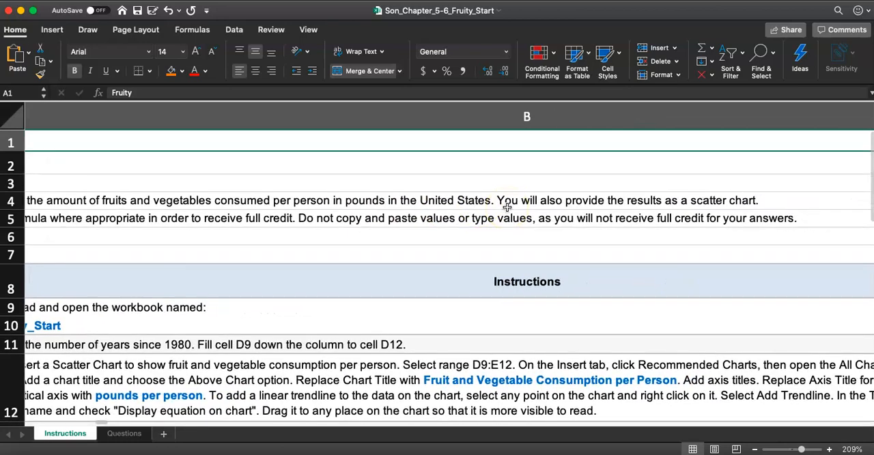
{"action": "mouse_move", "coordinate": [672, 210]}
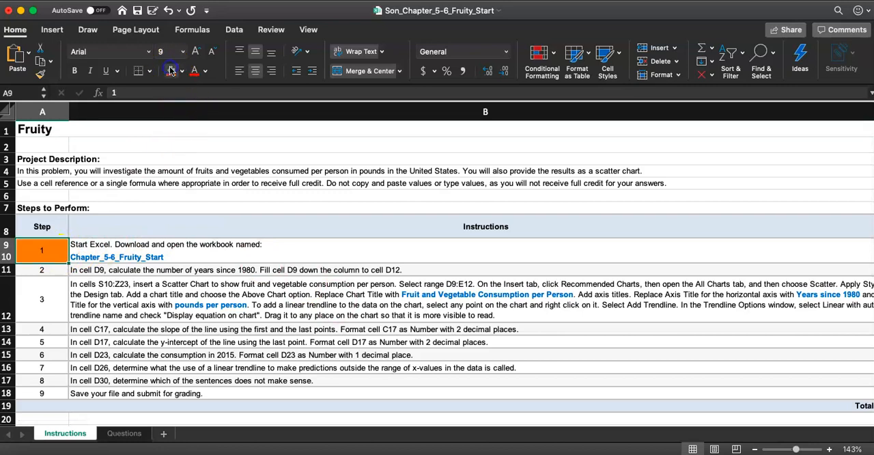
{"action": "left_click", "coordinate": [41, 270]}
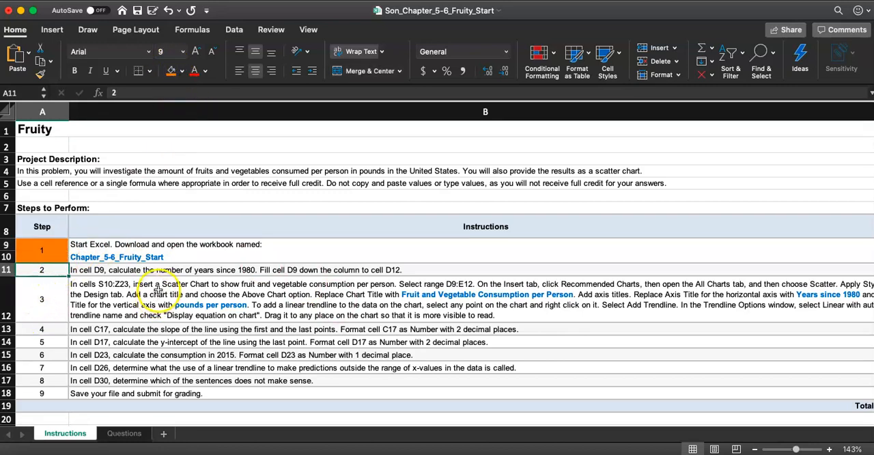
{"action": "mouse_move", "coordinate": [208, 285]}
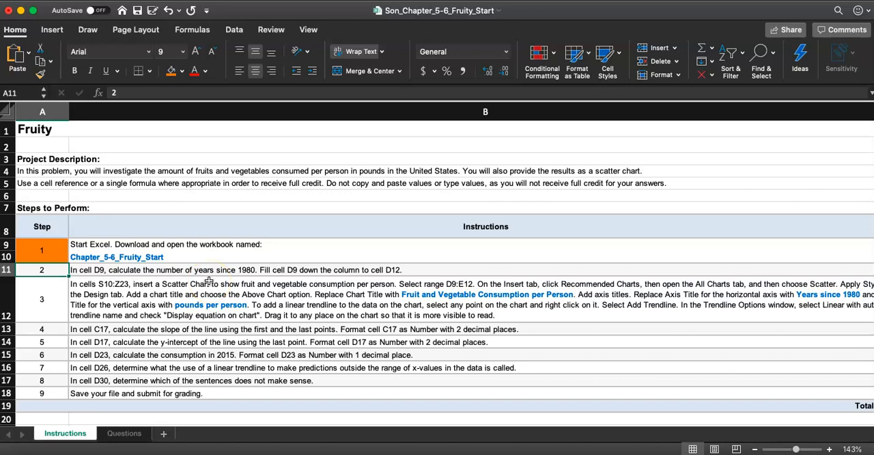
{"action": "left_click", "coordinate": [123, 433]}
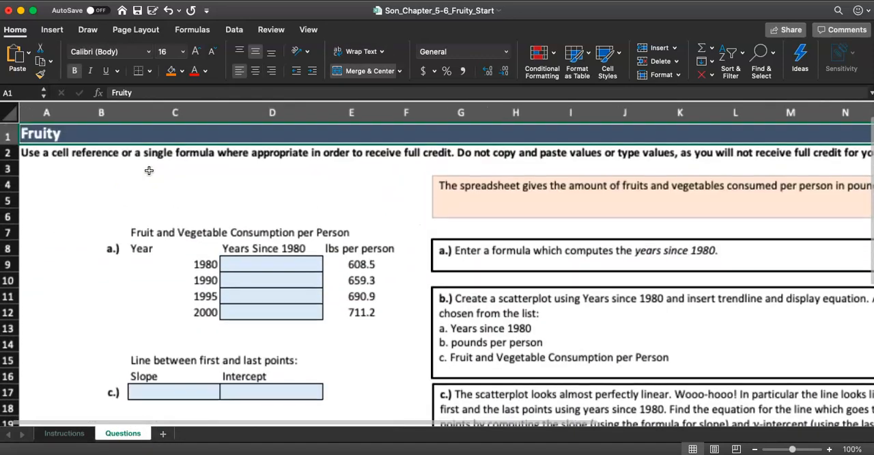
Step: Enter =C9-1980 in D9 and fill it down to D12, giving years since 1980 of 0, 10, 15, 20
{"action": "left_click", "coordinate": [271, 264]}
{"action": "type", "text": "=C9"}
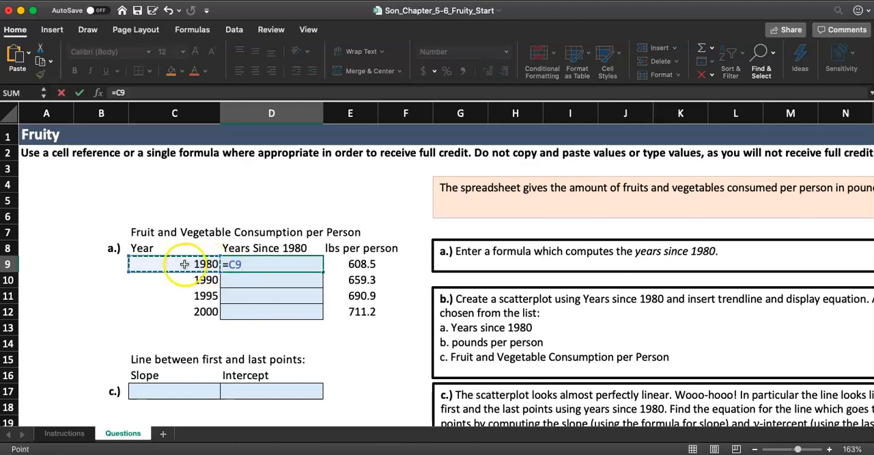
{"action": "type", "text": "-1980"}
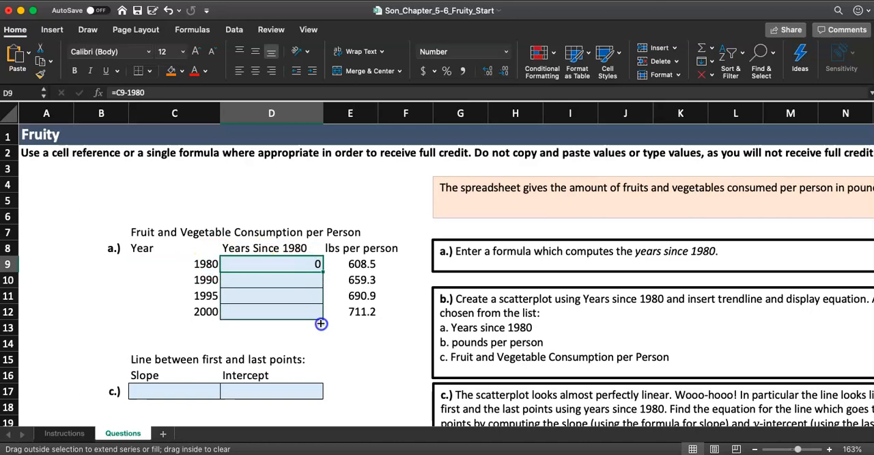
{"action": "left_click_drag", "start_coordinate": [317, 263], "coordinate": [317, 311]}
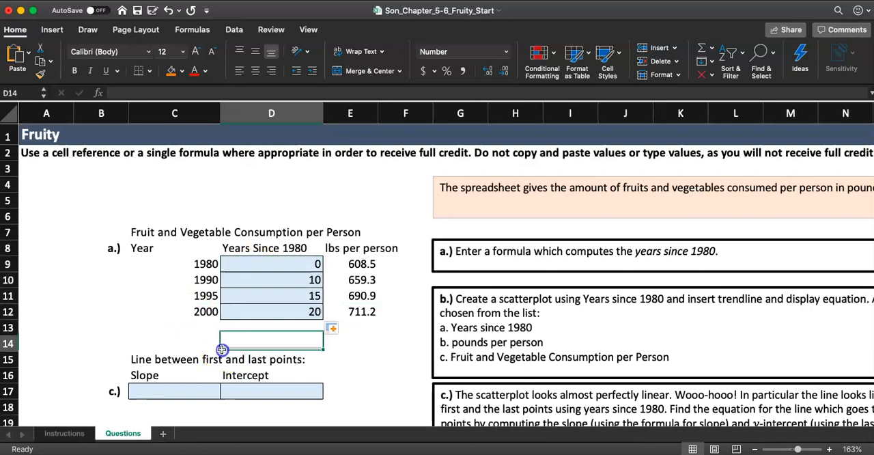
{"action": "left_click", "coordinate": [64, 433]}
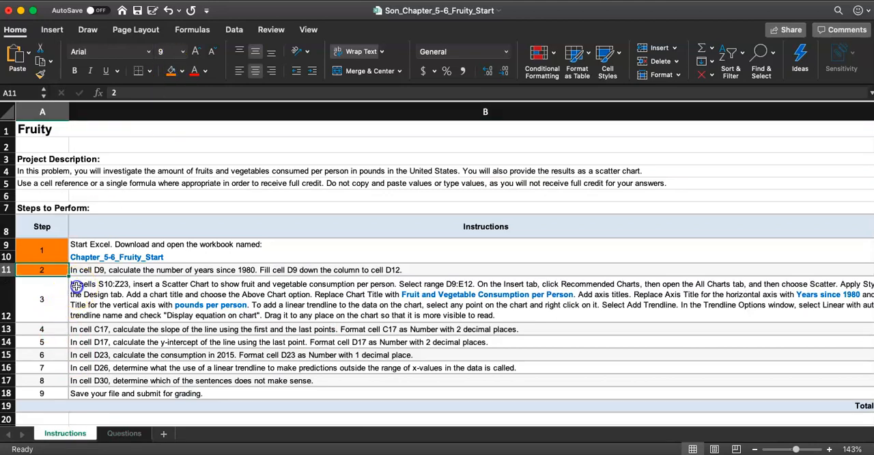
Step: Read step 3's scatter chart instructions in B12 and return to the Questions sheet
{"action": "left_click", "coordinate": [175, 266]}
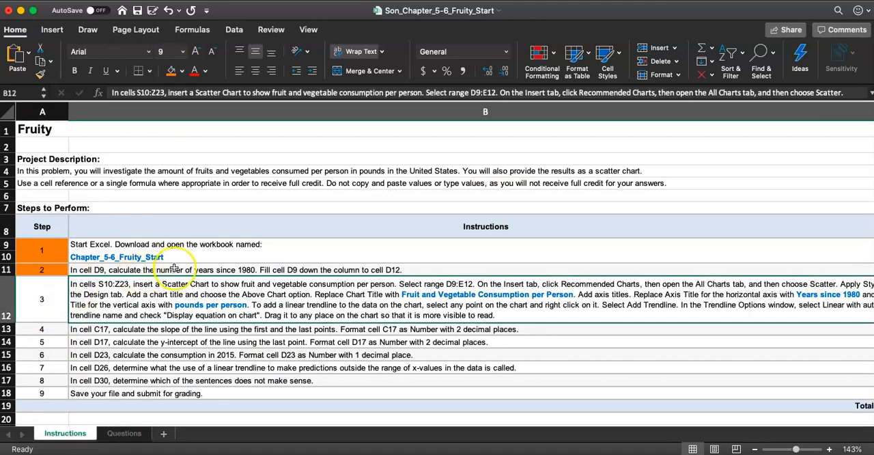
{"action": "mouse_move", "coordinate": [129, 290]}
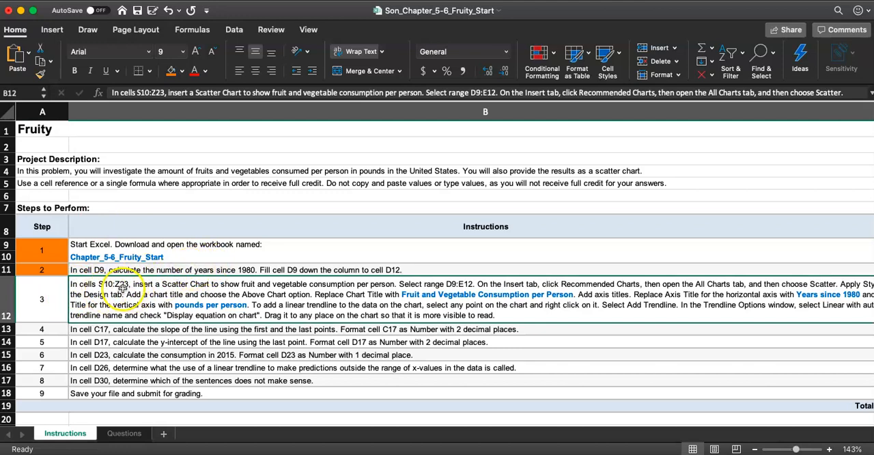
{"action": "left_click", "coordinate": [122, 433]}
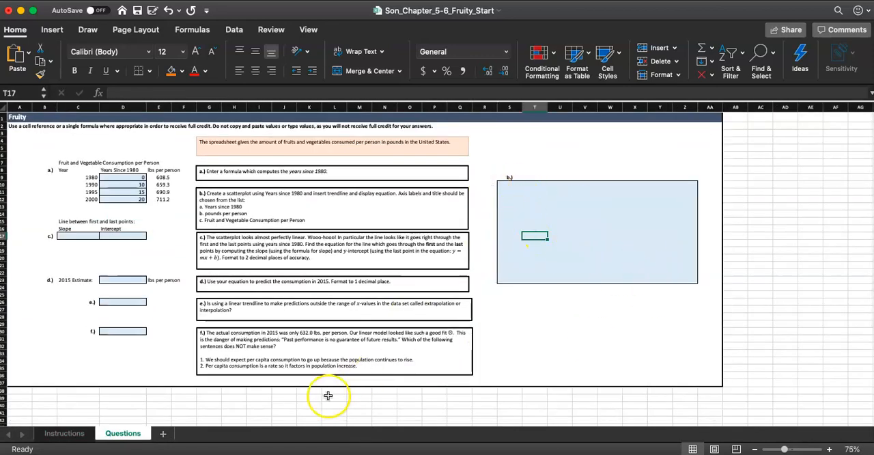
{"action": "left_click", "coordinate": [66, 433]}
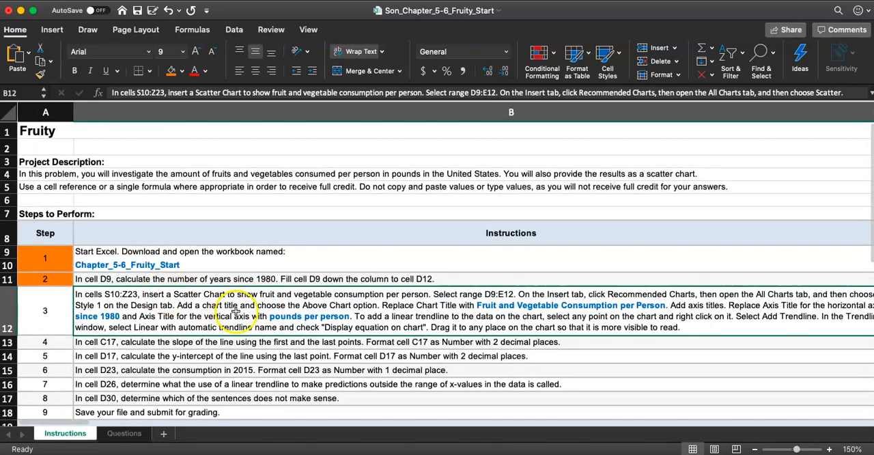
{"action": "scroll", "scroll_direction": "down", "scroll_amount": 3}
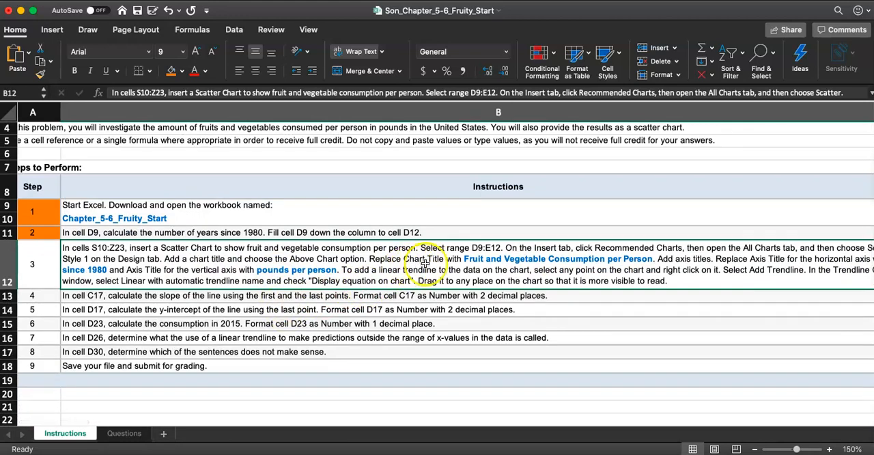
{"action": "mouse_move", "coordinate": [500, 258]}
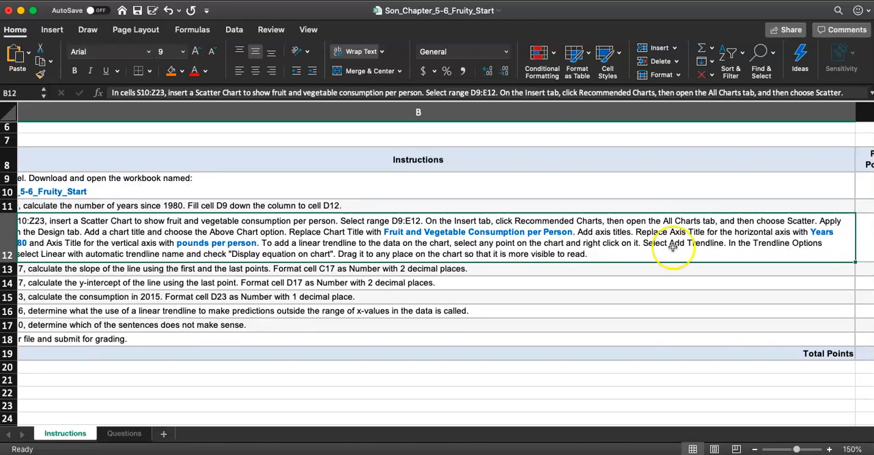
{"action": "left_click", "coordinate": [123, 433]}
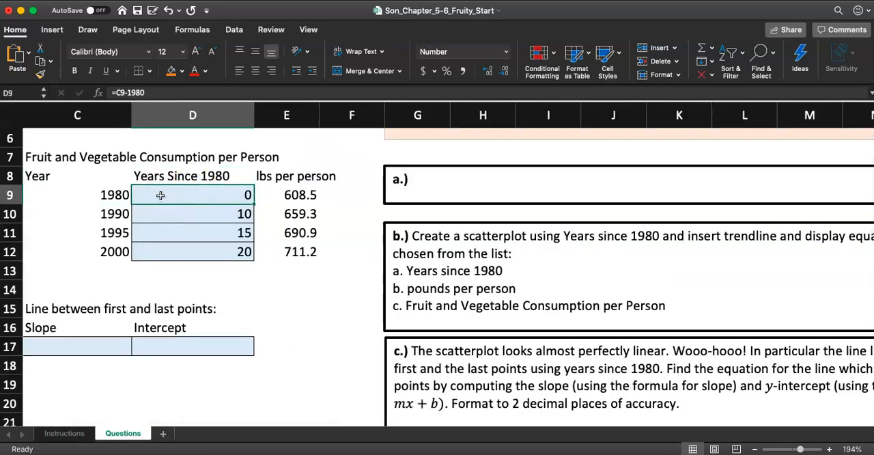
Step: Insert a scatter chart from D9:E12 and resize it to cover the b.) answer area S10:Z23
{"action": "left_click_drag", "start_coordinate": [162, 194], "coordinate": [281, 252]}
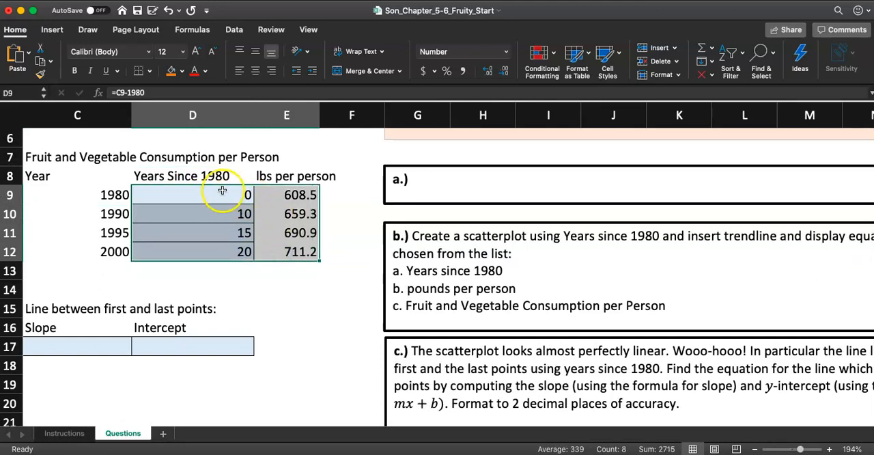
{"action": "mouse_move", "coordinate": [69, 35]}
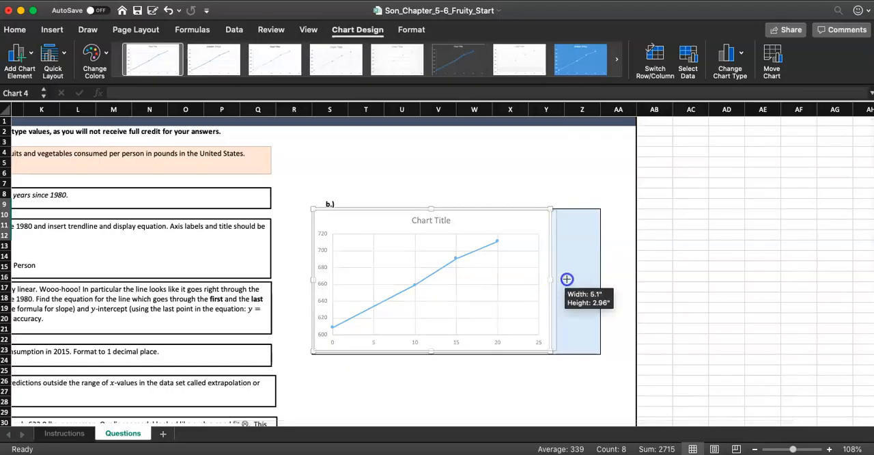
{"action": "left_click_drag", "start_coordinate": [549, 280], "coordinate": [599, 278]}
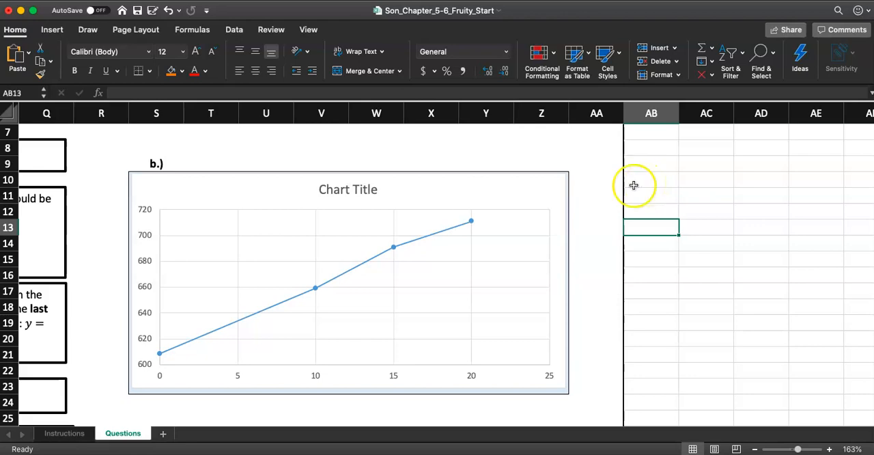
Step: Review the Instructions sheet, then return to the chart titled 'Fruit and Vegetable Consumption per Person'
{"action": "left_click", "coordinate": [65, 433]}
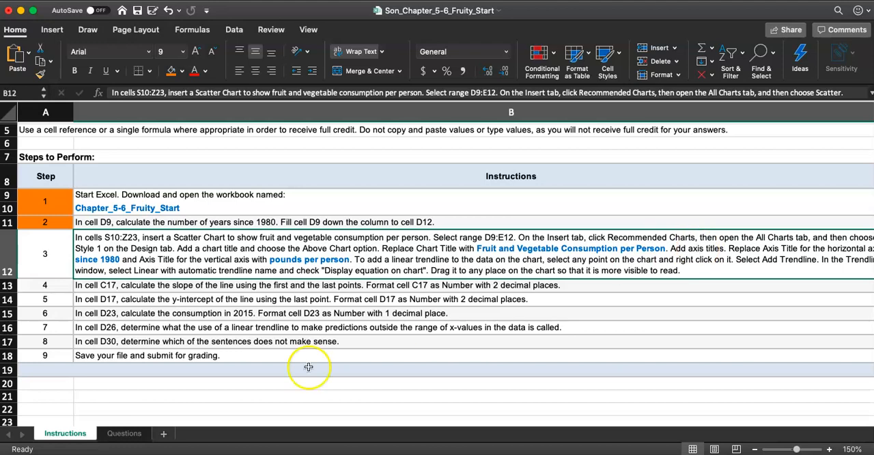
{"action": "mouse_move", "coordinate": [243, 262]}
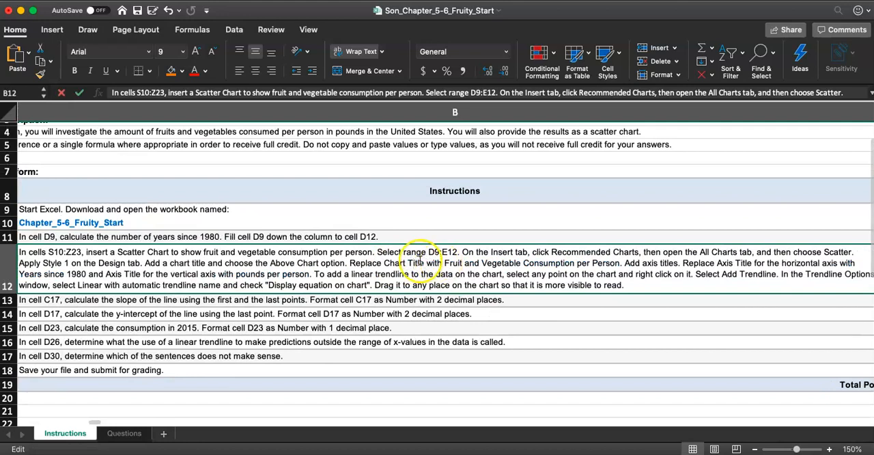
{"action": "mouse_move", "coordinate": [453, 262]}
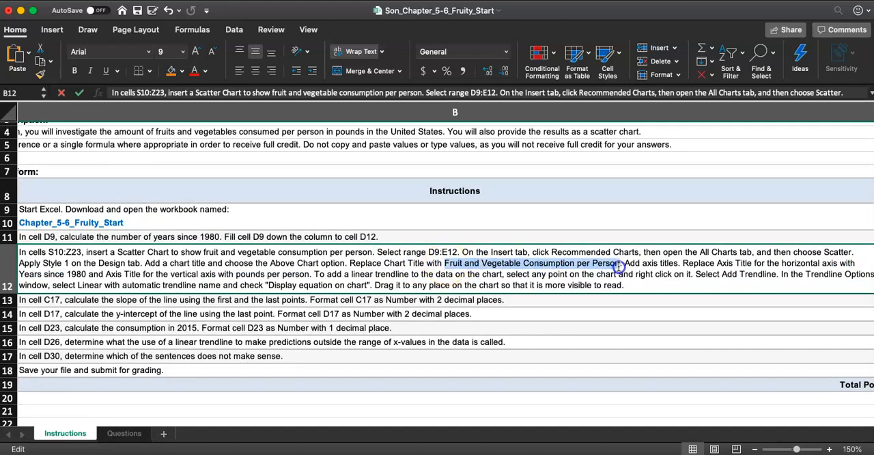
{"action": "right_click", "coordinate": [617, 267]}
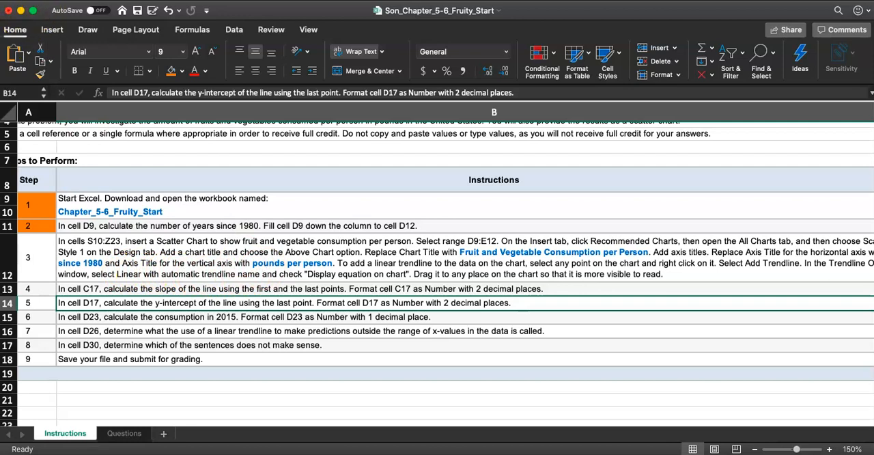
{"action": "left_click", "coordinate": [123, 433]}
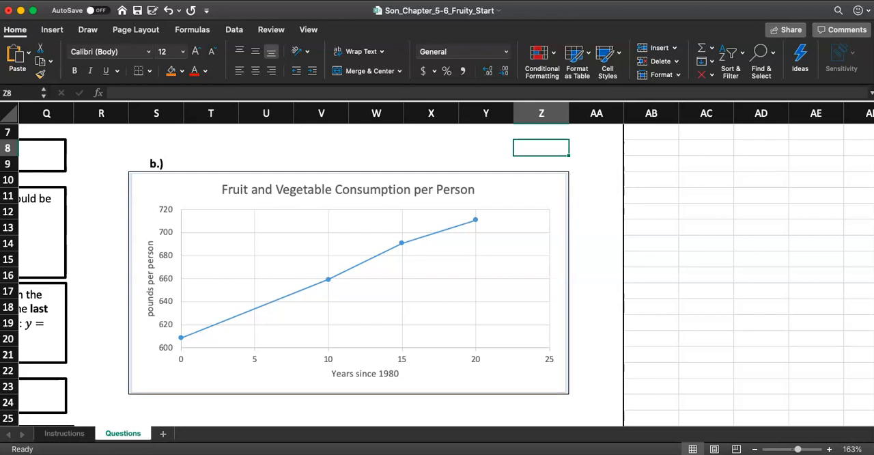
{"action": "mouse_move", "coordinate": [150, 256]}
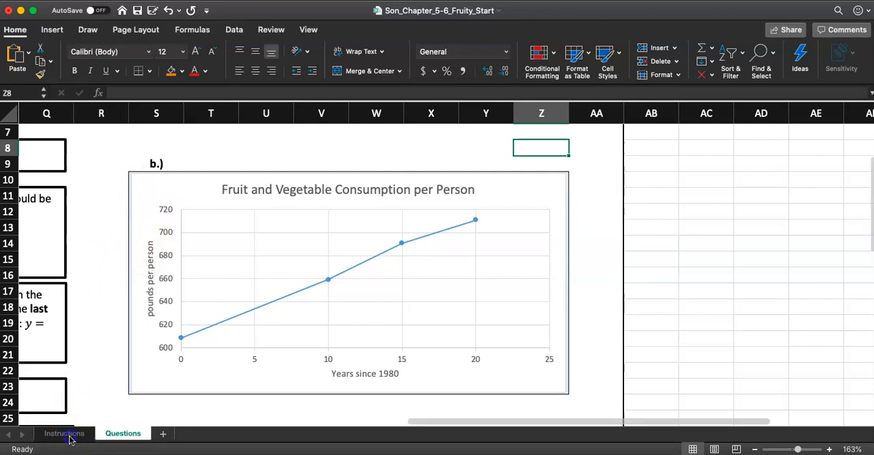
Step: Reread step 3's linear trendline and equation requirements in cell B12
{"action": "left_click", "coordinate": [64, 433]}
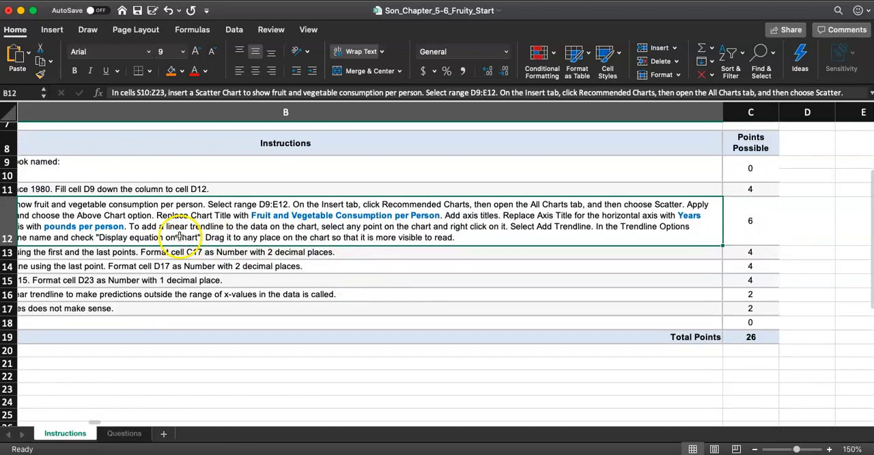
{"action": "mouse_move", "coordinate": [262, 238]}
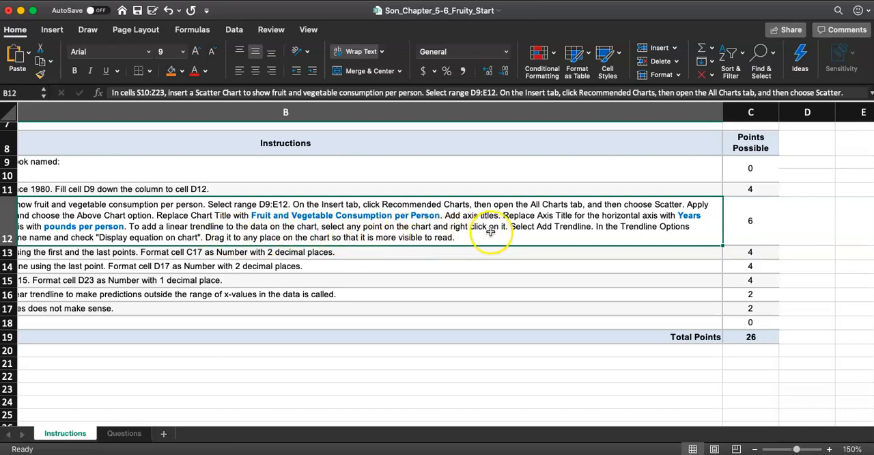
{"action": "mouse_move", "coordinate": [532, 233]}
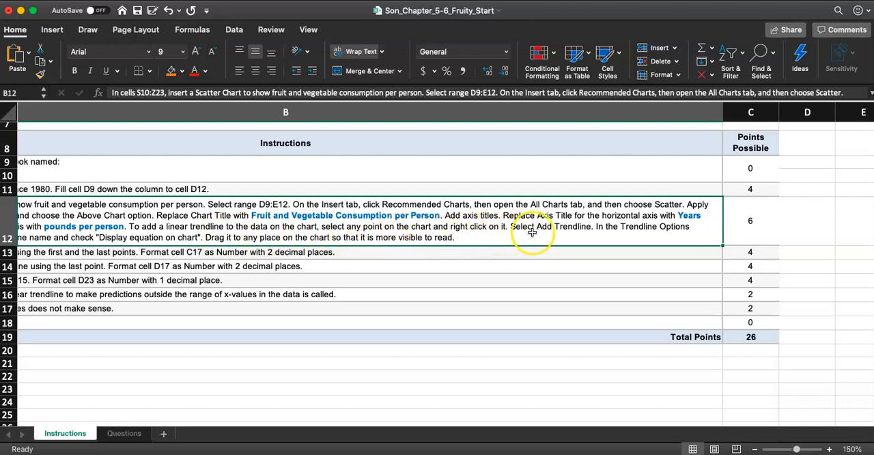
{"action": "mouse_move", "coordinate": [588, 233]}
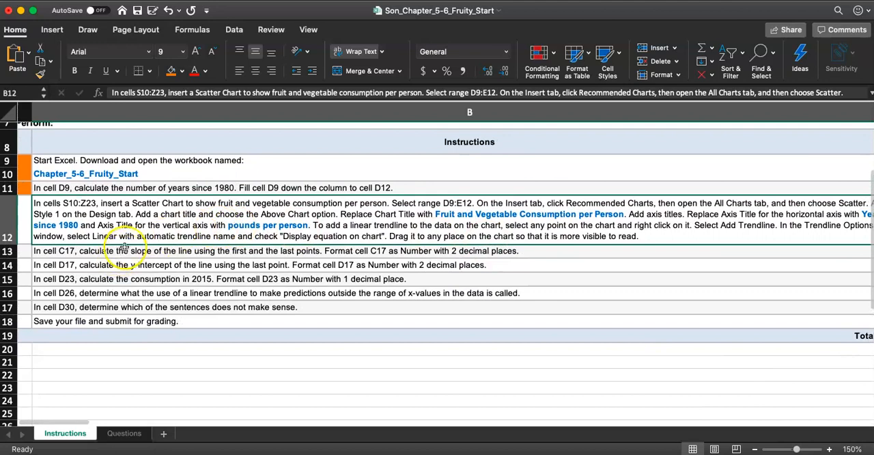
{"action": "mouse_move", "coordinate": [212, 243]}
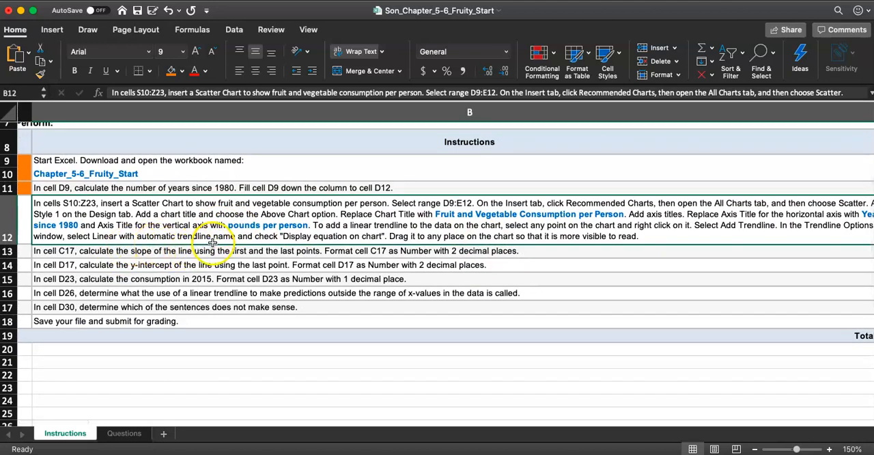
{"action": "mouse_move", "coordinate": [307, 244]}
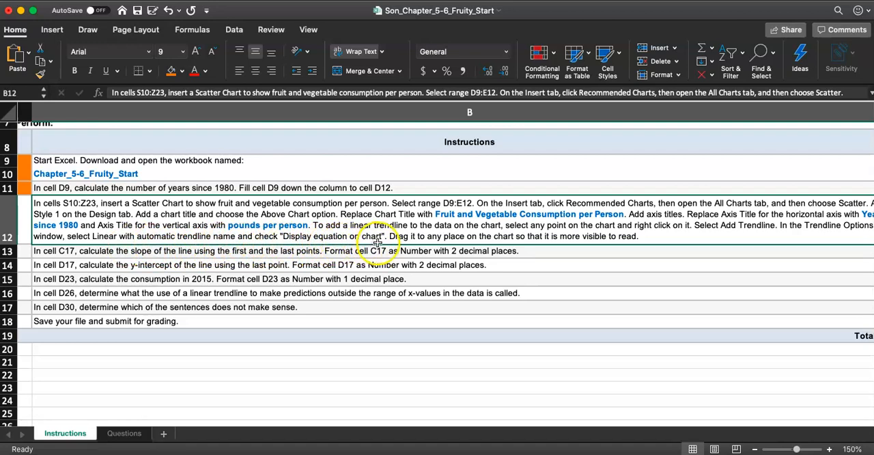
{"action": "mouse_move", "coordinate": [484, 244]}
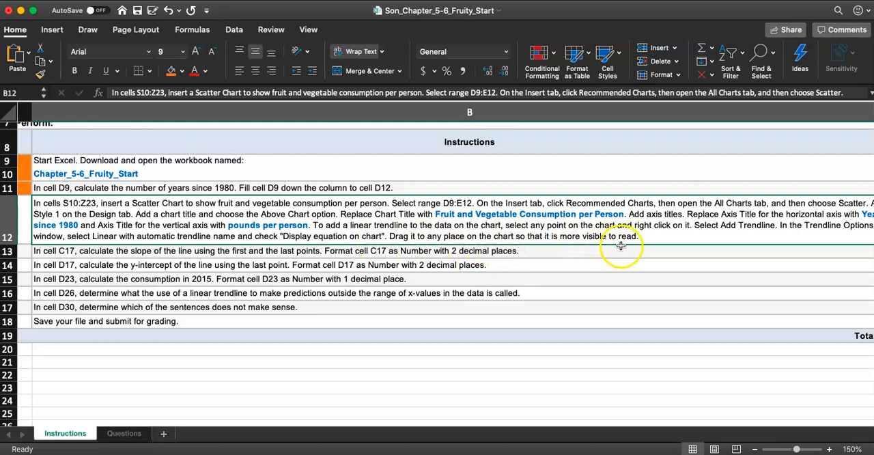
{"action": "left_click", "coordinate": [614, 252]}
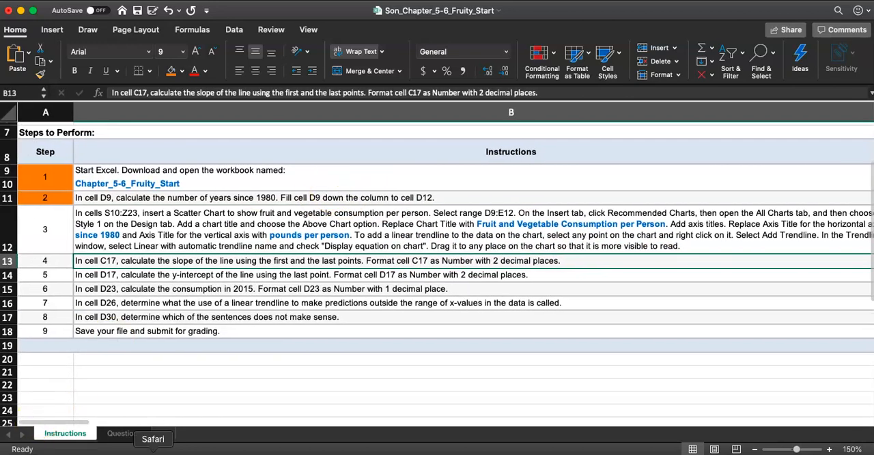
Step: Select the chart's consumption data points and bring up their menu with Add Trendline
{"action": "left_click", "coordinate": [123, 433]}
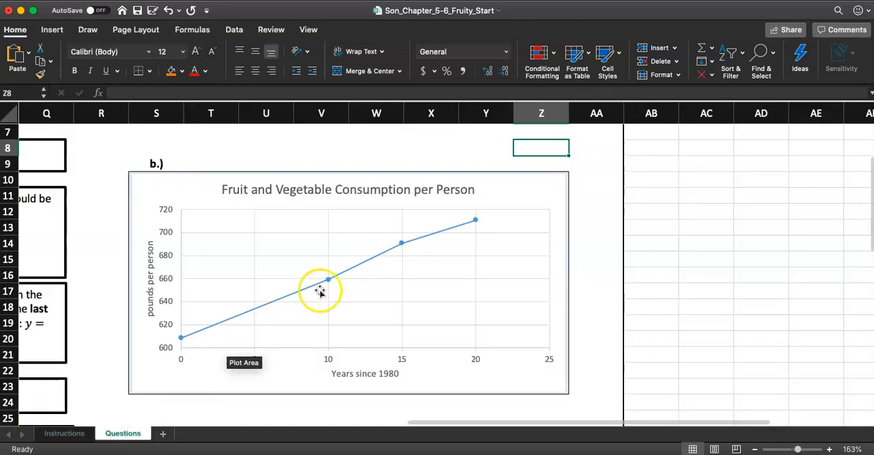
{"action": "left_click", "coordinate": [328, 280]}
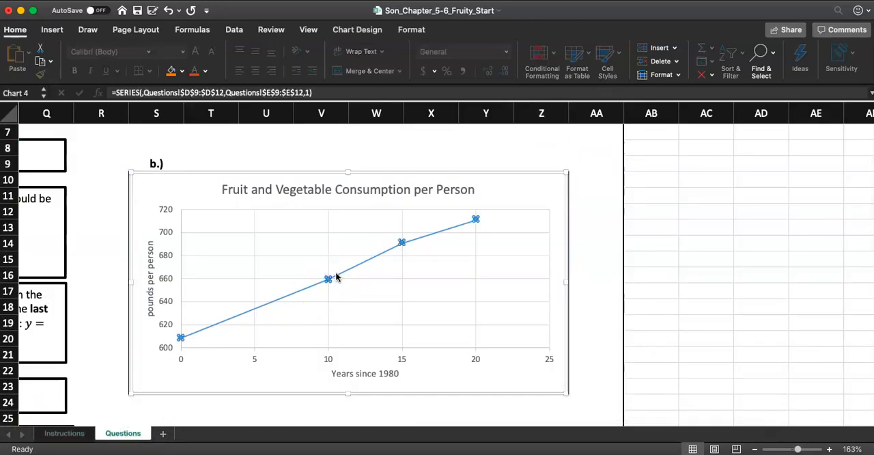
{"action": "right_click", "coordinate": [328, 278]}
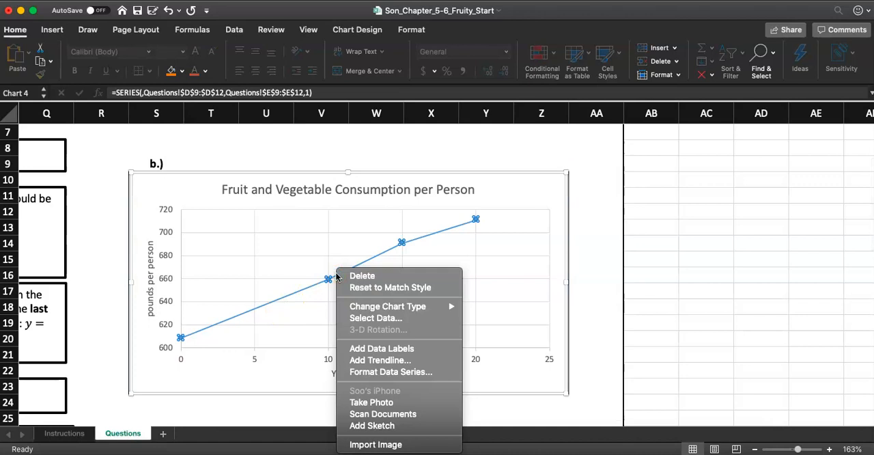
{"action": "mouse_move", "coordinate": [344, 279]}
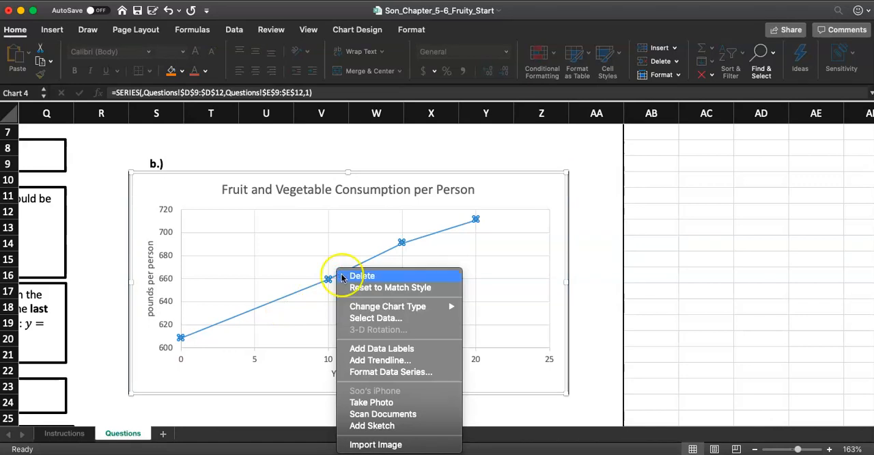
{"action": "mouse_move", "coordinate": [379, 360]}
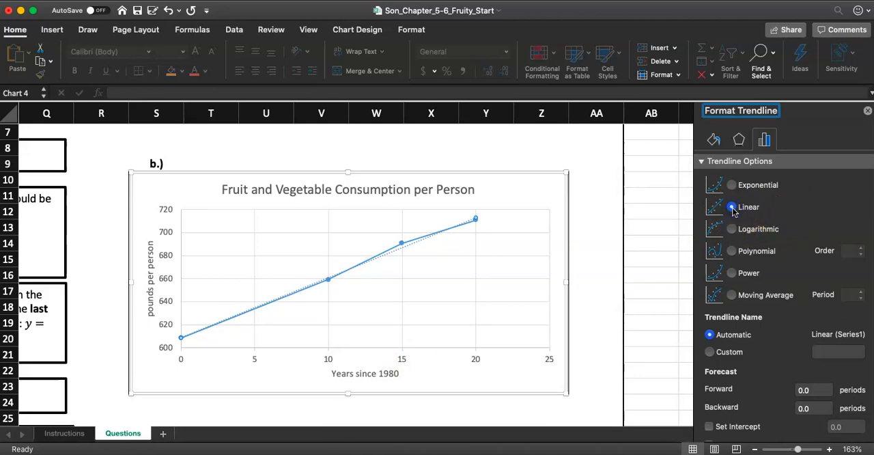
Step: Keep the trendline Linear and display its equation y = 5.2303x + 608.63 on the chart
{"action": "scroll", "scroll_direction": "down", "scroll_amount": 3}
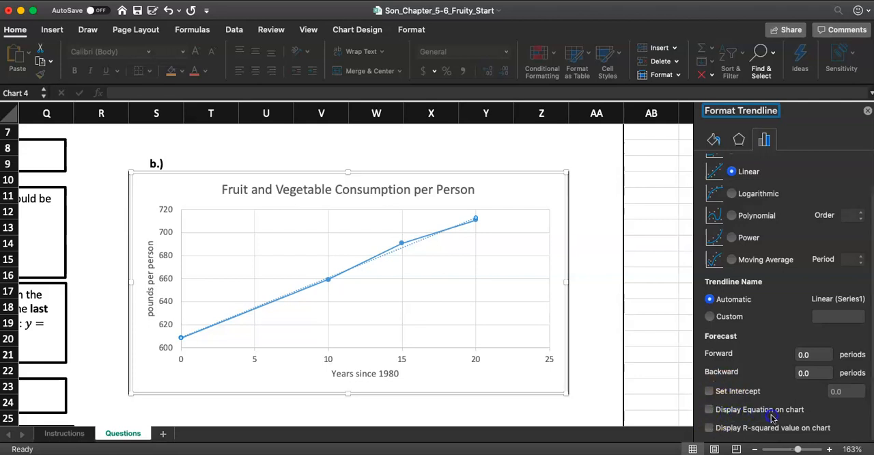
{"action": "mouse_move", "coordinate": [791, 417]}
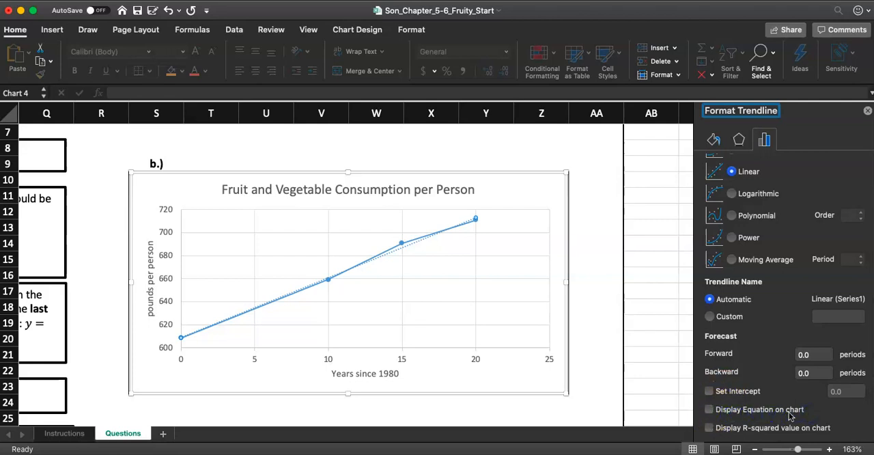
{"action": "left_click", "coordinate": [709, 410]}
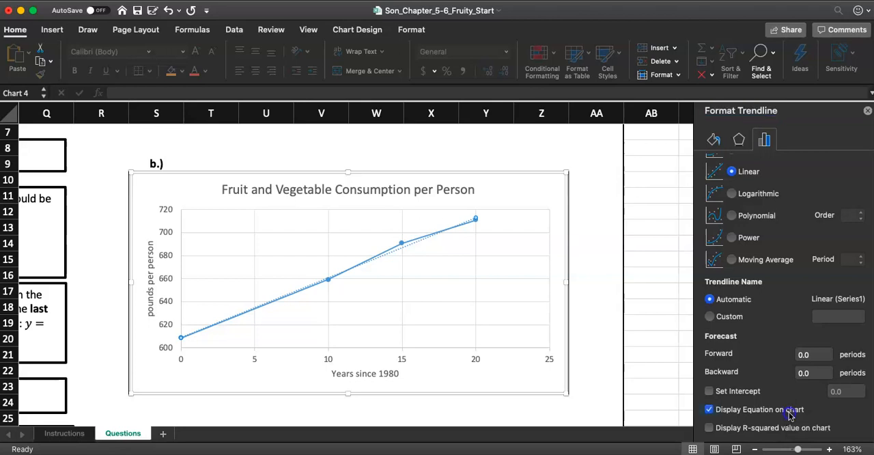
{"action": "left_click", "coordinate": [709, 410]}
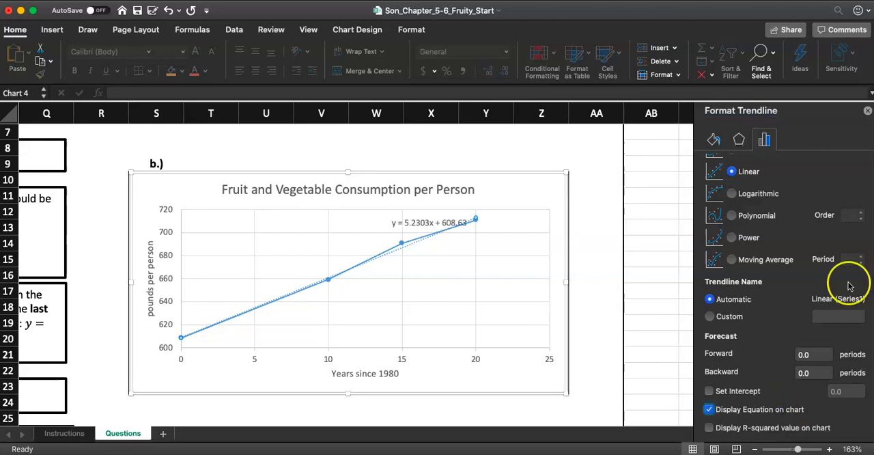
{"action": "mouse_move", "coordinate": [867, 112]}
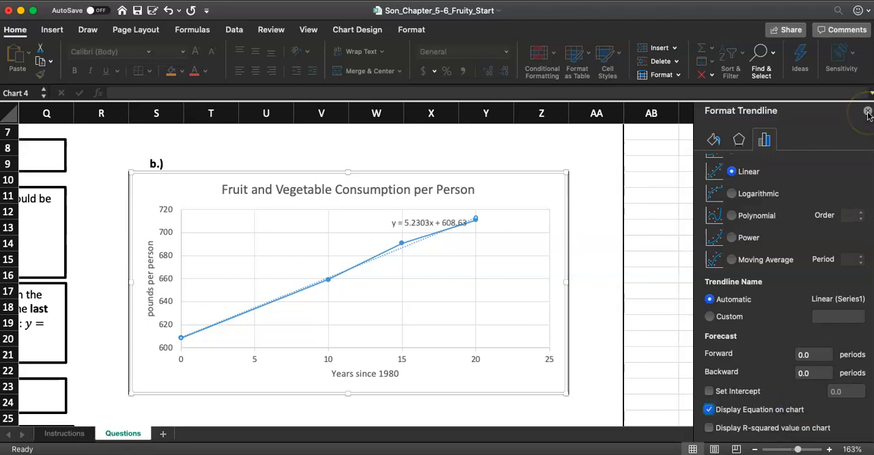
Step: Close the Format Trendline pane and drag the equation label below the line for readability
{"action": "left_click", "coordinate": [867, 109]}
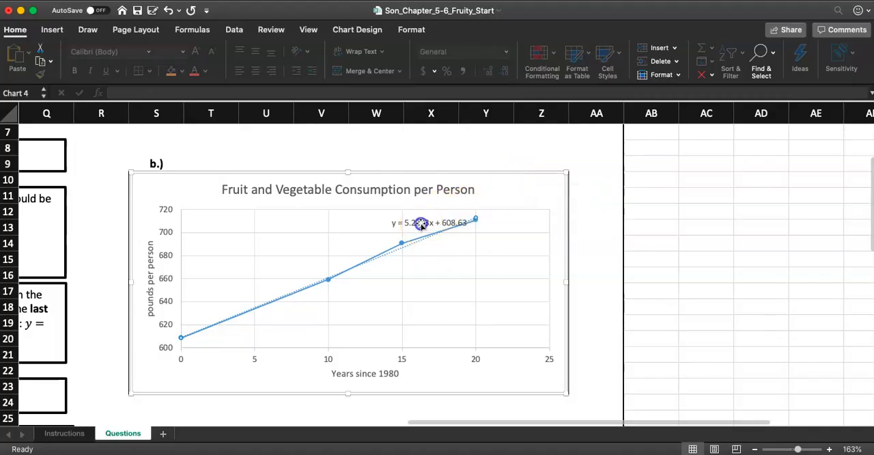
{"action": "left_click", "coordinate": [422, 222]}
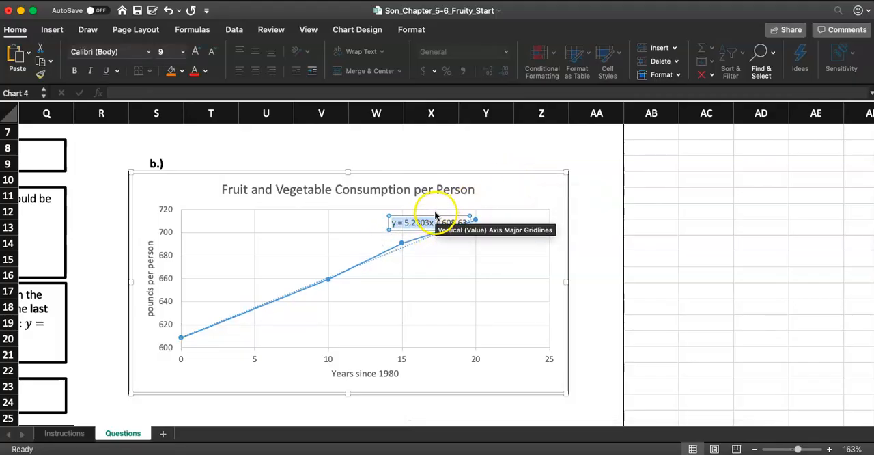
{"action": "left_click_drag", "start_coordinate": [434, 222], "coordinate": [358, 247]}
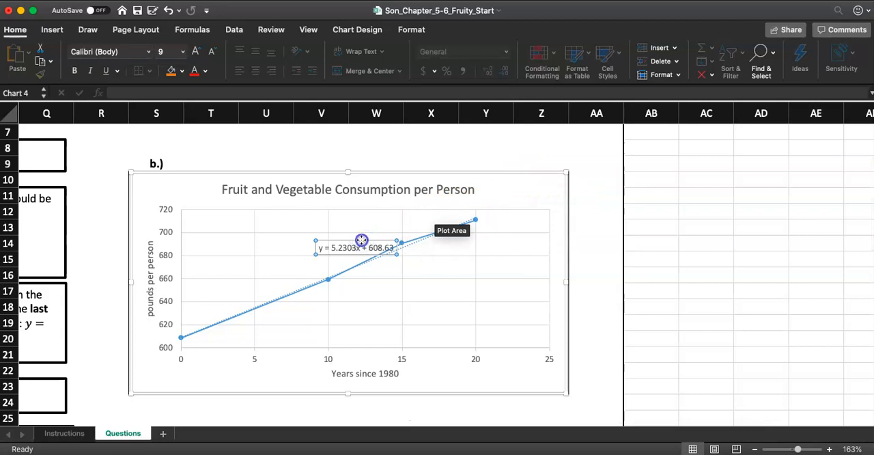
{"action": "left_click_drag", "start_coordinate": [349, 247], "coordinate": [467, 246]}
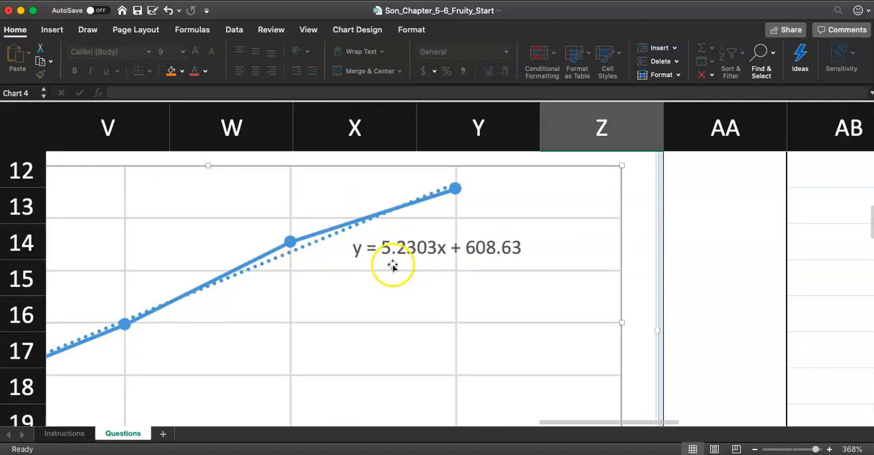
{"action": "mouse_move", "coordinate": [435, 260]}
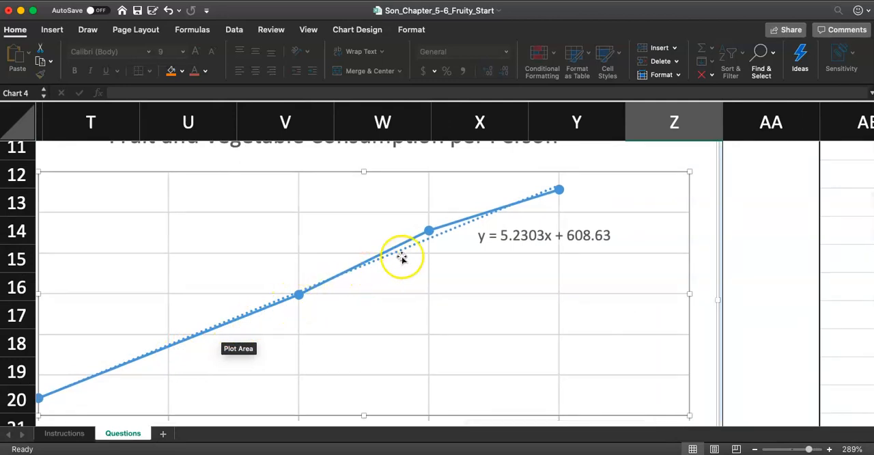
{"action": "mouse_move", "coordinate": [407, 284]}
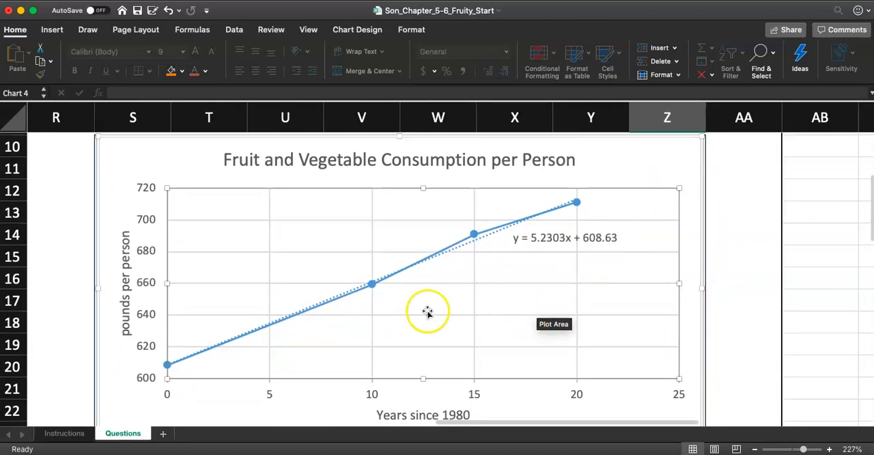
{"action": "mouse_move", "coordinate": [527, 230]}
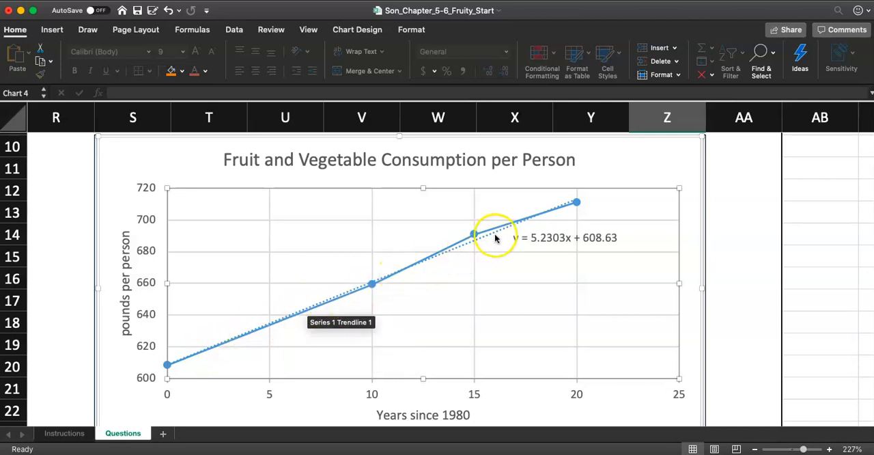
{"action": "mouse_move", "coordinate": [568, 207]}
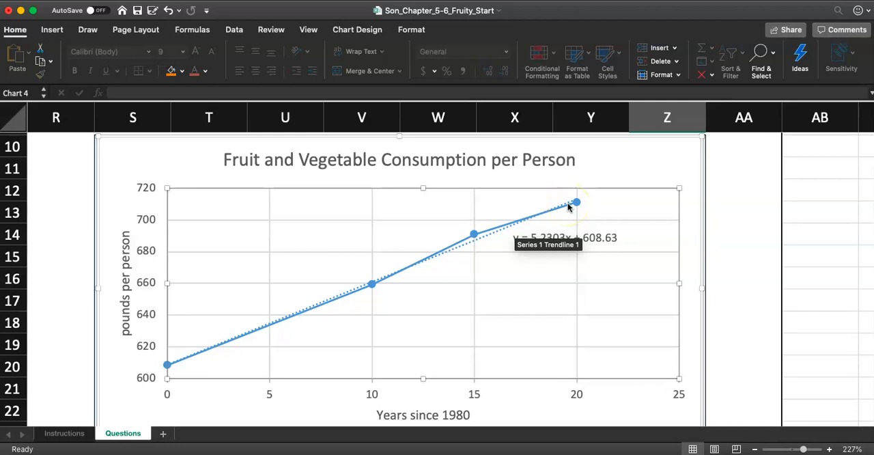
{"action": "mouse_move", "coordinate": [306, 314]}
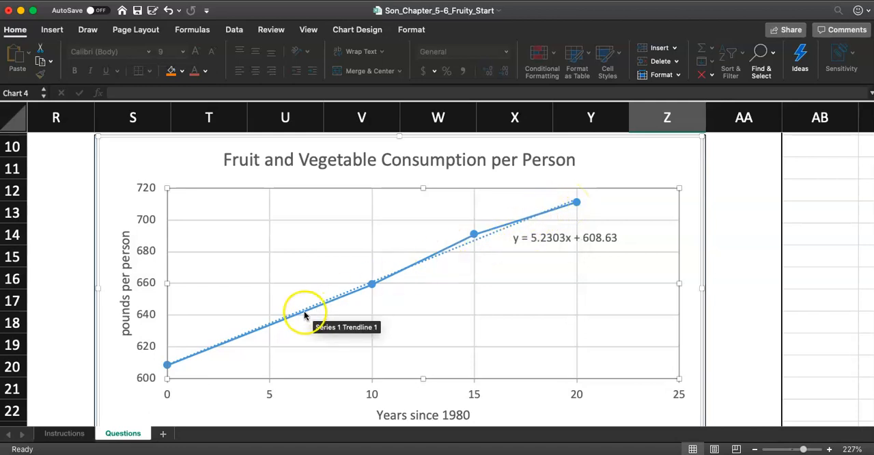
{"action": "mouse_move", "coordinate": [485, 268]}
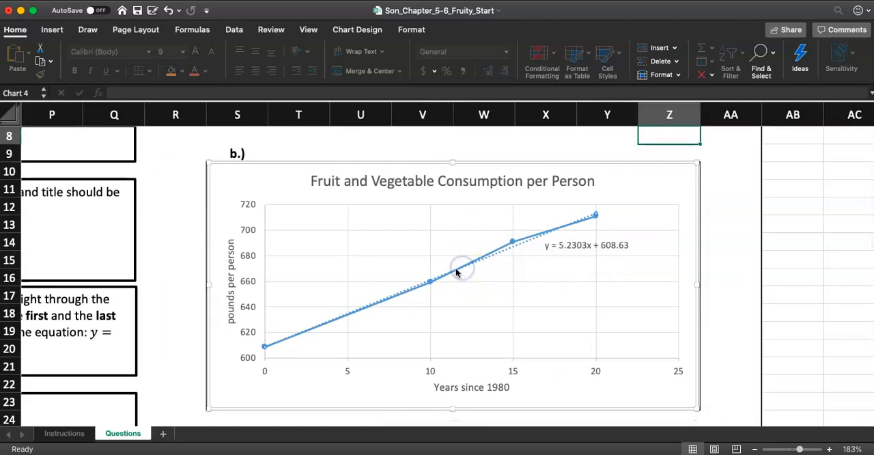
{"action": "mouse_move", "coordinate": [451, 295]}
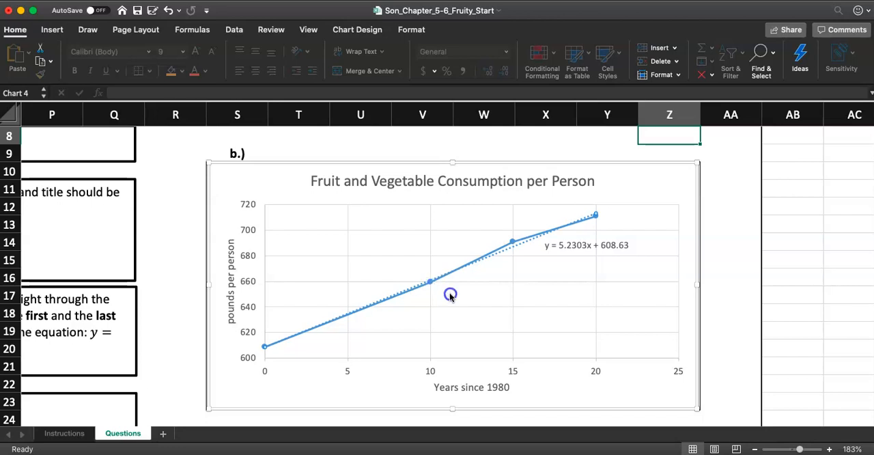
{"action": "right_click", "coordinate": [451, 295]}
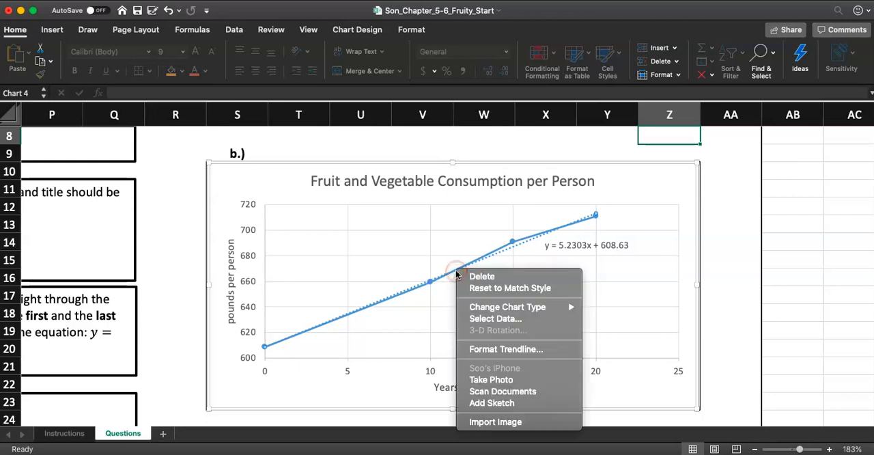
{"action": "left_click", "coordinate": [430, 281]}
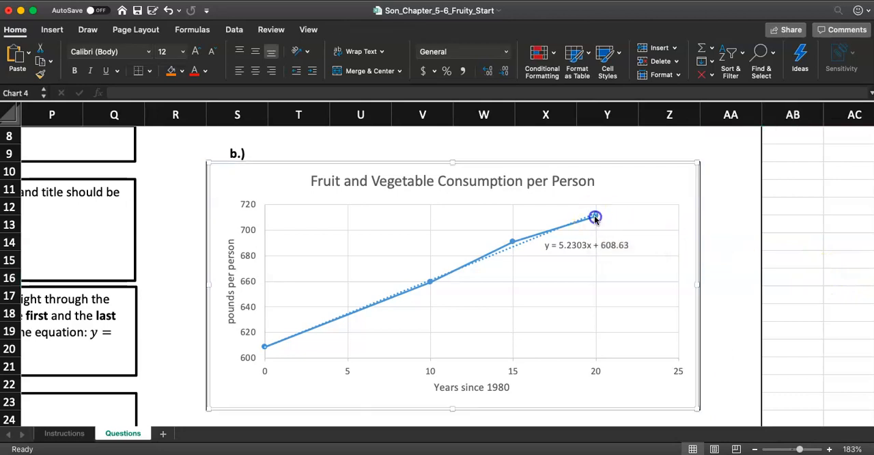
{"action": "right_click", "coordinate": [596, 218]}
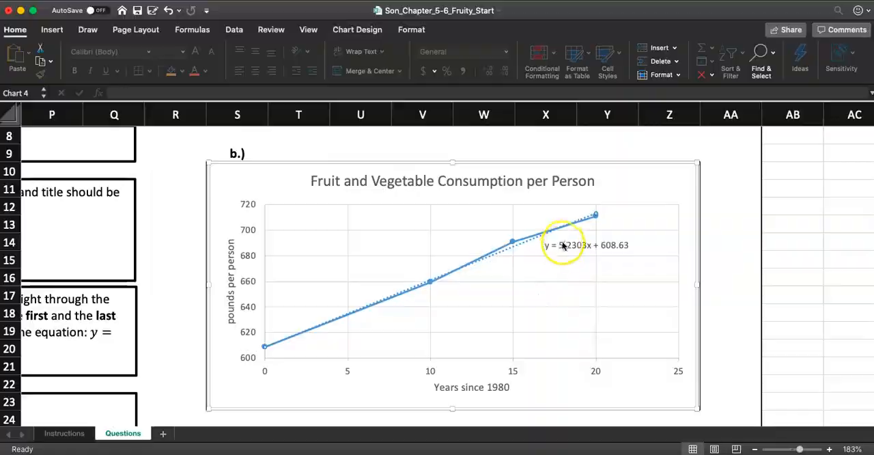
{"action": "left_click", "coordinate": [586, 245]}
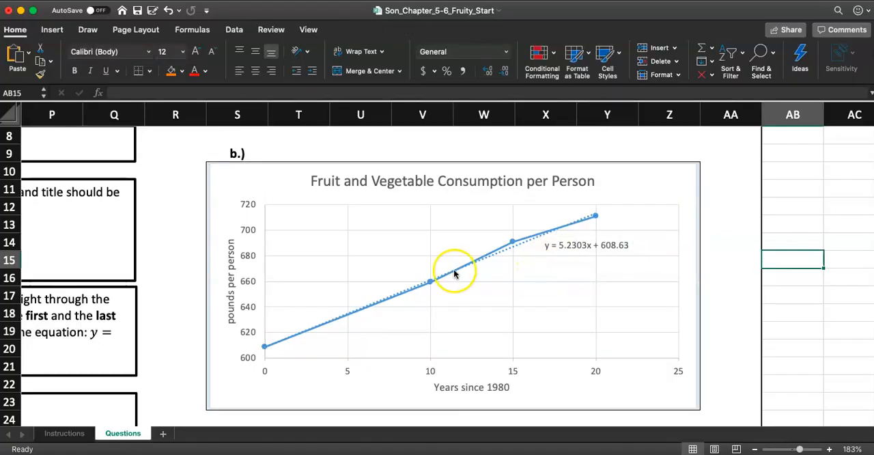
{"action": "left_click", "coordinate": [64, 433]}
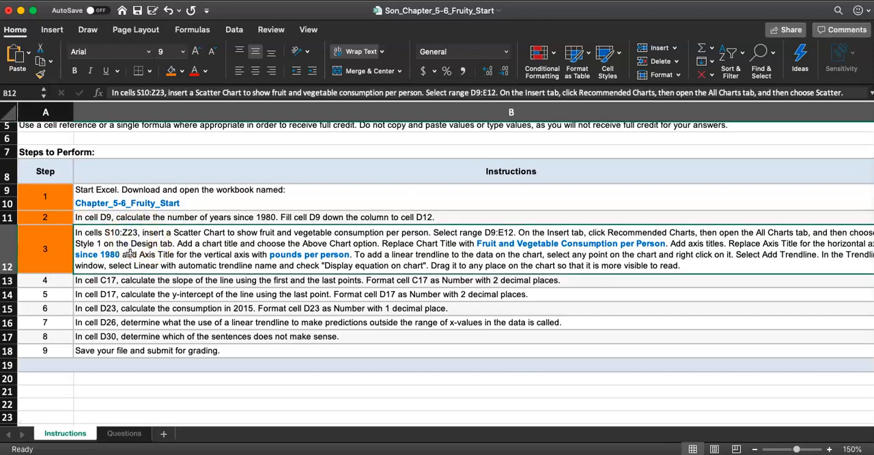
{"action": "left_click", "coordinate": [45, 280]}
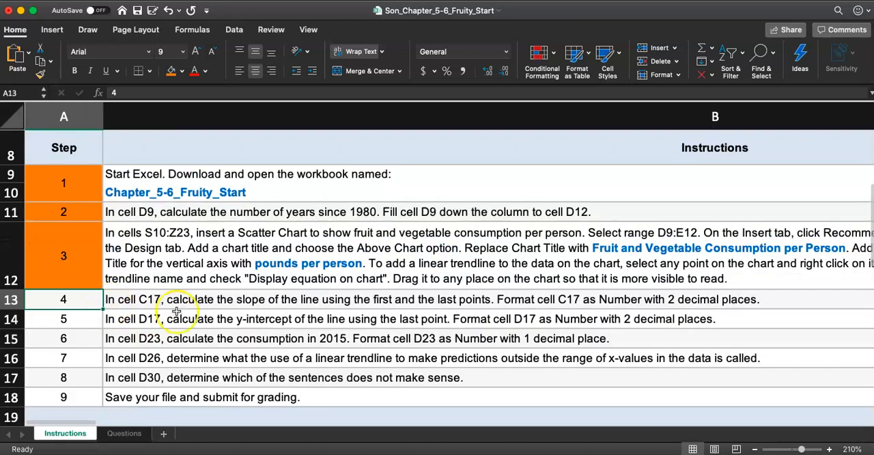
{"action": "mouse_move", "coordinate": [376, 310]}
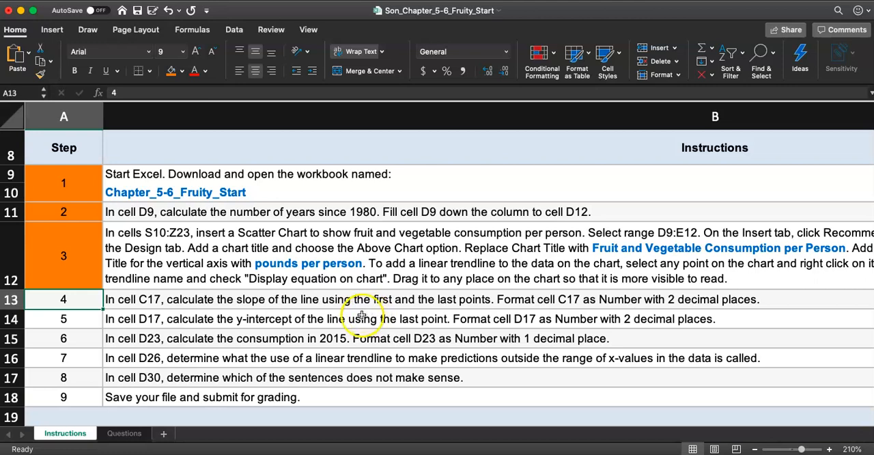
{"action": "left_click", "coordinate": [123, 433]}
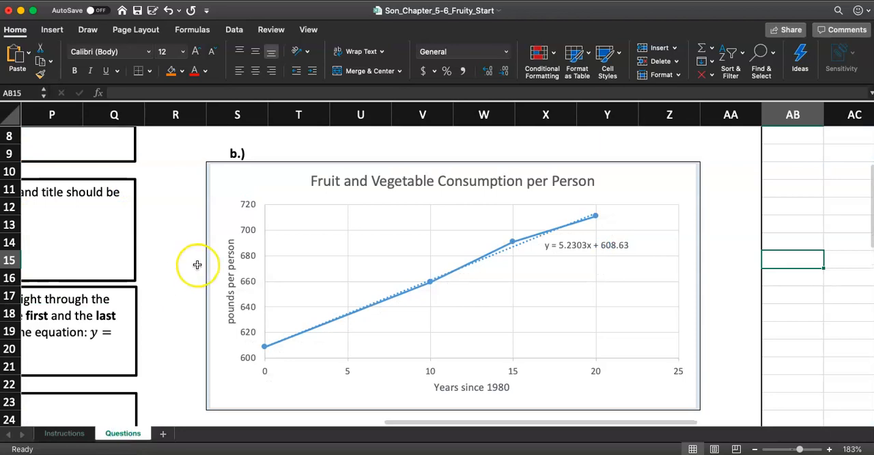
{"action": "scroll", "scroll_direction": "left", "scroll_amount": 3}
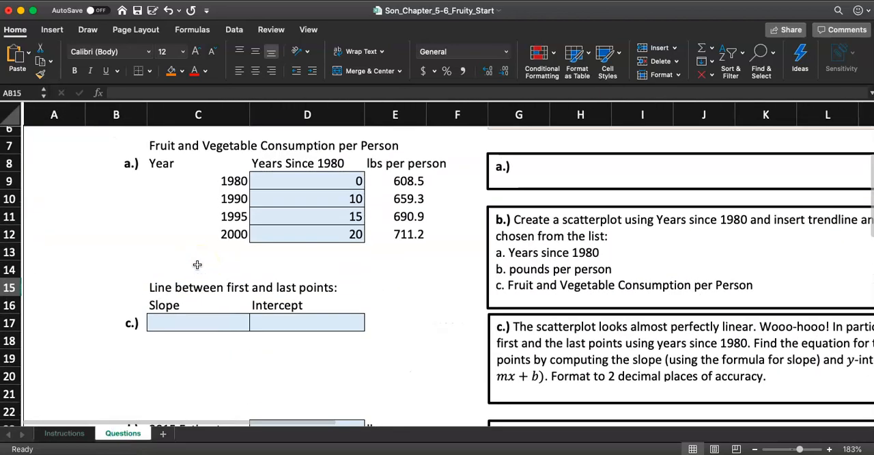
{"action": "left_click", "coordinate": [195, 254]}
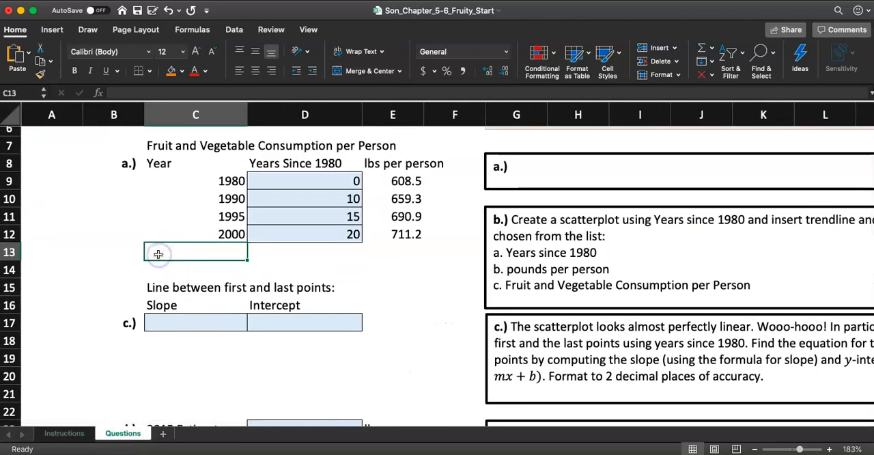
{"action": "mouse_move", "coordinate": [106, 244]}
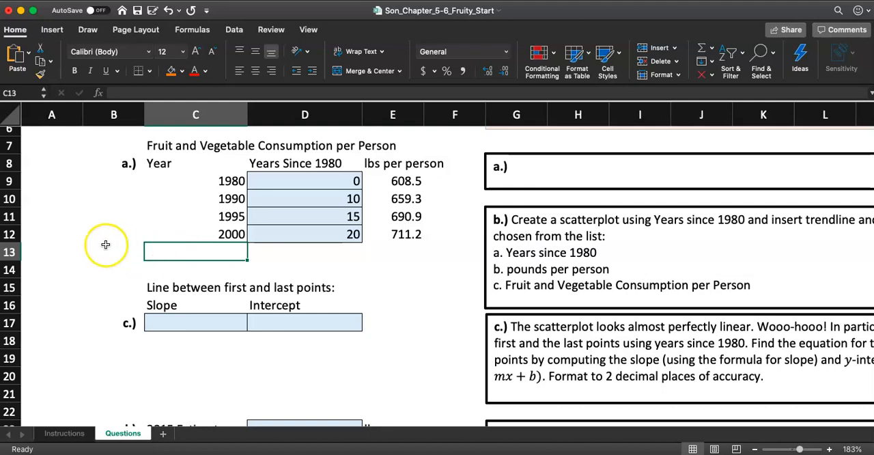
{"action": "type", "text": "year"}
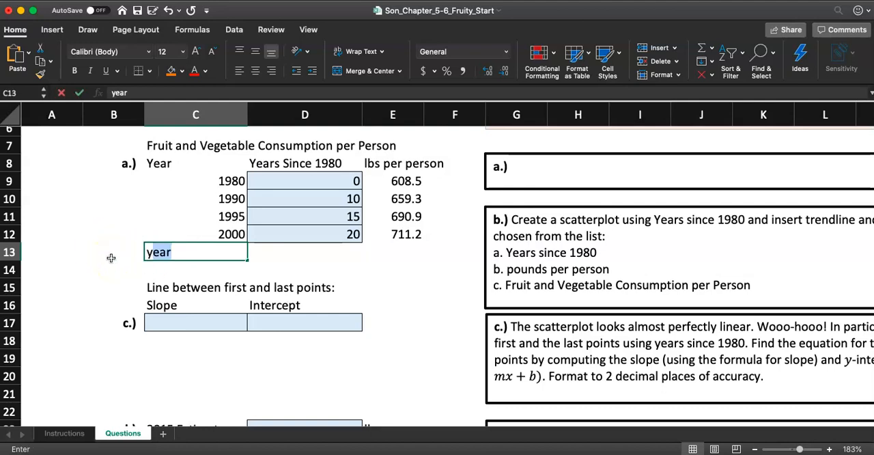
{"action": "type", "text": "y2-y1"}
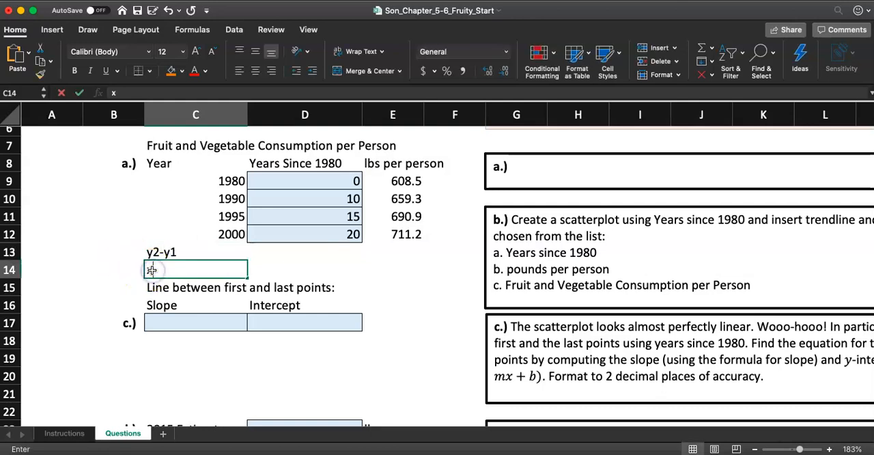
{"action": "type", "text": "x2-"}
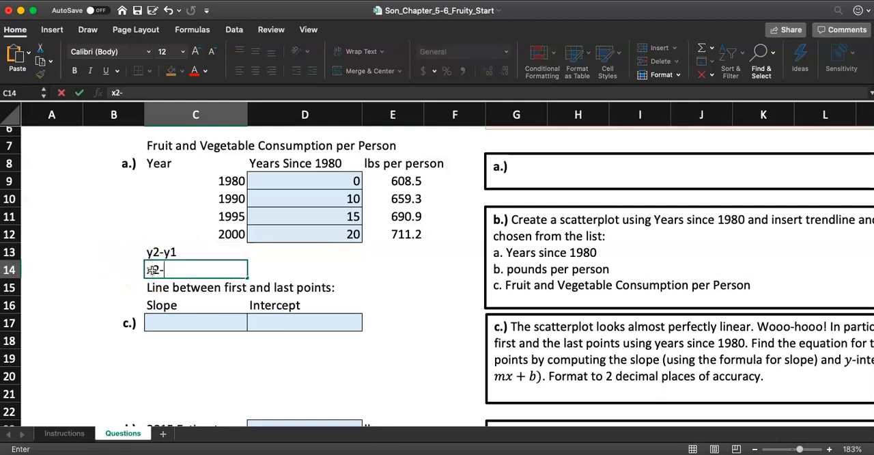
{"action": "type", "text": "x1"}
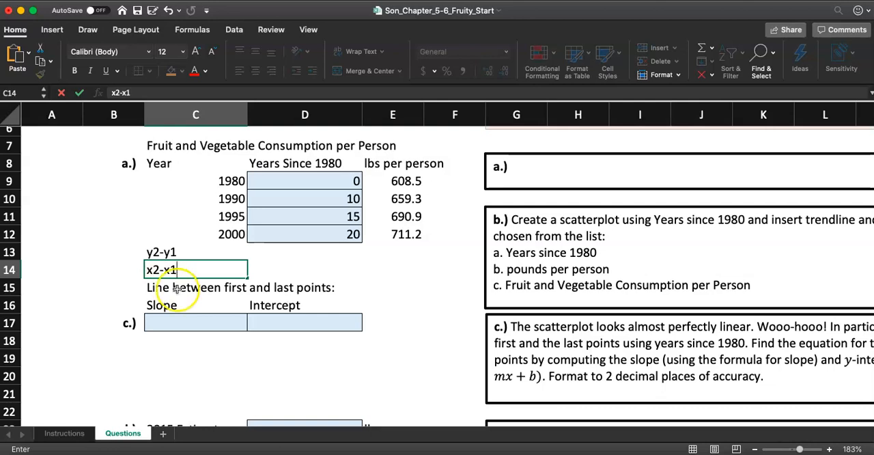
{"action": "left_click", "coordinate": [194, 323]}
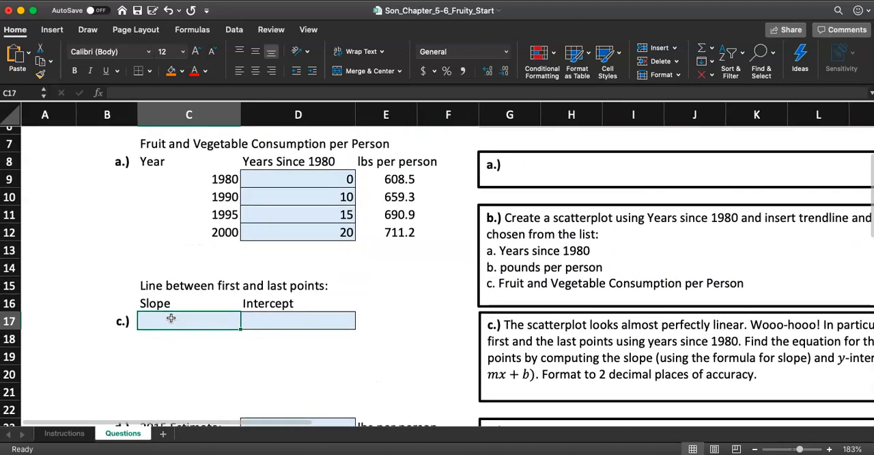
Step: Enter the slope formula =(E12-E9)/(D12-D9) in C17 using the 1980 and 2000 data points
{"action": "type", "text": "=("}
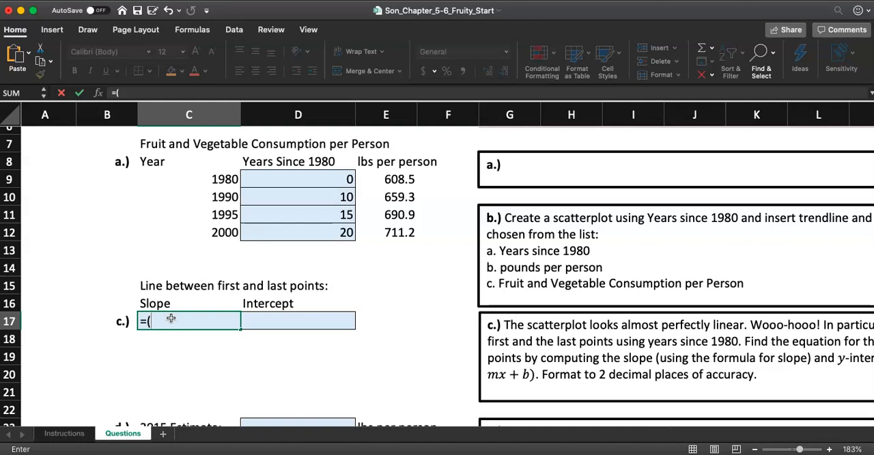
{"action": "left_click", "coordinate": [385, 232]}
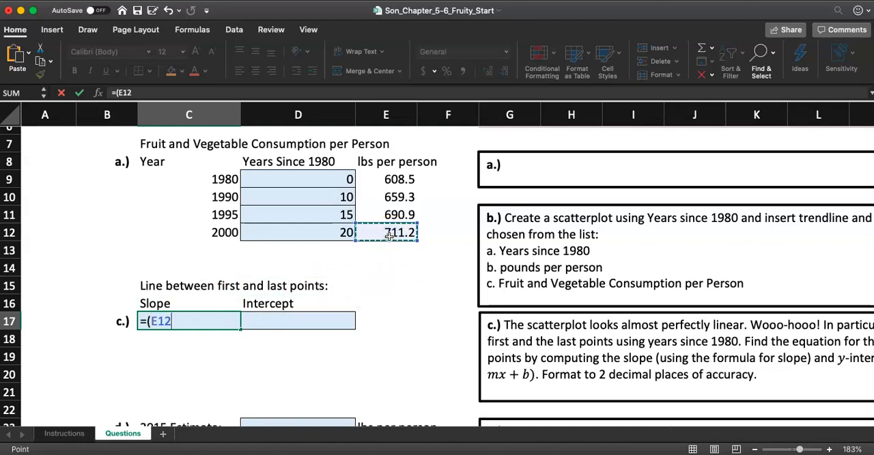
{"action": "type", "text": "-"}
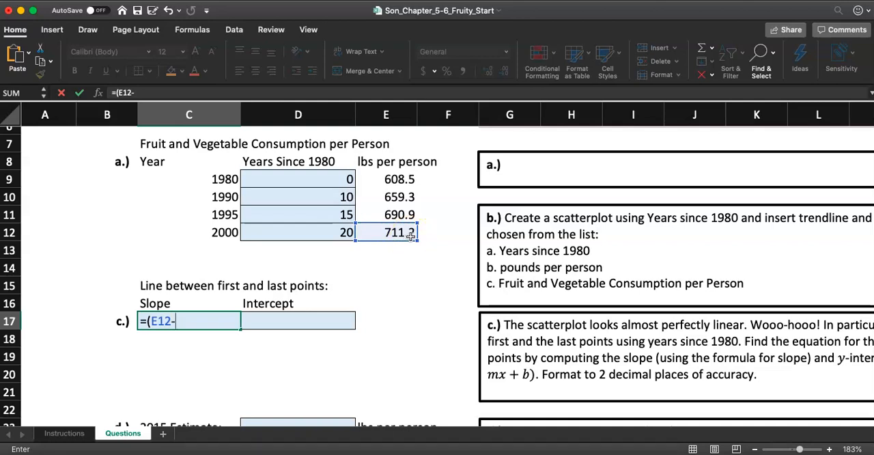
{"action": "left_click", "coordinate": [385, 179]}
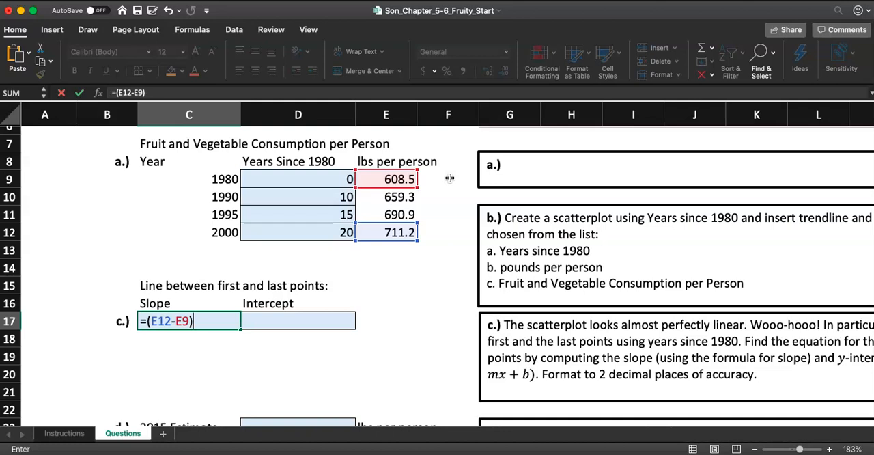
{"action": "type", "text": "/("}
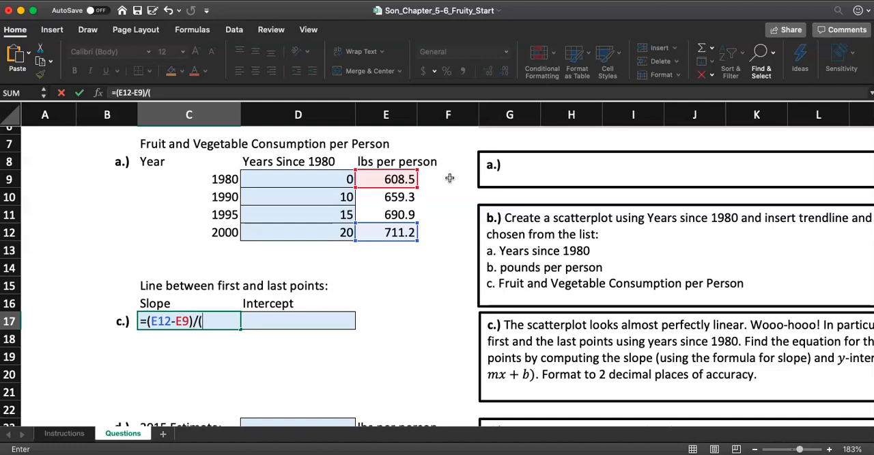
{"action": "left_click", "coordinate": [298, 232]}
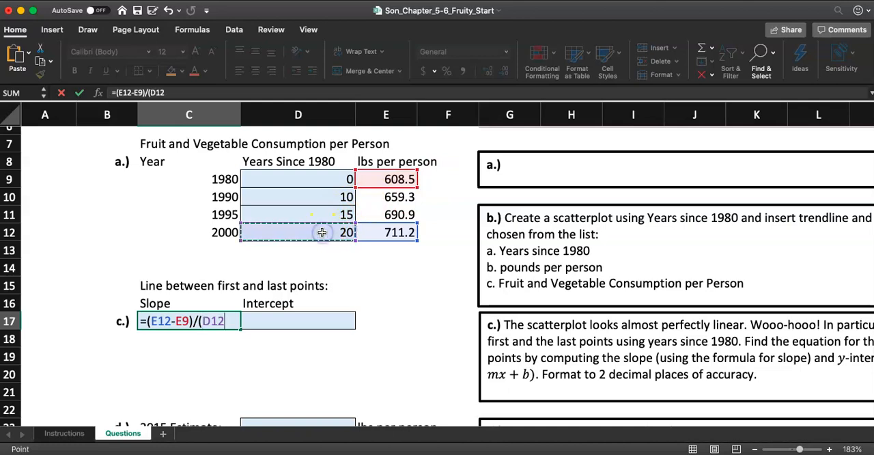
{"action": "type", "text": "-"}
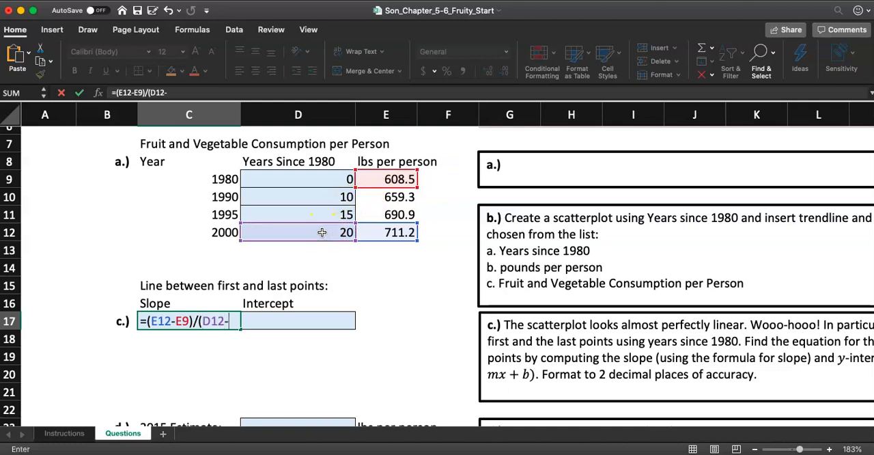
{"action": "left_click", "coordinate": [298, 179]}
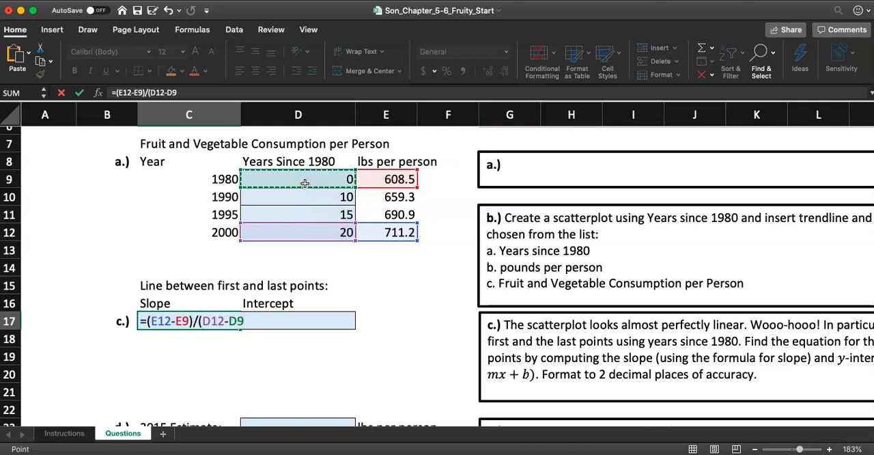
{"action": "type", "text": ")"}
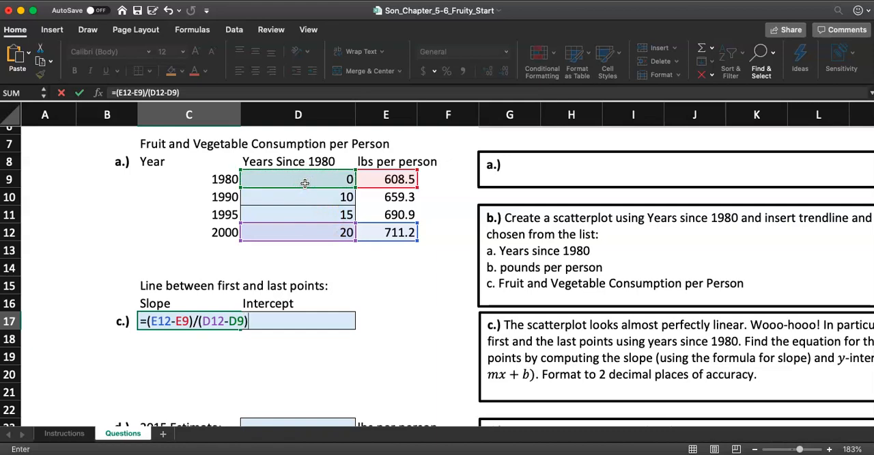
{"action": "scroll", "scroll_direction": "down", "scroll_amount": 3}
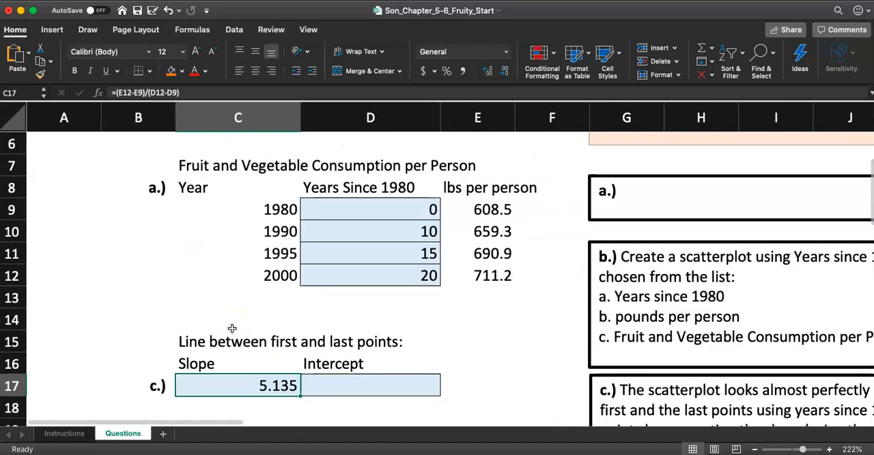
Step: Review the step 4 instructions on the Instructions sheet and return to the Questions sheet
{"action": "left_click", "coordinate": [64, 433]}
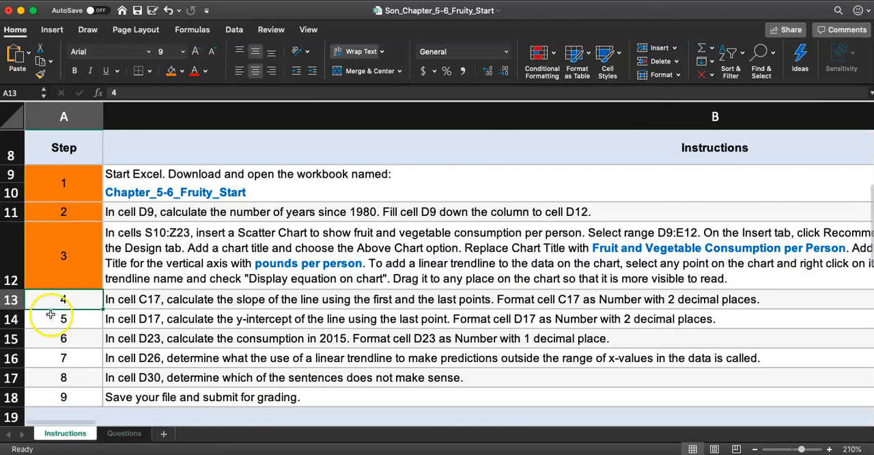
{"action": "left_click", "coordinate": [63, 299]}
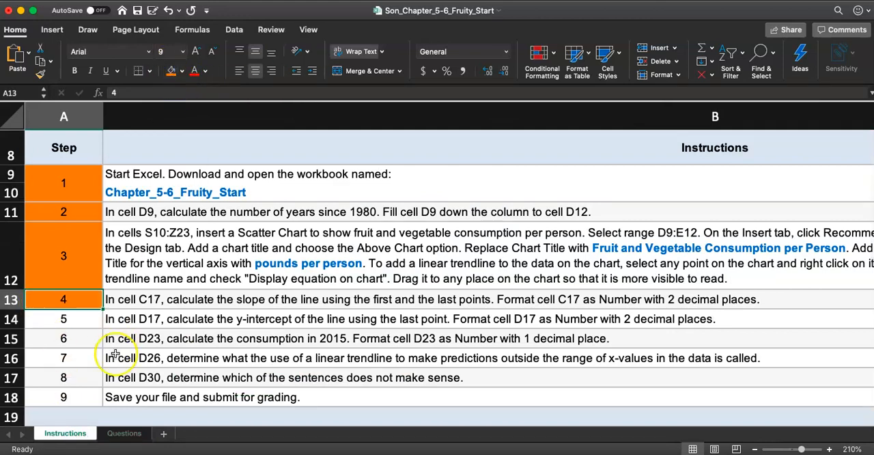
{"action": "left_click", "coordinate": [123, 433]}
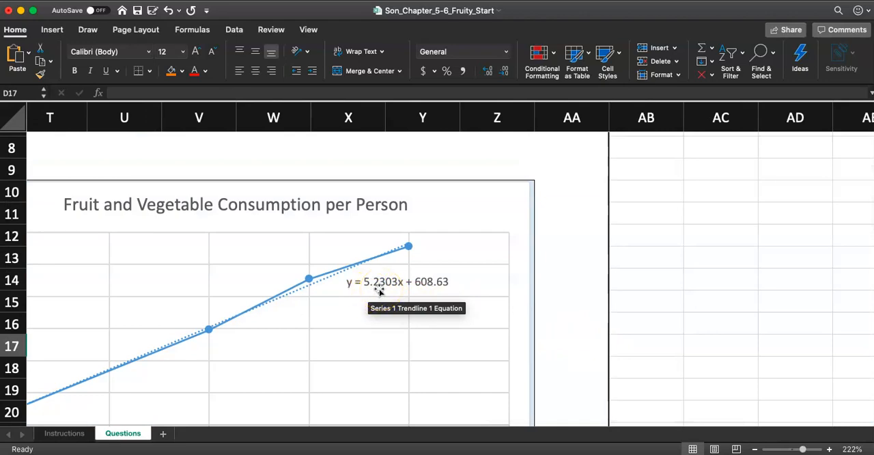
{"action": "scroll", "scroll_direction": "left", "scroll_amount": 3}
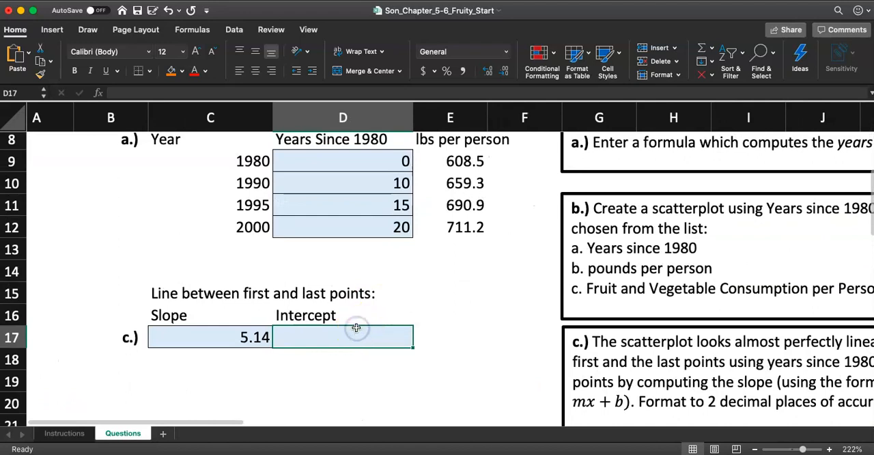
Step: Enter the y-intercept in D17 as =+E9, the 1980 consumption value 608.5
{"action": "scroll", "scroll_direction": "down", "scroll_amount": 3}
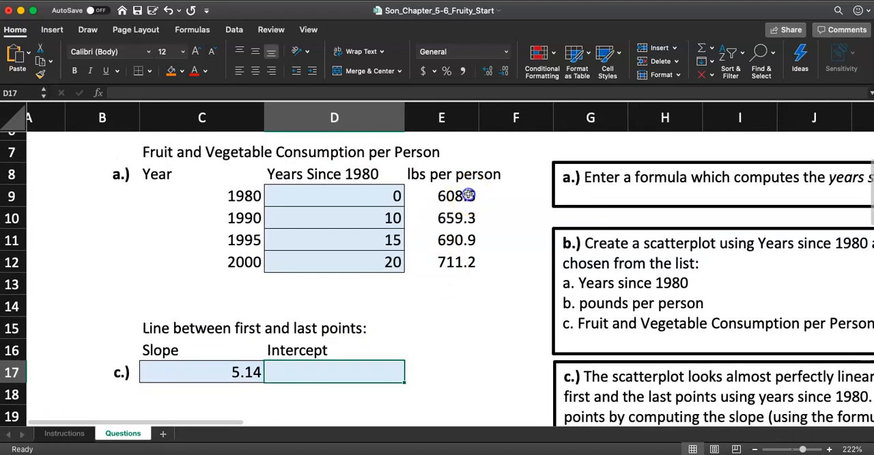
{"action": "left_click", "coordinate": [456, 197]}
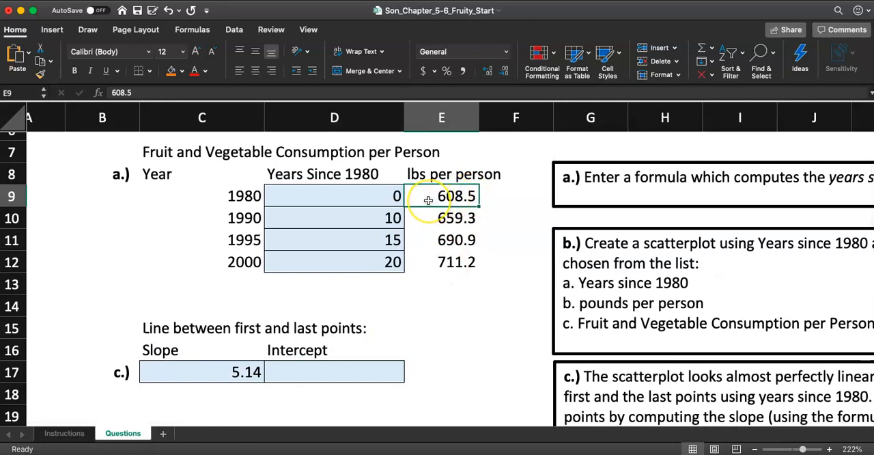
{"action": "left_click", "coordinate": [334, 197]}
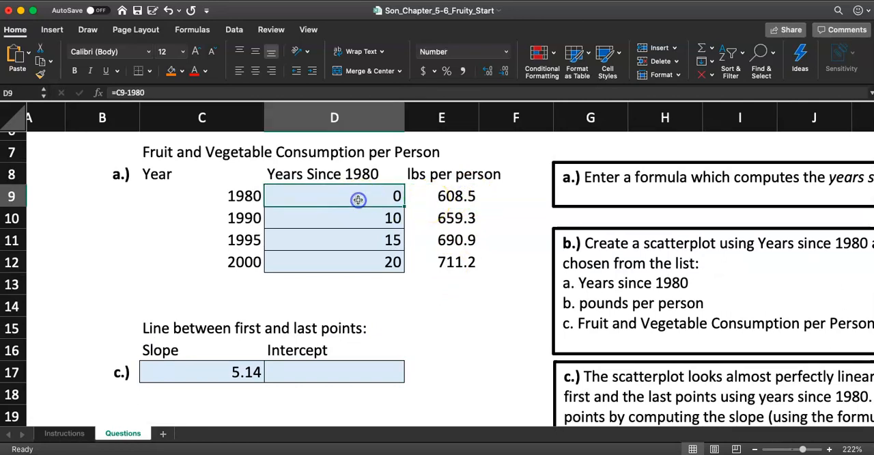
{"action": "left_click", "coordinate": [333, 372]}
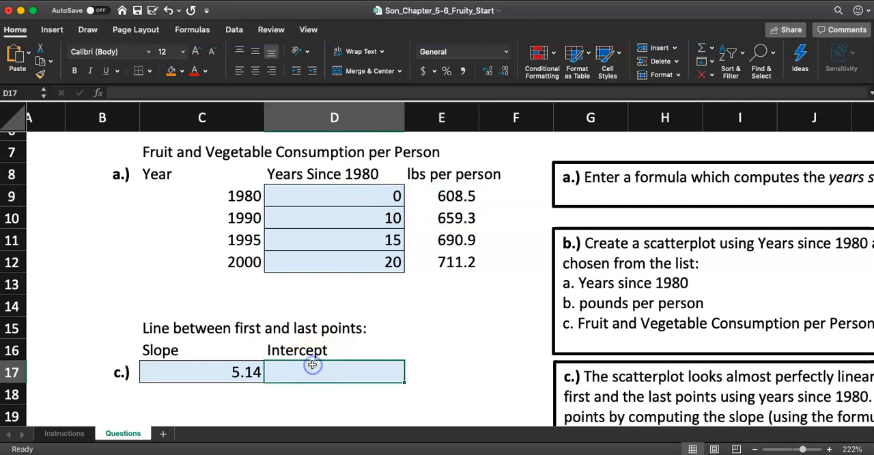
{"action": "left_click", "coordinate": [457, 196]}
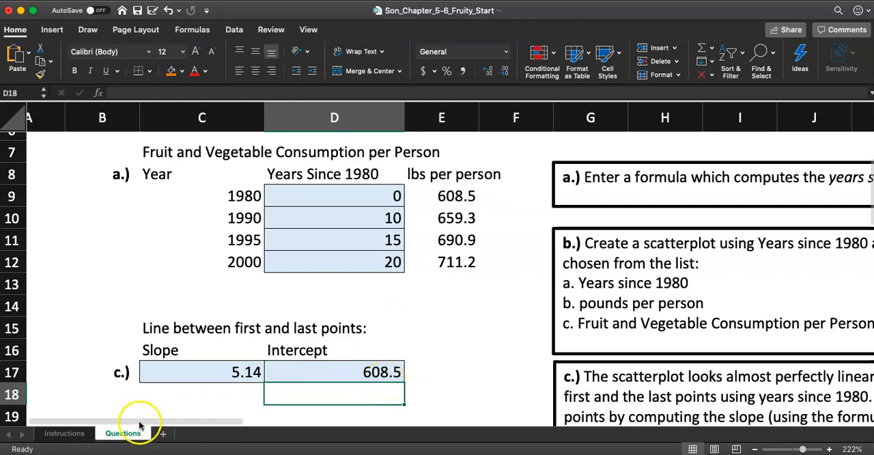
Step: Check the step 5 instruction against the E9 value and return to the Questions sheet
{"action": "left_click", "coordinate": [64, 433]}
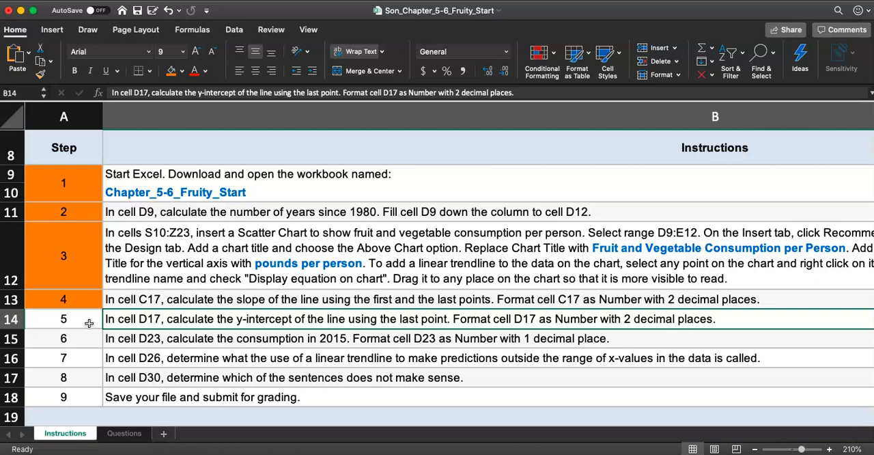
{"action": "left_click", "coordinate": [123, 433]}
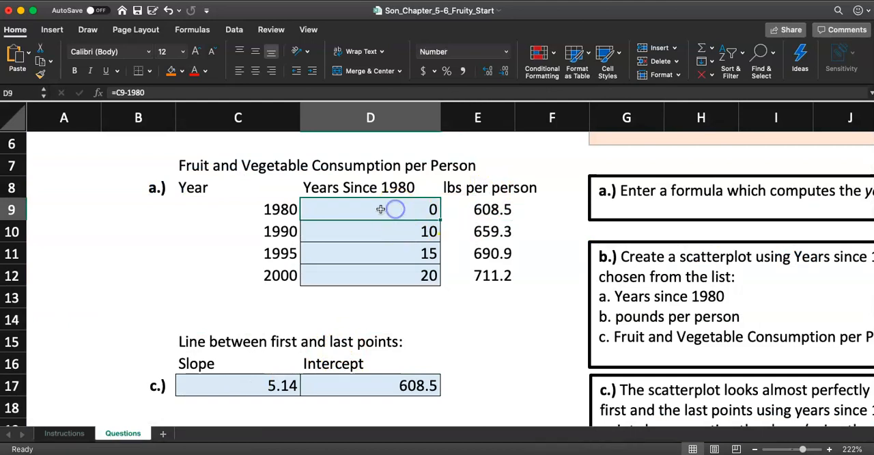
{"action": "left_click", "coordinate": [478, 209]}
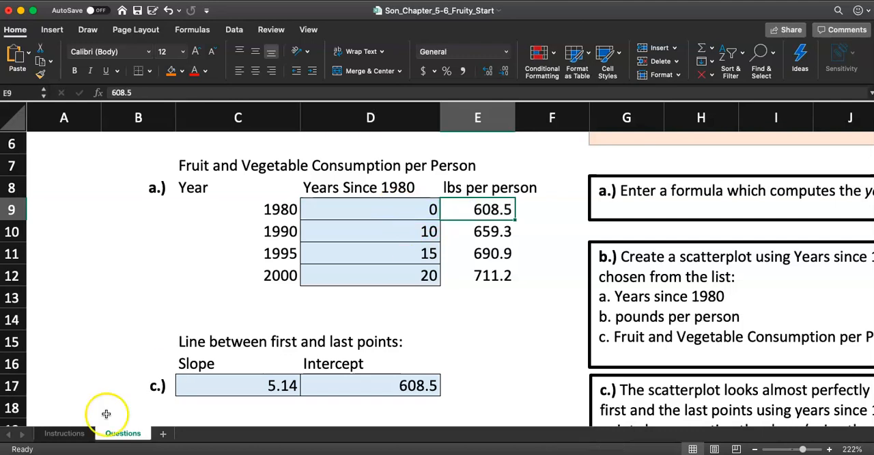
{"action": "left_click", "coordinate": [65, 433]}
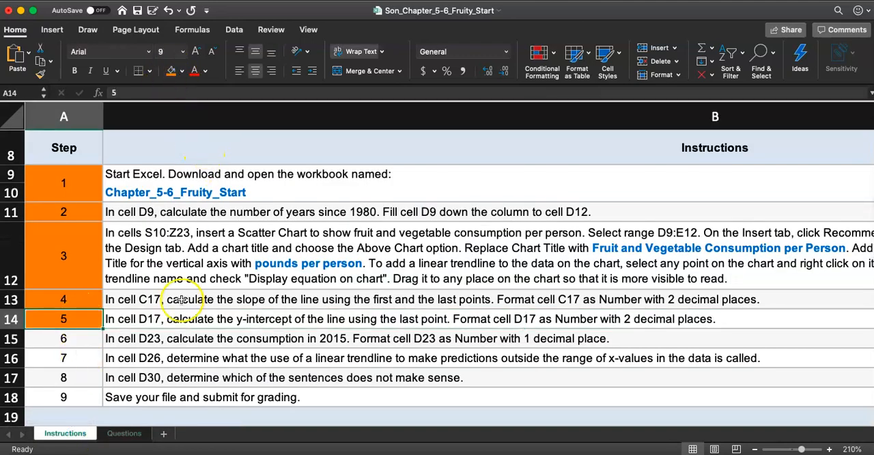
{"action": "left_click", "coordinate": [158, 339]}
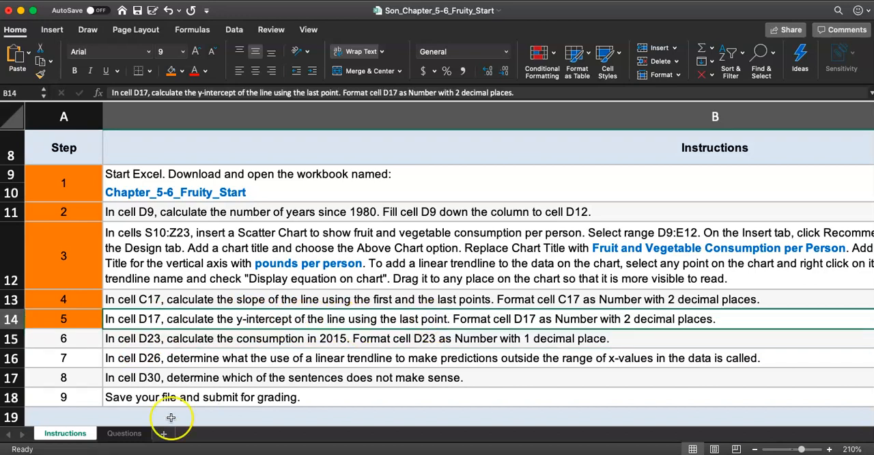
{"action": "left_click", "coordinate": [122, 433]}
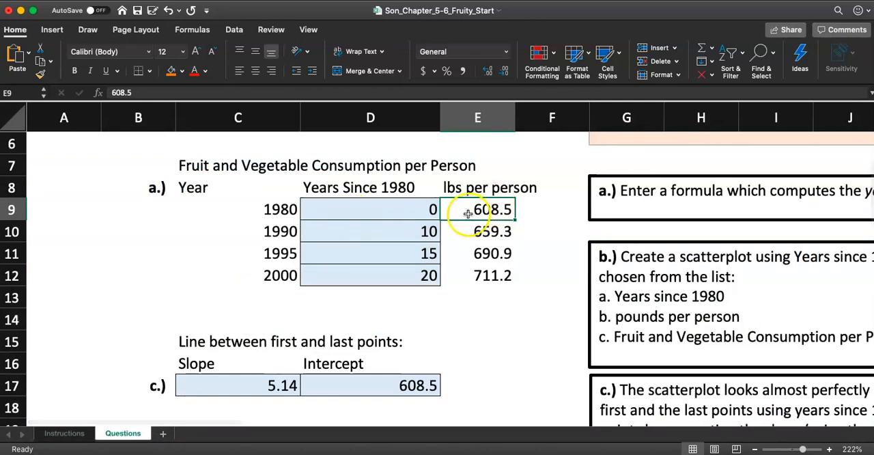
{"action": "mouse_move", "coordinate": [422, 210]}
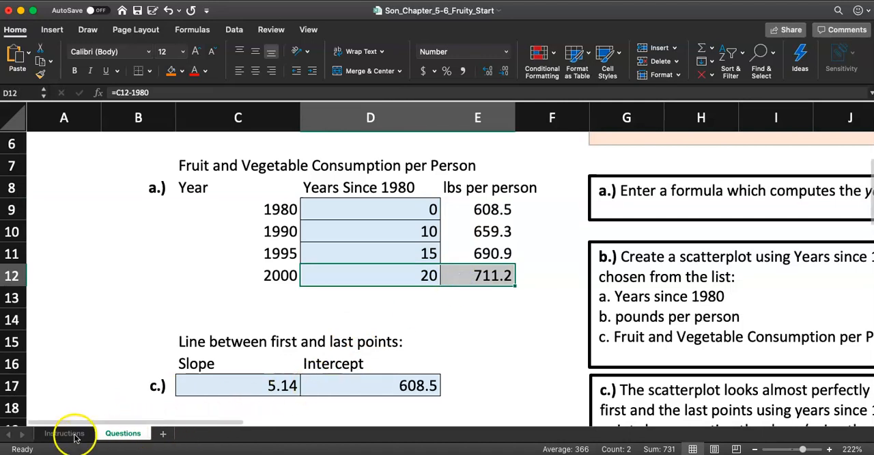
Step: Format the intercept in D17 as Number so it displays 608.50
{"action": "left_click", "coordinate": [66, 433]}
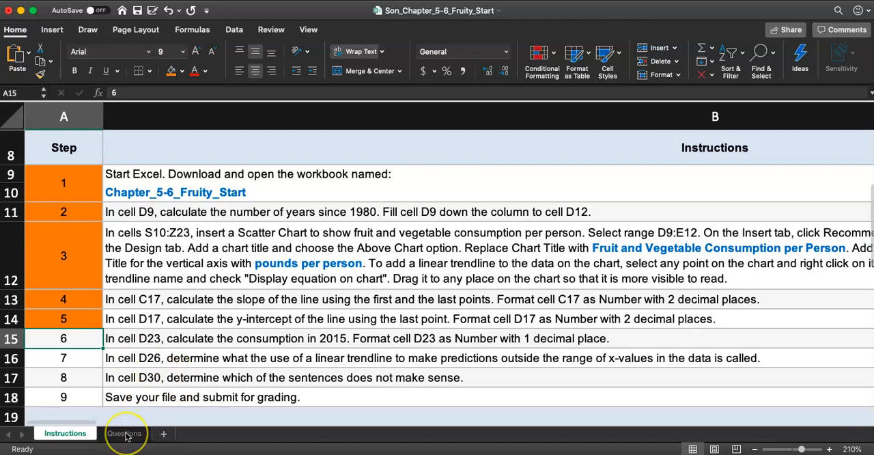
{"action": "left_click", "coordinate": [123, 433]}
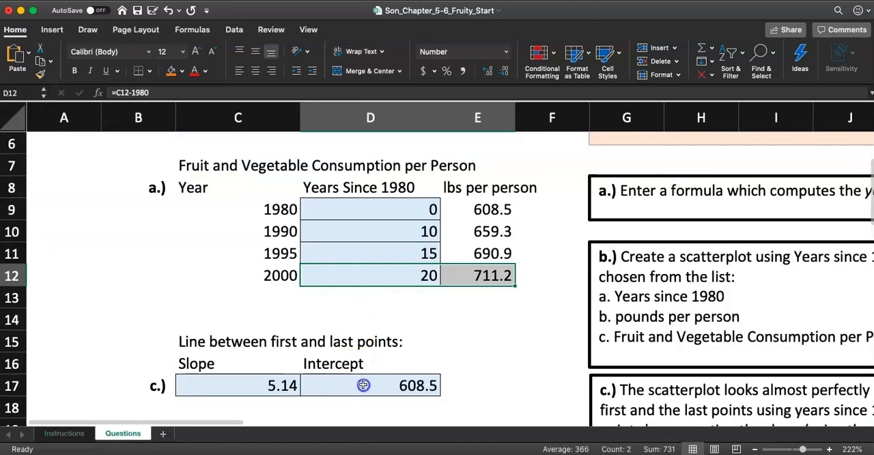
{"action": "left_click", "coordinate": [65, 432]}
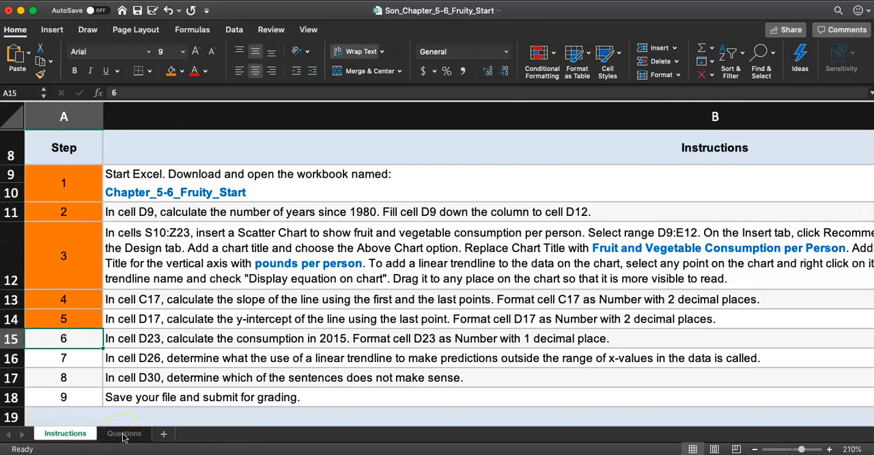
{"action": "left_click", "coordinate": [123, 433]}
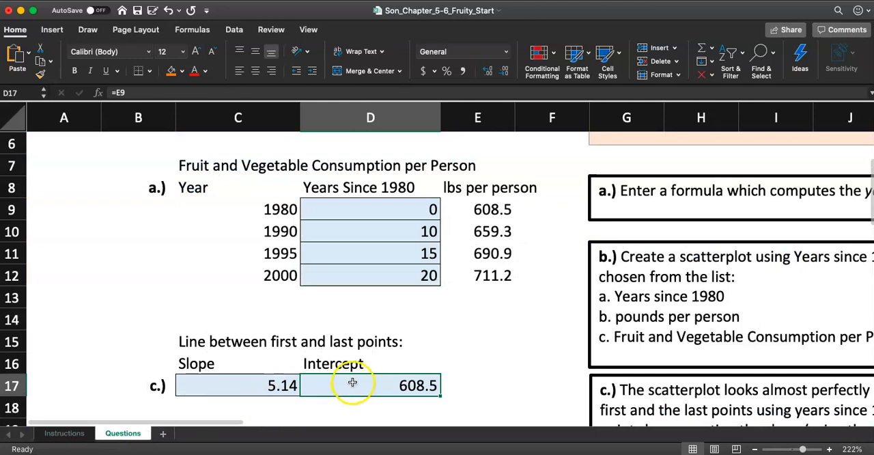
{"action": "left_click", "coordinate": [462, 52]}
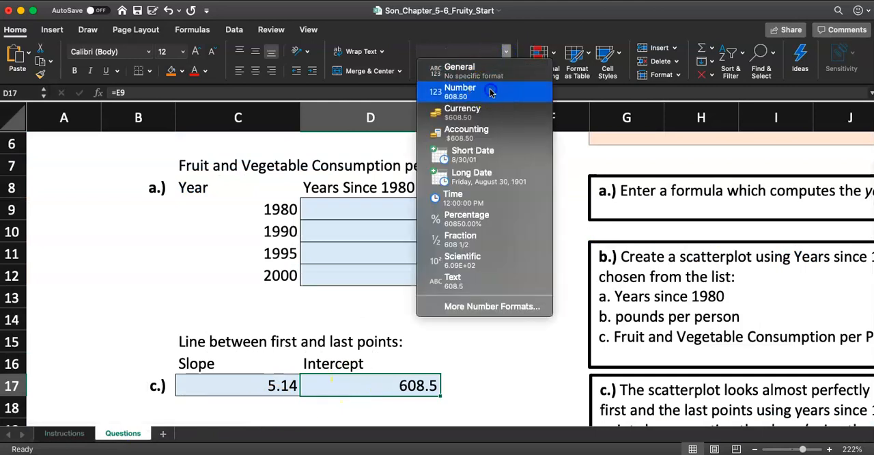
{"action": "left_click", "coordinate": [459, 89]}
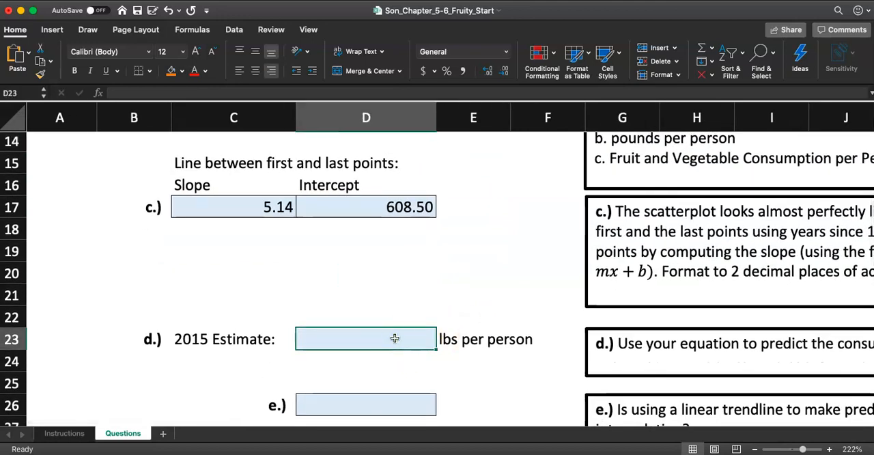
Step: Enter =C17*(2015-1980)+D17 in D23 and show the 788.2 estimate to one decimal place
{"action": "left_click", "coordinate": [260, 207]}
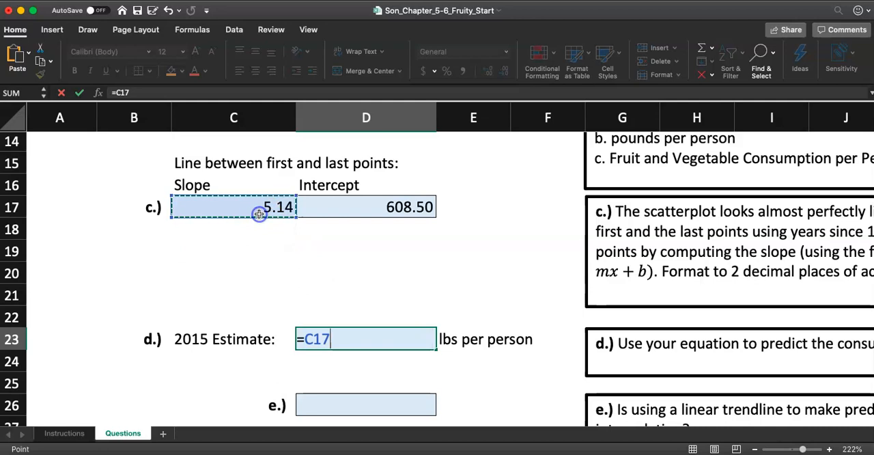
{"action": "type", "text": "*("}
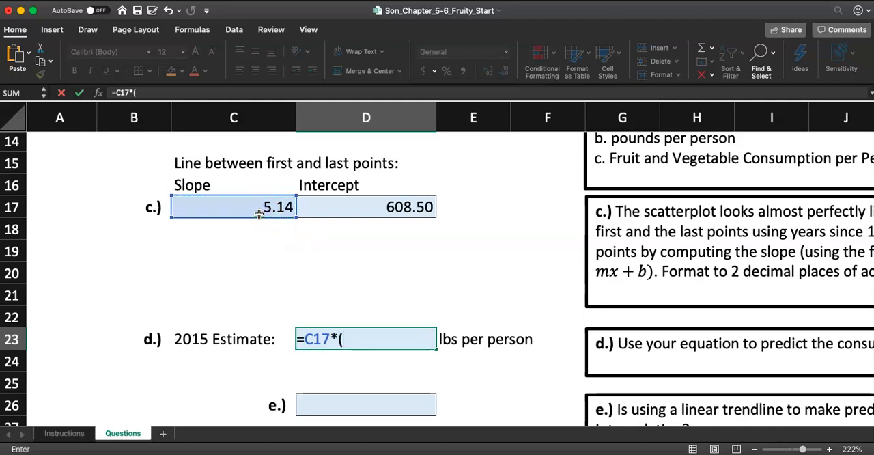
{"action": "type", "text": "2015-1980"}
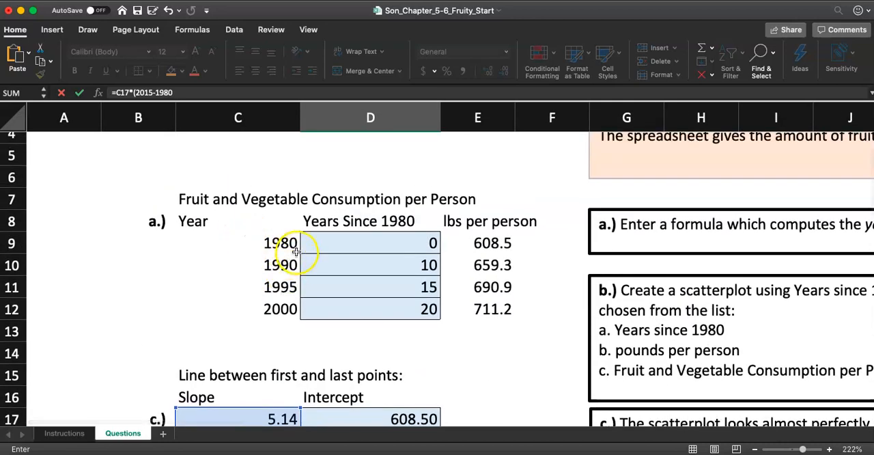
{"action": "scroll", "scroll_direction": "down", "scroll_amount": 3}
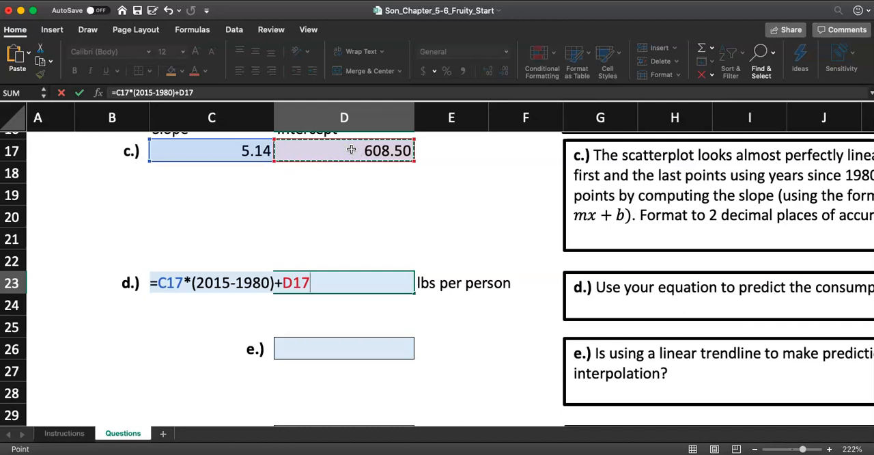
{"action": "scroll", "scroll_direction": "down", "scroll_amount": 3}
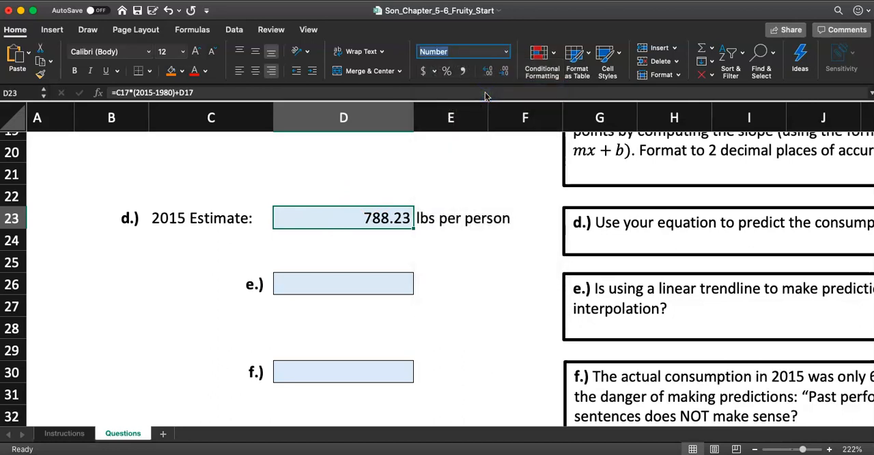
{"action": "left_click", "coordinate": [504, 71]}
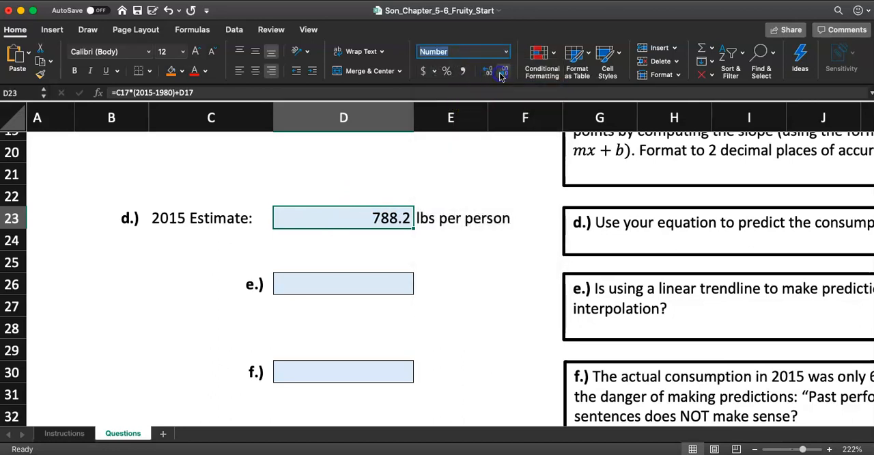
{"action": "left_click", "coordinate": [450, 173]}
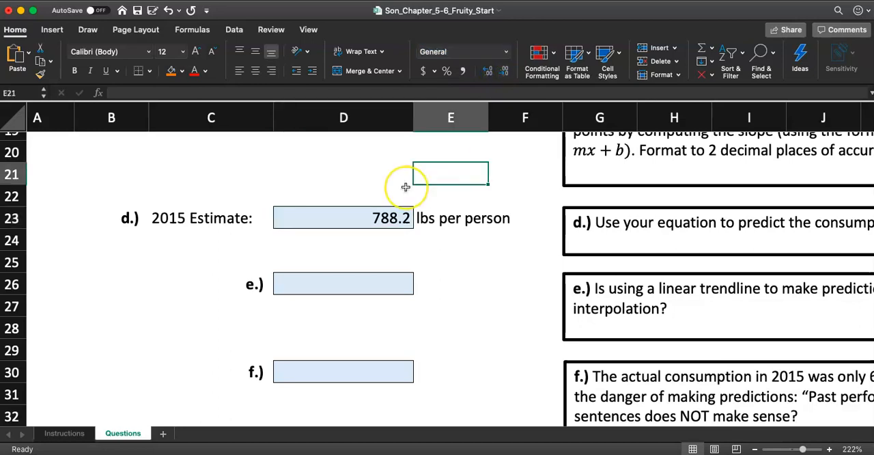
{"action": "left_click", "coordinate": [64, 433]}
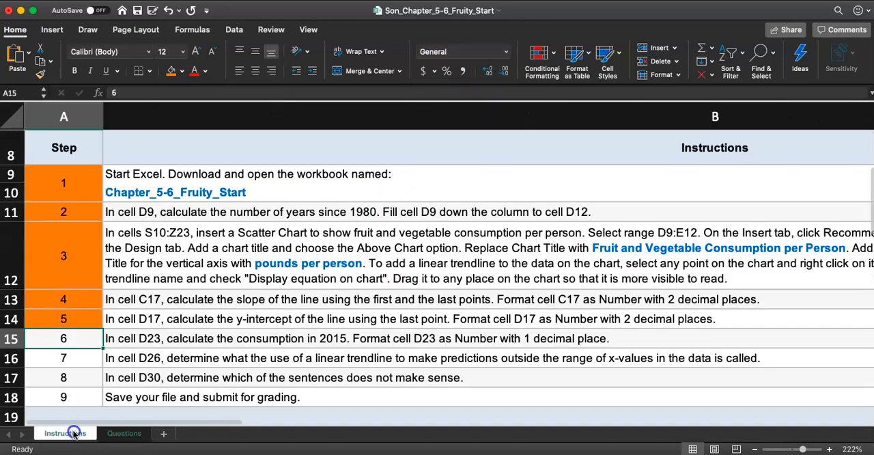
{"action": "left_click", "coordinate": [66, 433]}
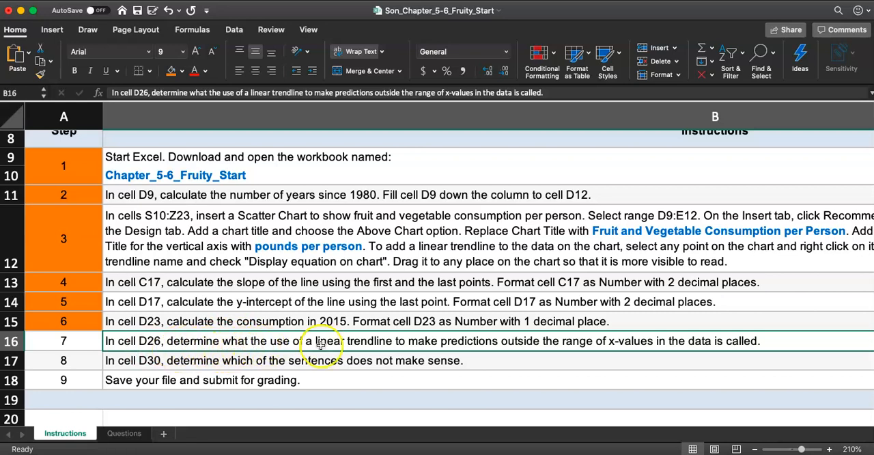
{"action": "mouse_move", "coordinate": [436, 349]}
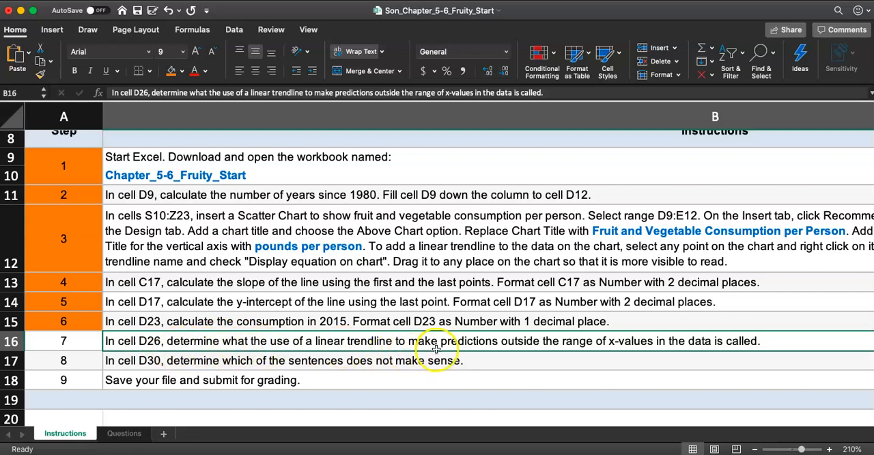
{"action": "mouse_move", "coordinate": [577, 348]}
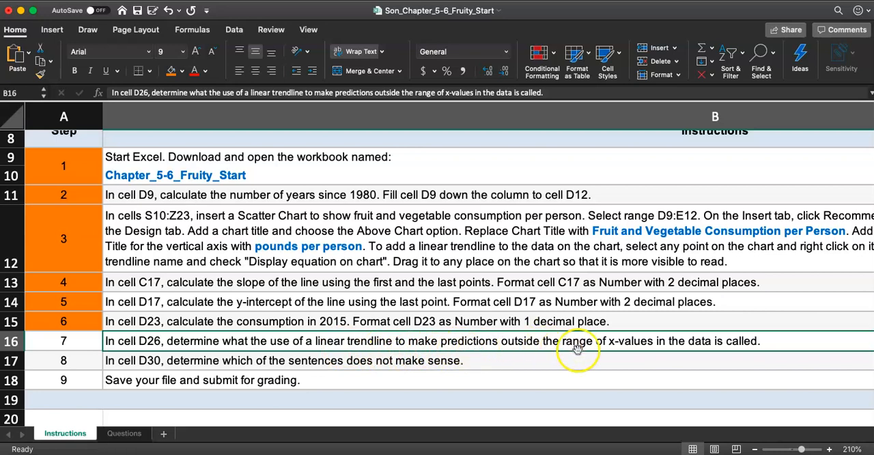
{"action": "mouse_move", "coordinate": [617, 352]}
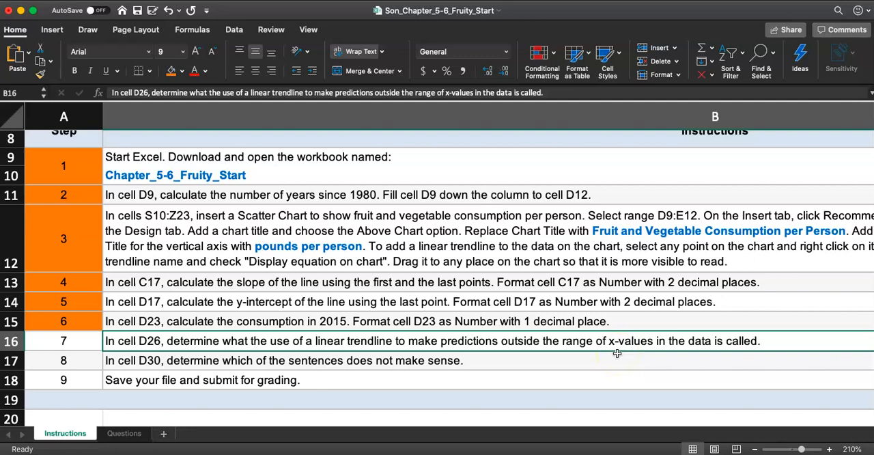
{"action": "left_click", "coordinate": [123, 433]}
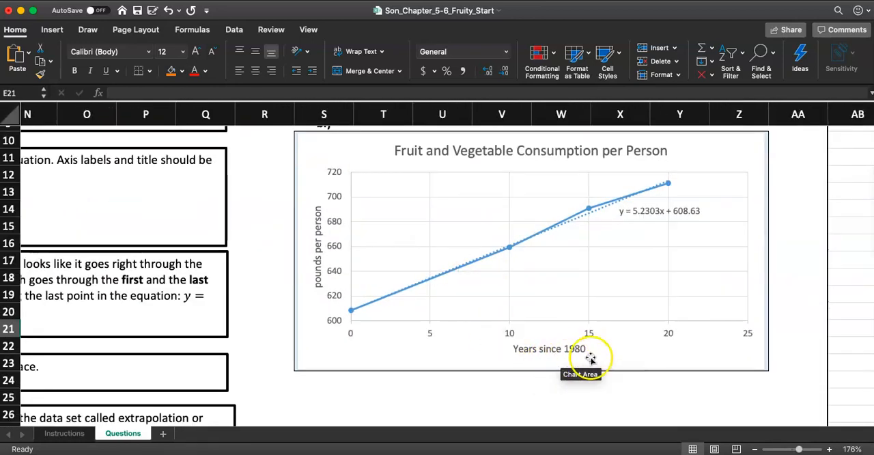
{"action": "mouse_move", "coordinate": [670, 335]}
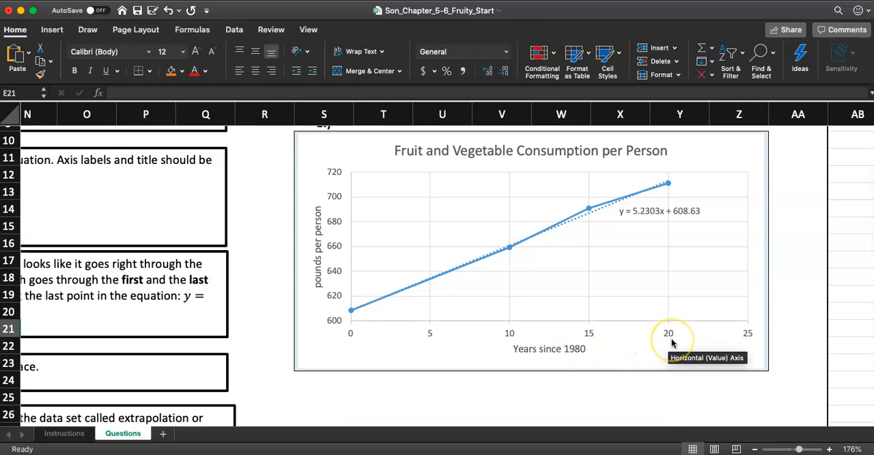
{"action": "mouse_move", "coordinate": [350, 336]}
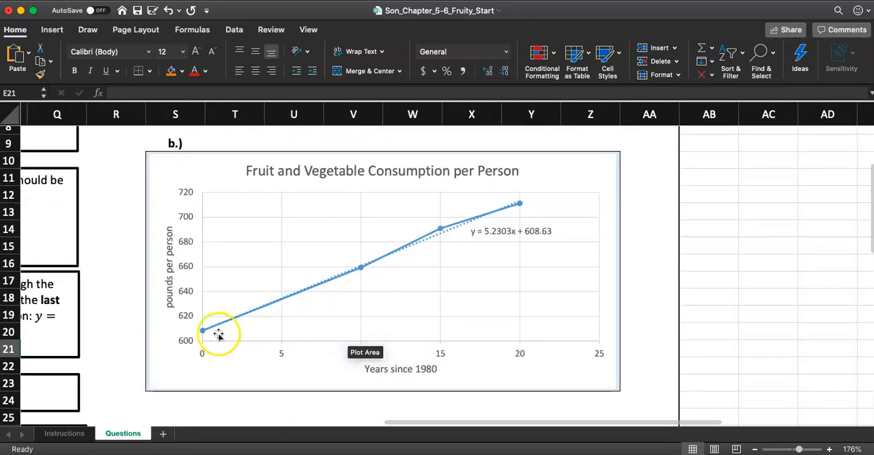
{"action": "mouse_move", "coordinate": [393, 258]}
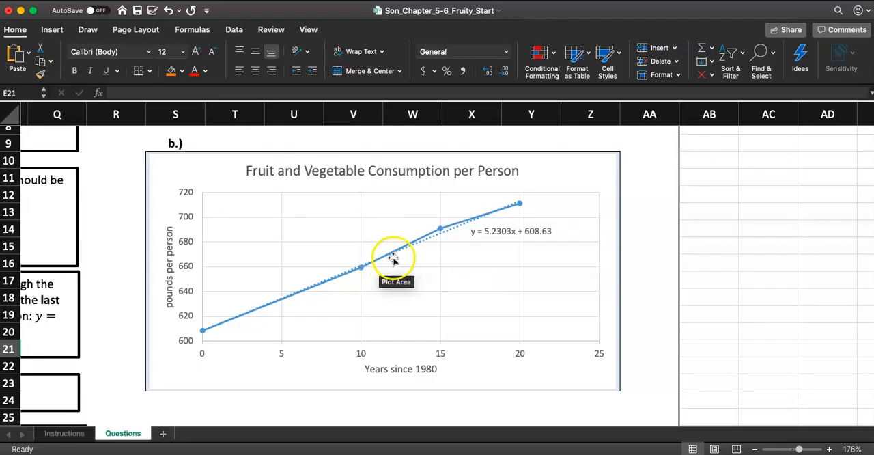
{"action": "mouse_move", "coordinate": [453, 230]}
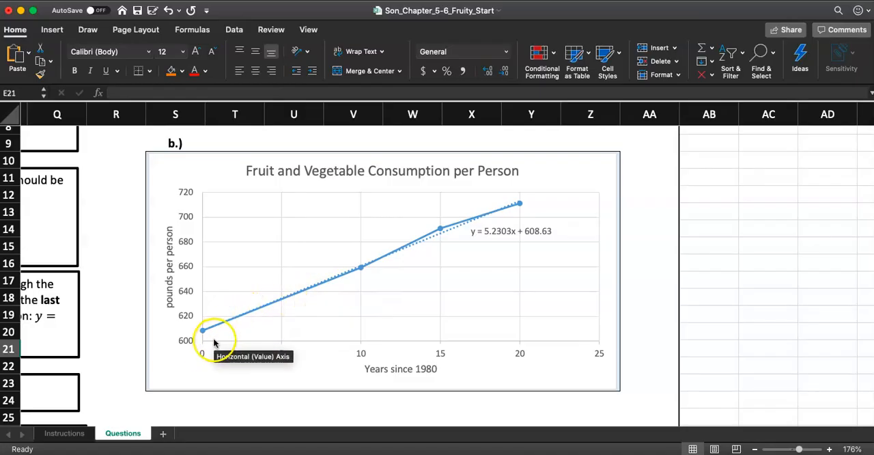
{"action": "mouse_move", "coordinate": [521, 339]}
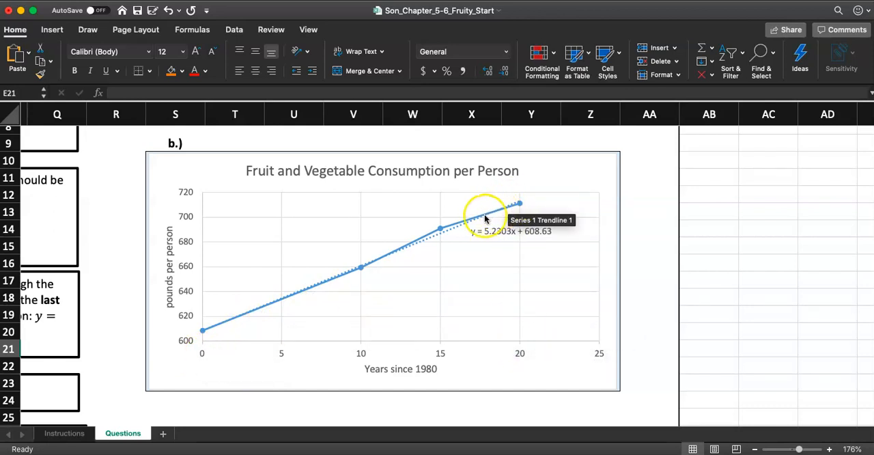
{"action": "mouse_move", "coordinate": [276, 303]}
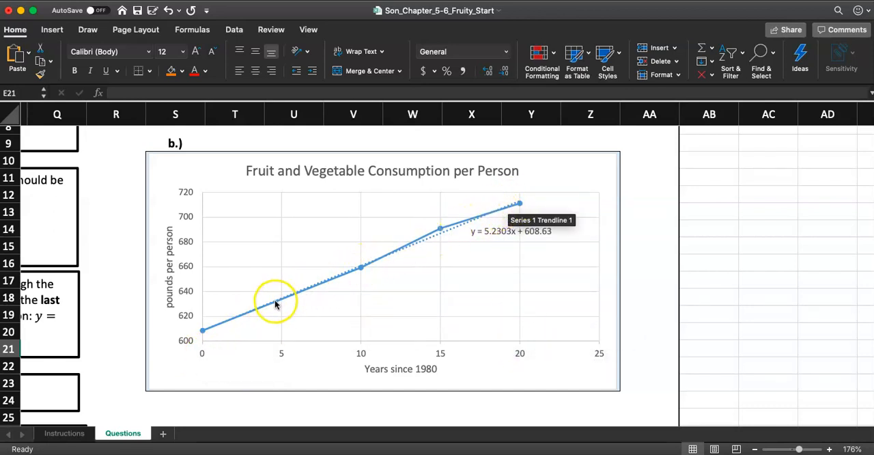
{"action": "mouse_move", "coordinate": [286, 303]}
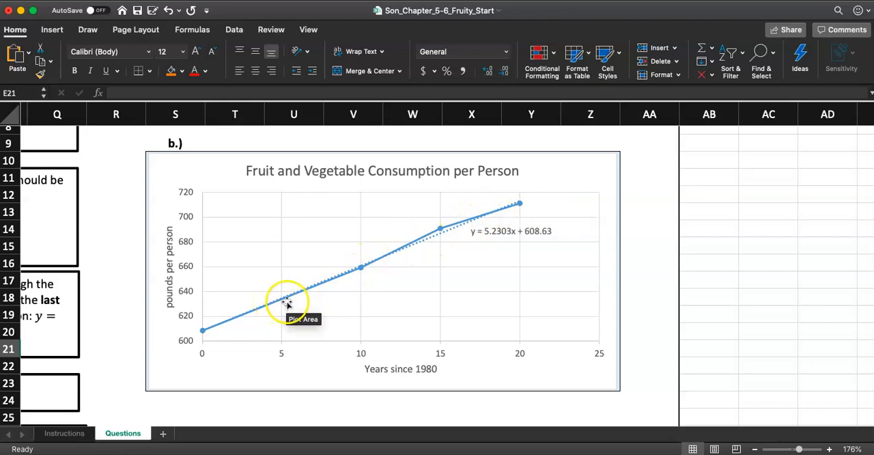
{"action": "mouse_move", "coordinate": [293, 295]}
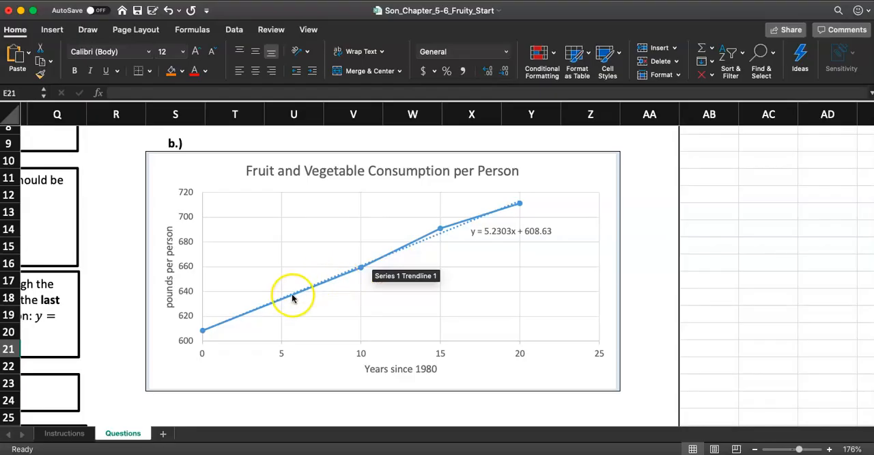
{"action": "mouse_move", "coordinate": [502, 210]}
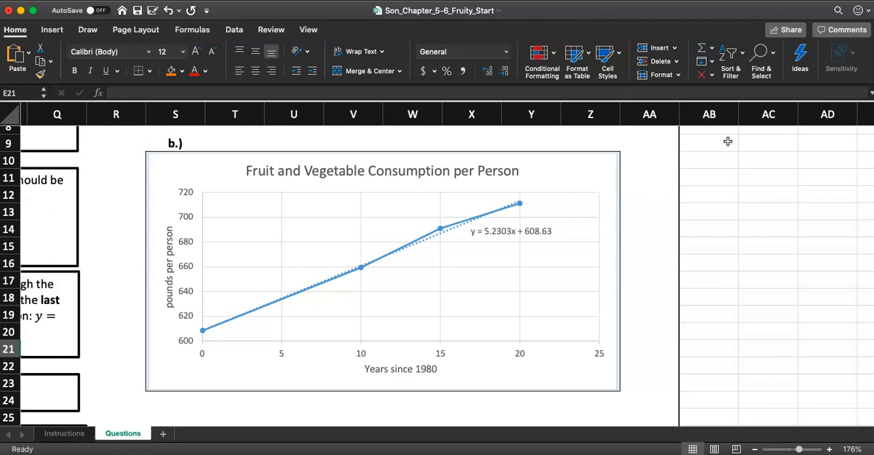
{"action": "mouse_move", "coordinate": [784, 196]}
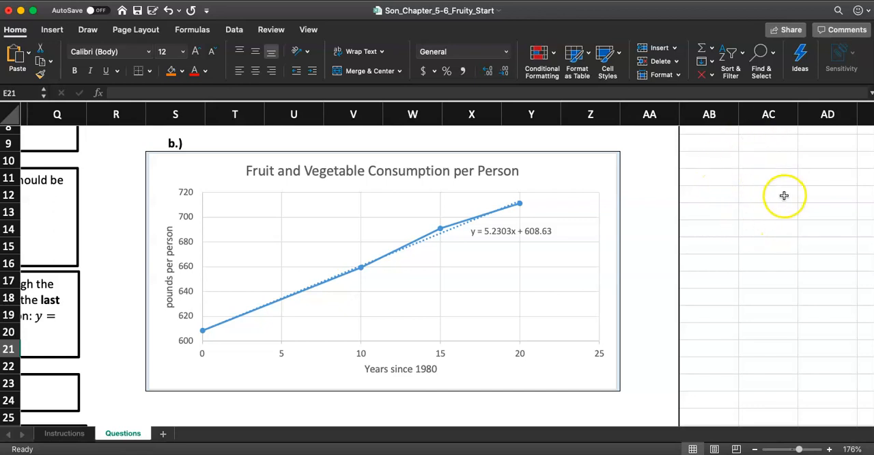
{"action": "scroll", "scroll_direction": "down", "scroll_amount": 3}
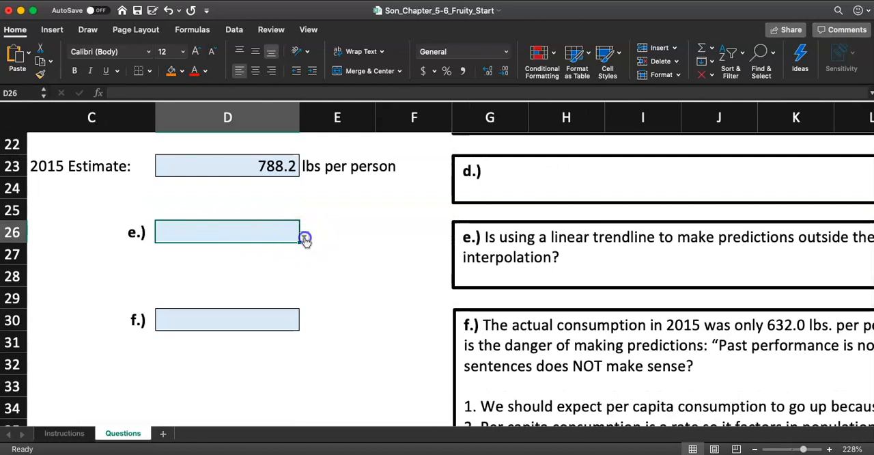
Step: From the Week 12 module, open the Excel Homework 5.3 (Fruity) Google Slides link in a new window
{"action": "left_click", "coordinate": [303, 238]}
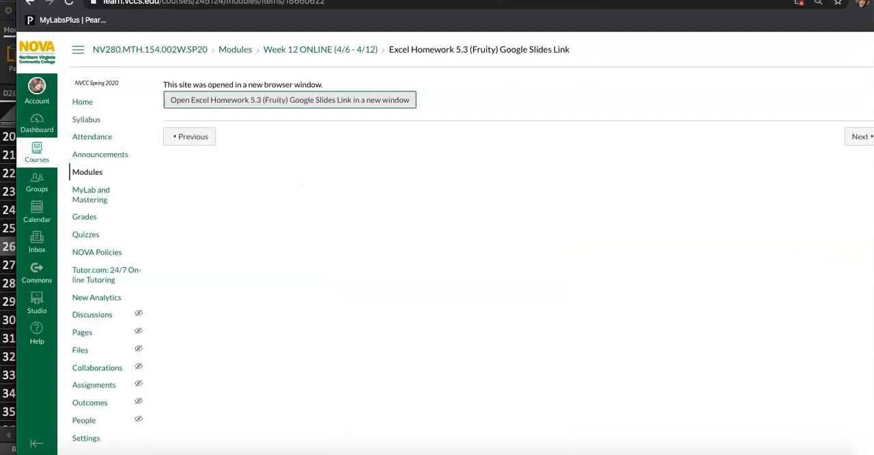
{"action": "left_click", "coordinate": [87, 172]}
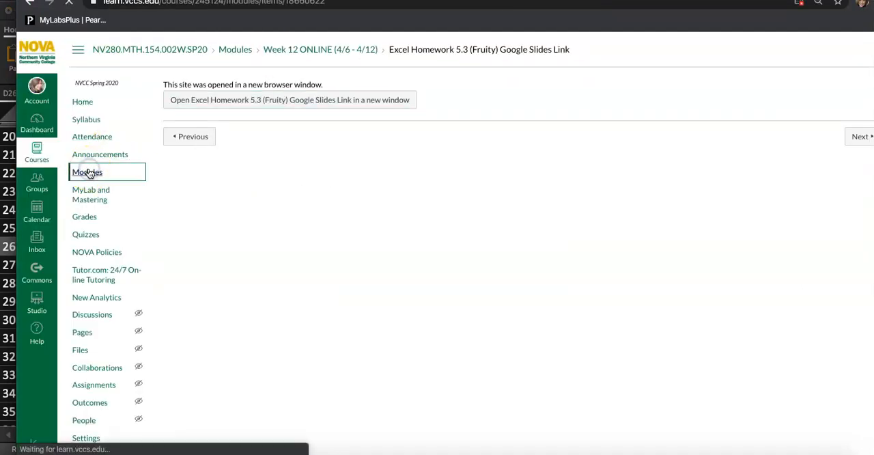
{"action": "left_click", "coordinate": [88, 172]}
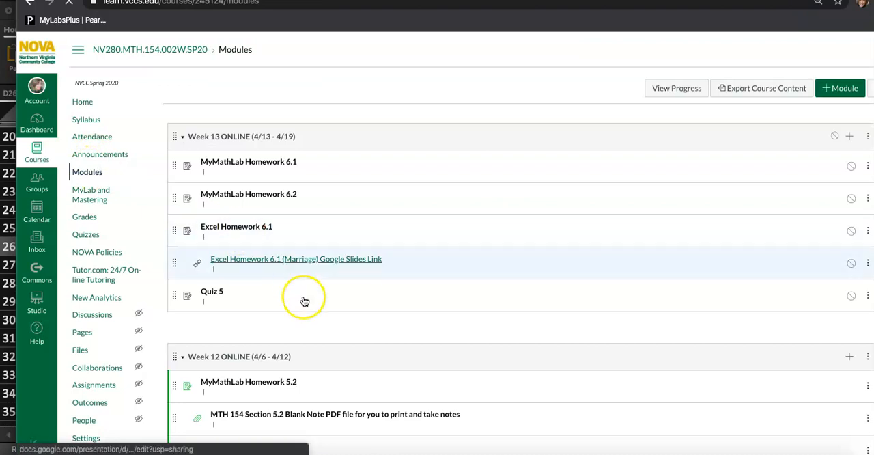
{"action": "scroll", "scroll_direction": "down", "scroll_amount": 3}
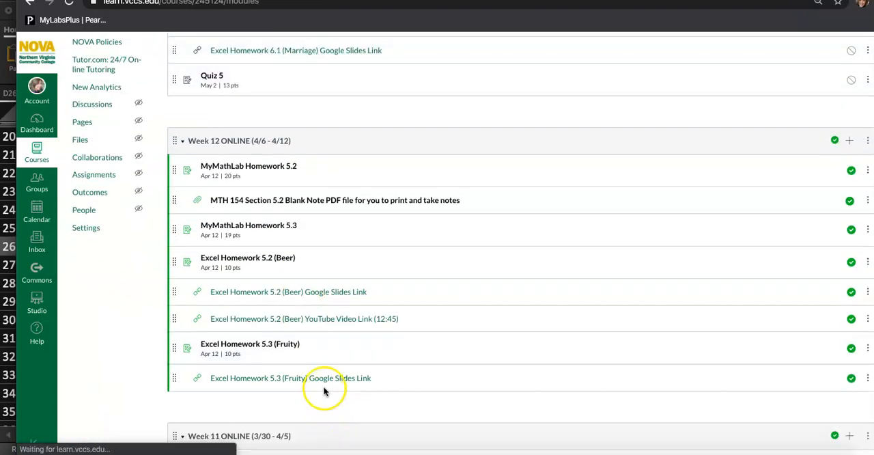
{"action": "left_click", "coordinate": [287, 377]}
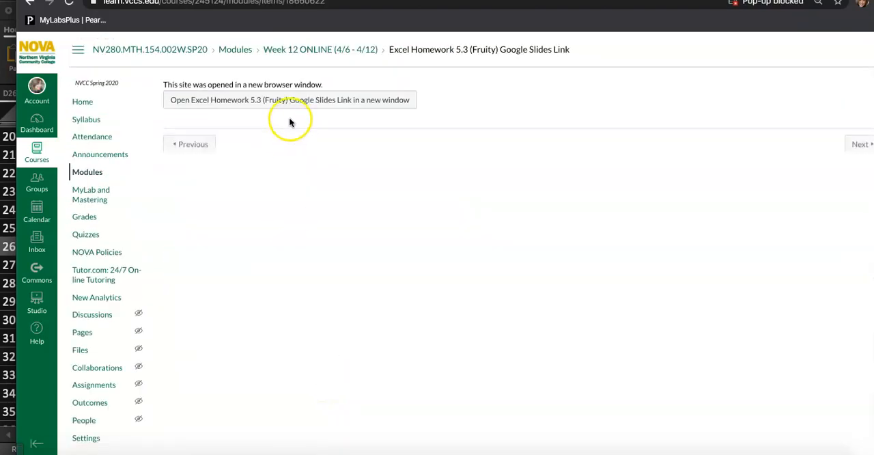
{"action": "left_click", "coordinate": [289, 100]}
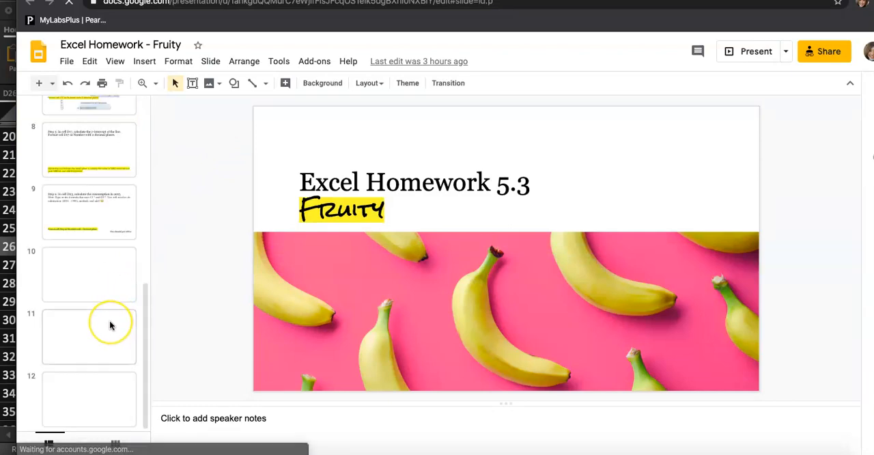
Step: Show slide 10 with the step 7 guidance and play its interpolation-versus-extrapolation video
{"action": "left_click", "coordinate": [89, 274]}
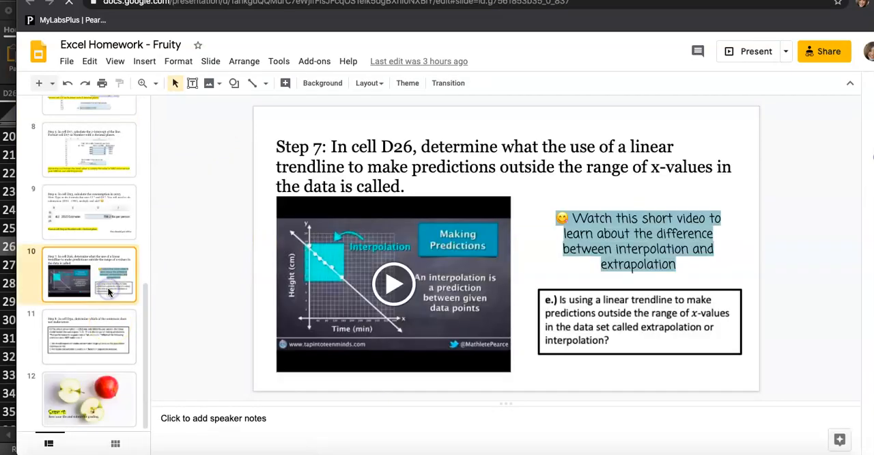
{"action": "left_click", "coordinate": [393, 284]}
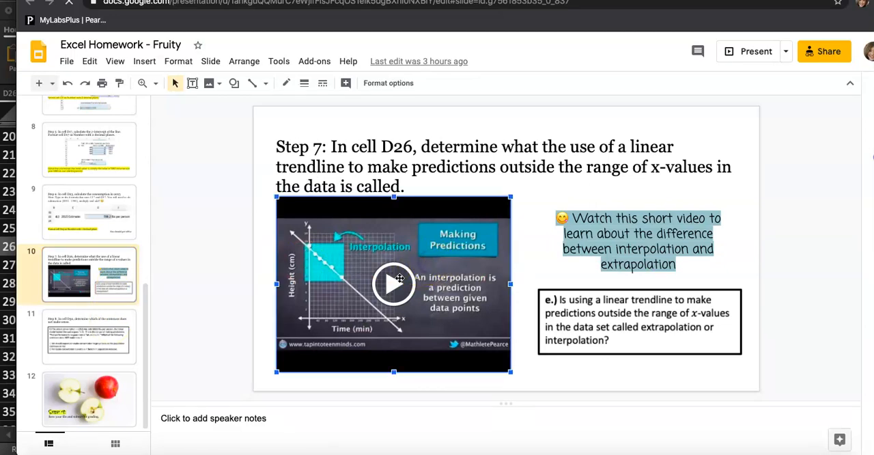
{"action": "mouse_move", "coordinate": [395, 286]}
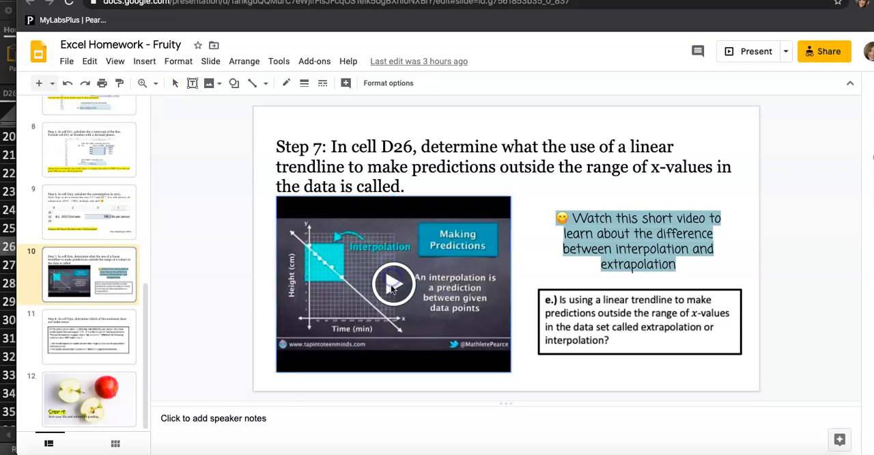
{"action": "left_click", "coordinate": [394, 284]}
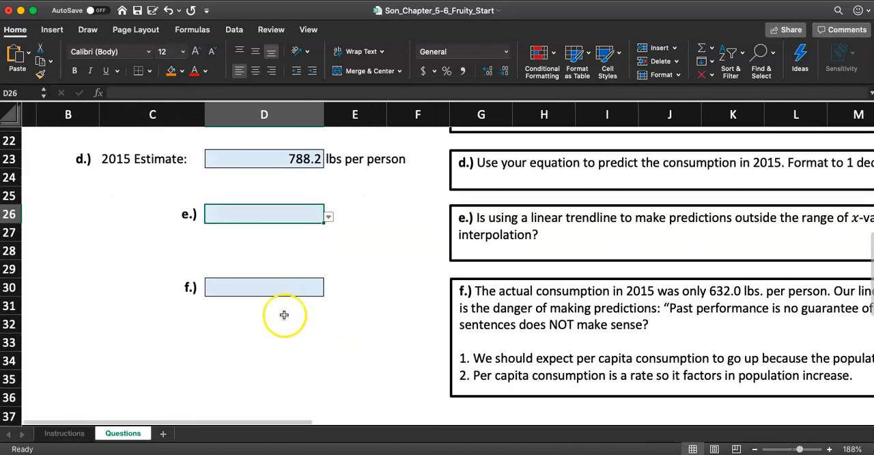
Step: Read the step 8 instruction row and return to the Questions sheet
{"action": "left_click", "coordinate": [66, 433]}
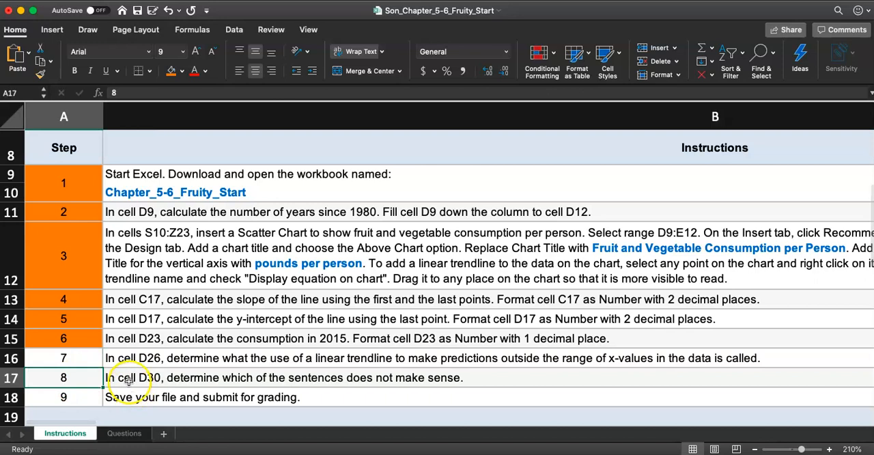
{"action": "left_click", "coordinate": [274, 377]}
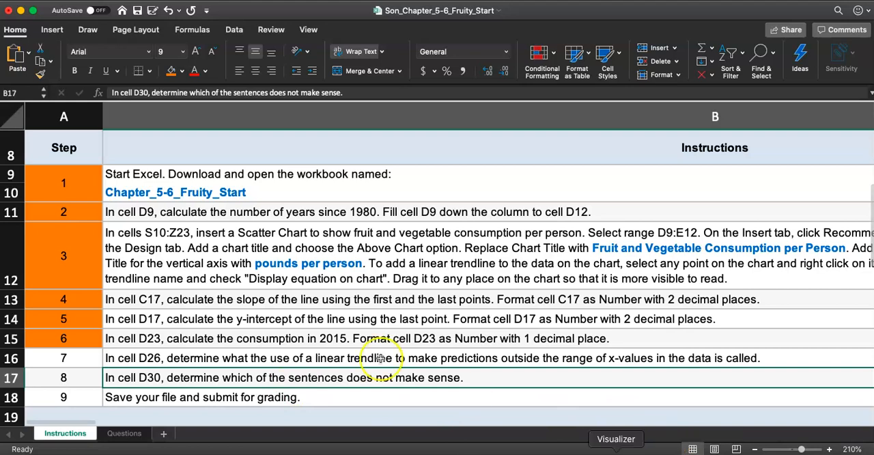
{"action": "left_click", "coordinate": [123, 433]}
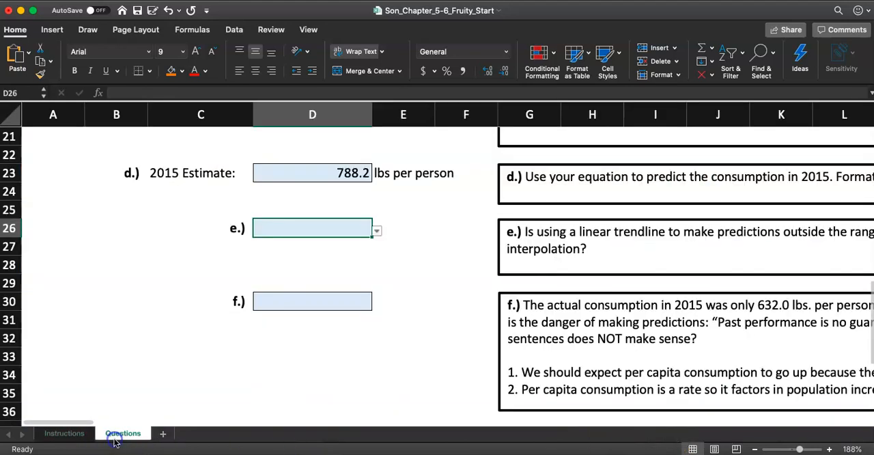
{"action": "scroll", "scroll_direction": "right", "scroll_amount": 3}
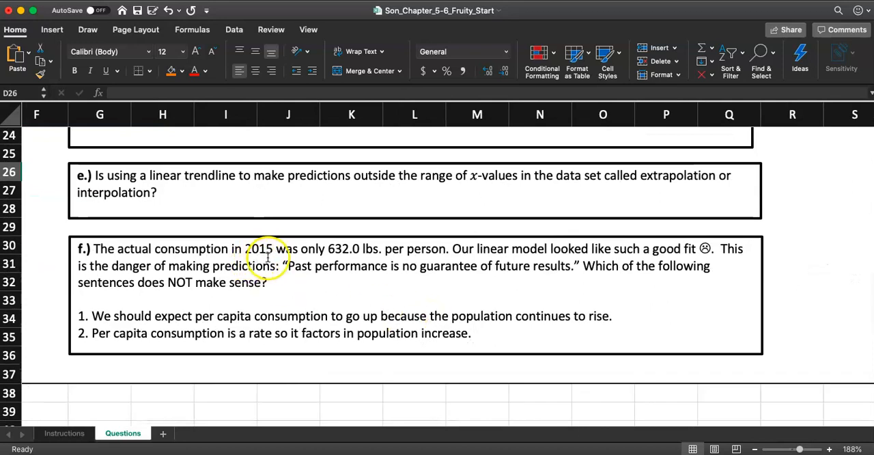
{"action": "mouse_move", "coordinate": [334, 258]}
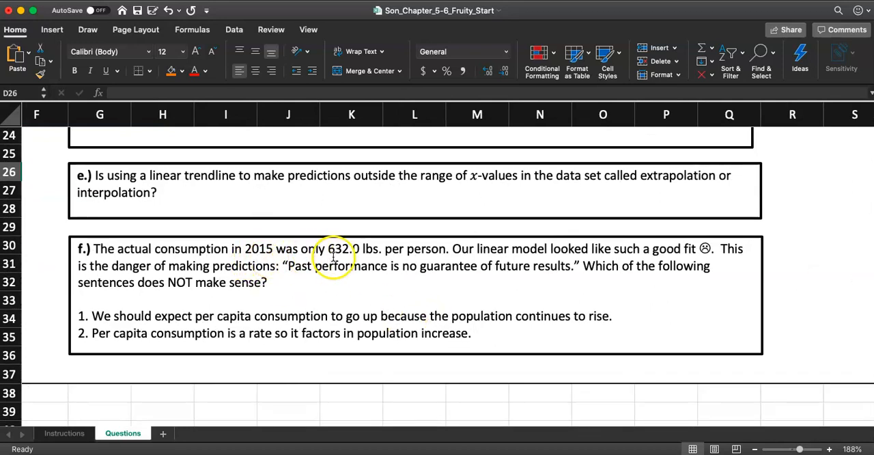
{"action": "mouse_move", "coordinate": [412, 259]}
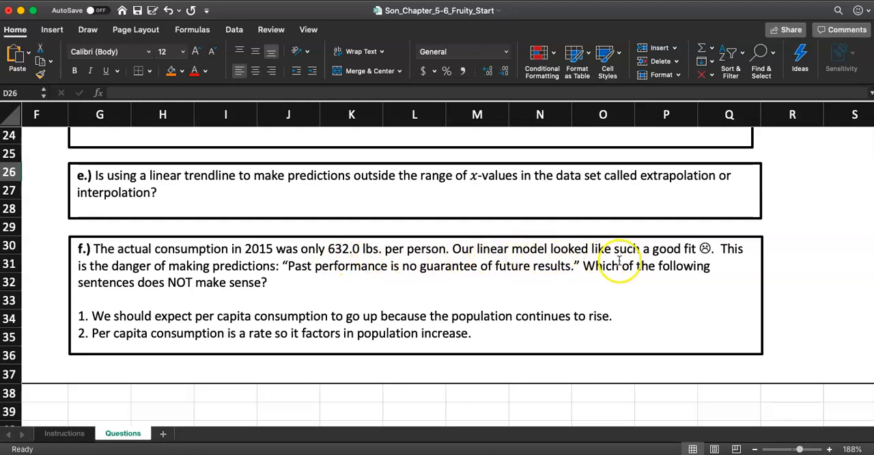
{"action": "mouse_move", "coordinate": [700, 263]}
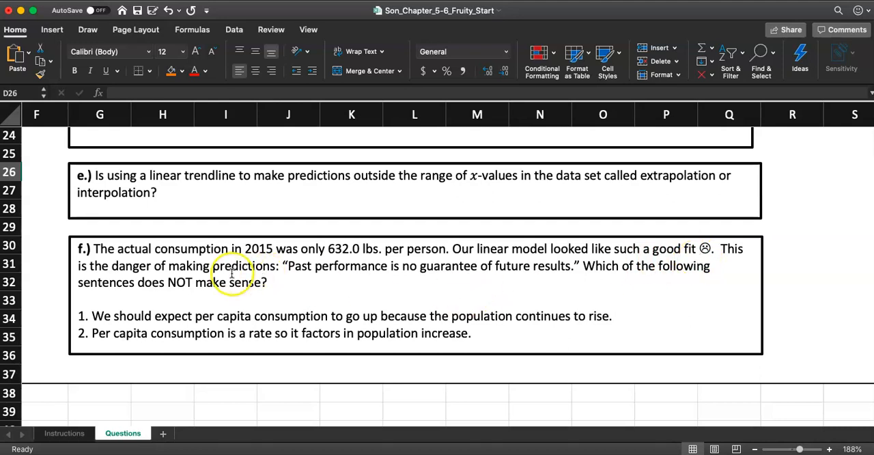
{"action": "mouse_move", "coordinate": [375, 268]}
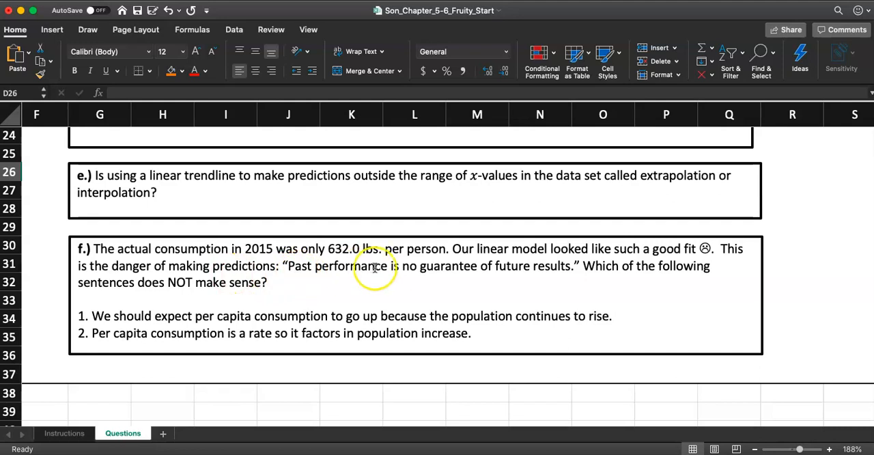
{"action": "mouse_move", "coordinate": [519, 268]}
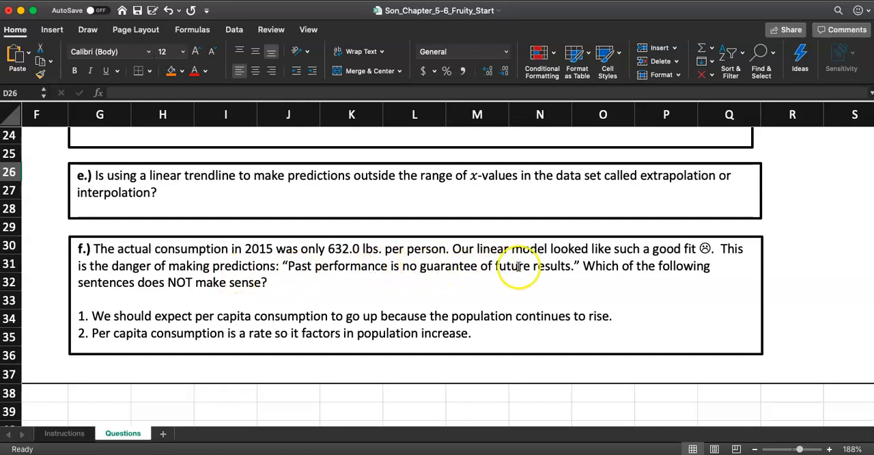
{"action": "mouse_move", "coordinate": [598, 266]}
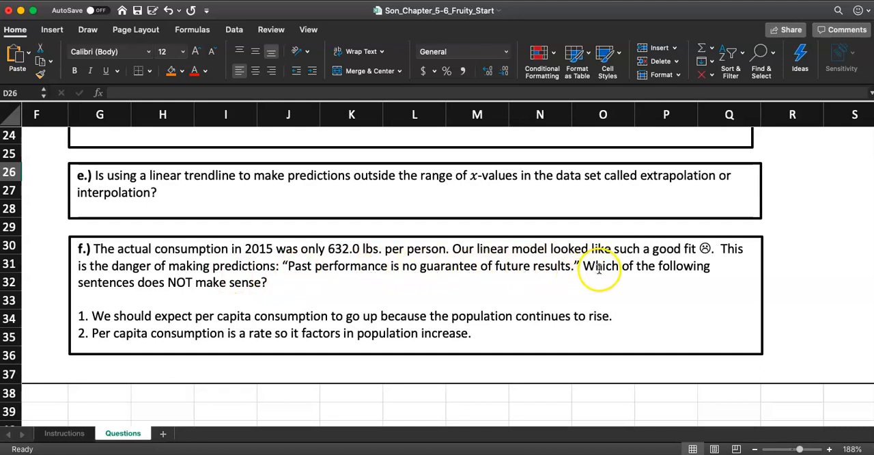
{"action": "mouse_move", "coordinate": [191, 281]}
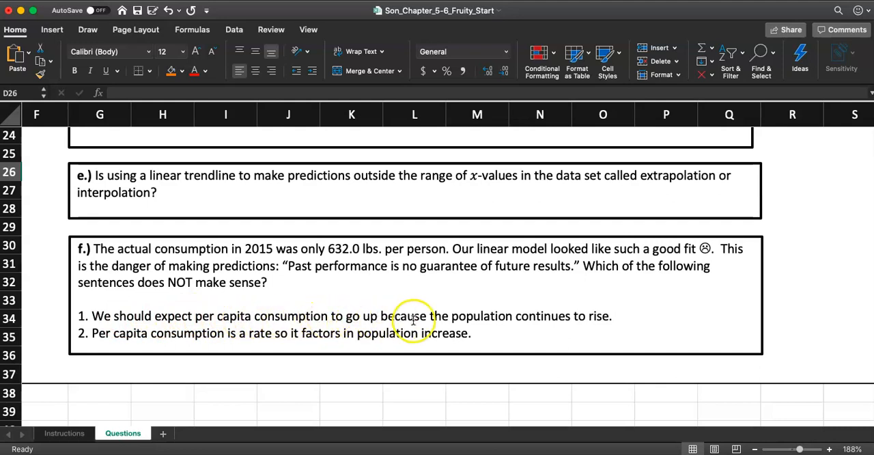
{"action": "mouse_move", "coordinate": [596, 321]}
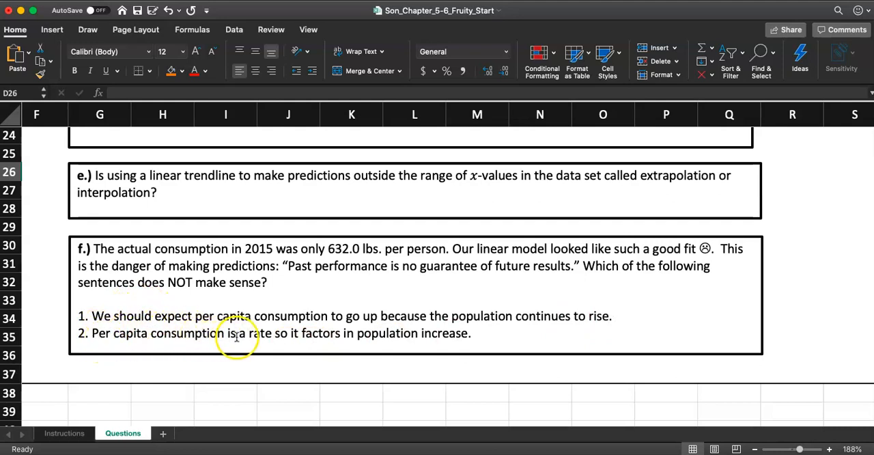
{"action": "mouse_move", "coordinate": [295, 336]}
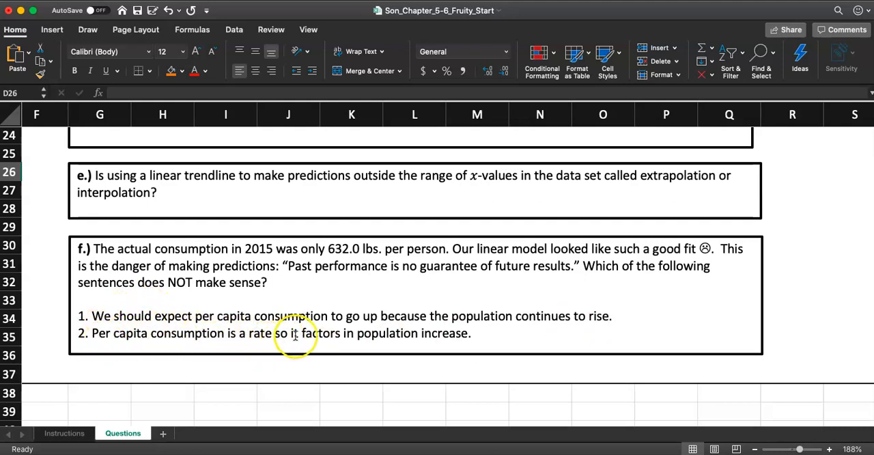
{"action": "mouse_move", "coordinate": [415, 335]}
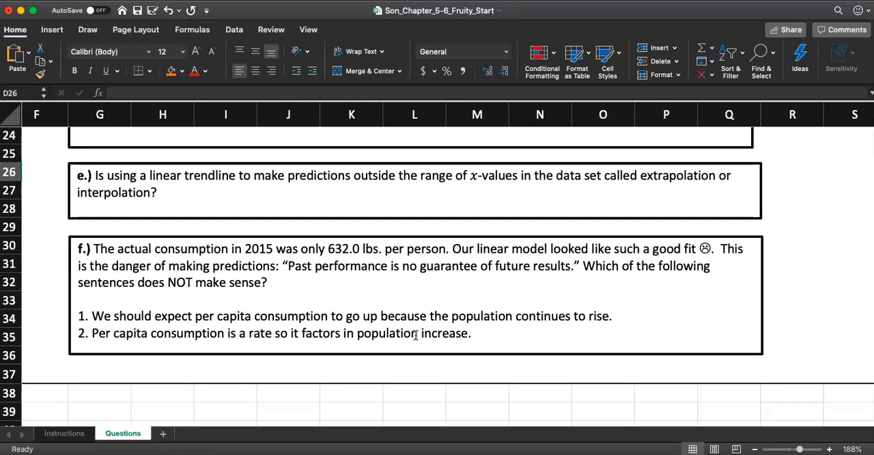
{"action": "mouse_move", "coordinate": [354, 301]}
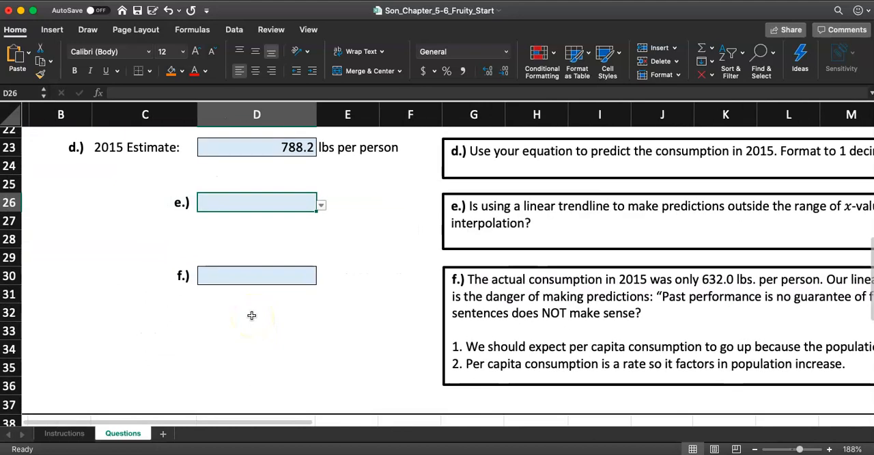
Step: Switch to the Instructions sheet to confirm steps 7 and 8 are shaded green
{"action": "left_click", "coordinate": [65, 433]}
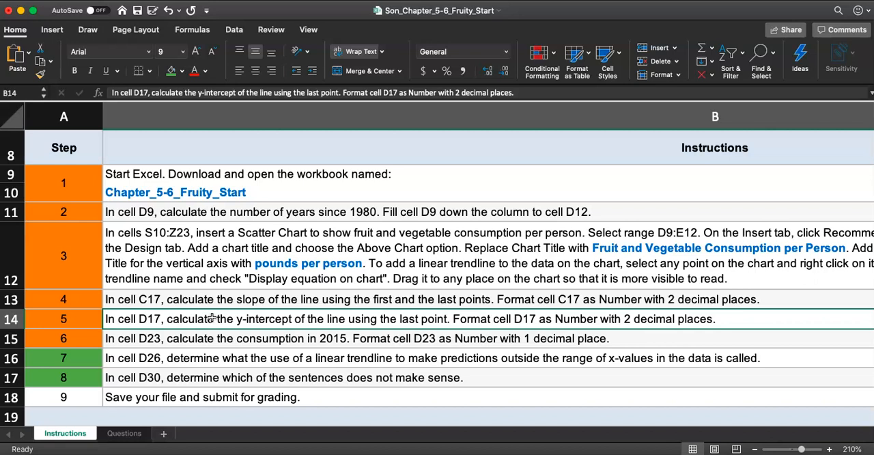
{"action": "mouse_move", "coordinate": [38, 7]}
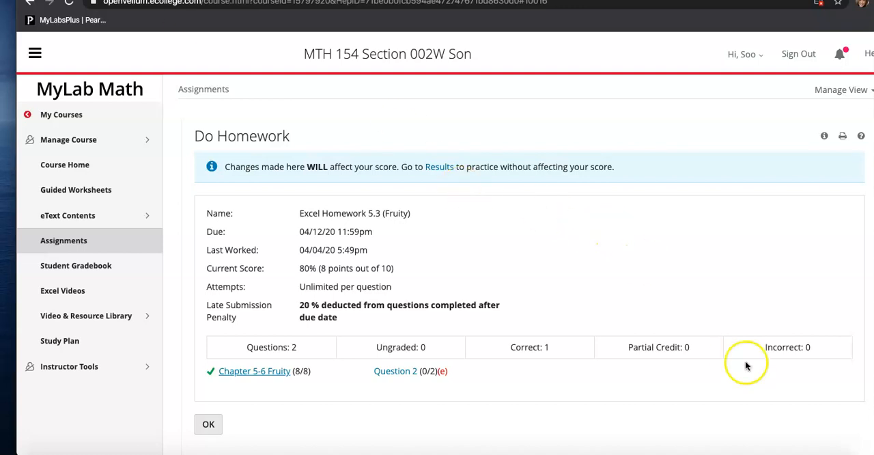
{"action": "mouse_move", "coordinate": [686, 410]}
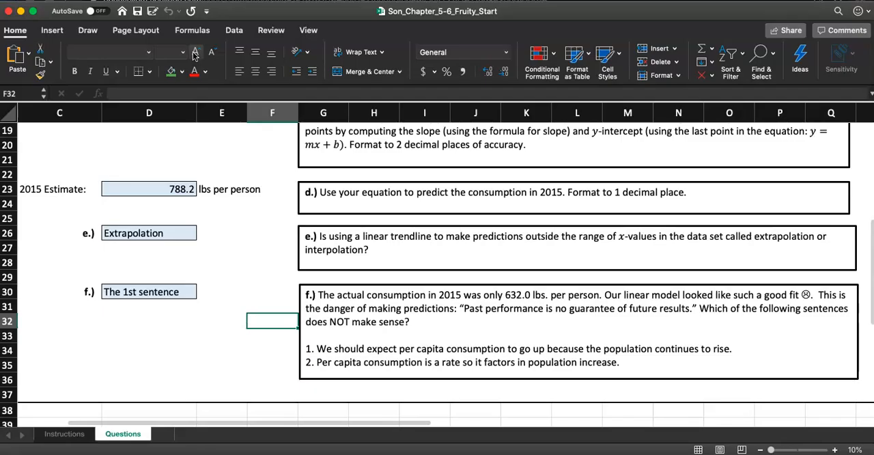
Step: Switch to the Instructions sheet and check the completed step 7 row
{"action": "left_click", "coordinate": [64, 435]}
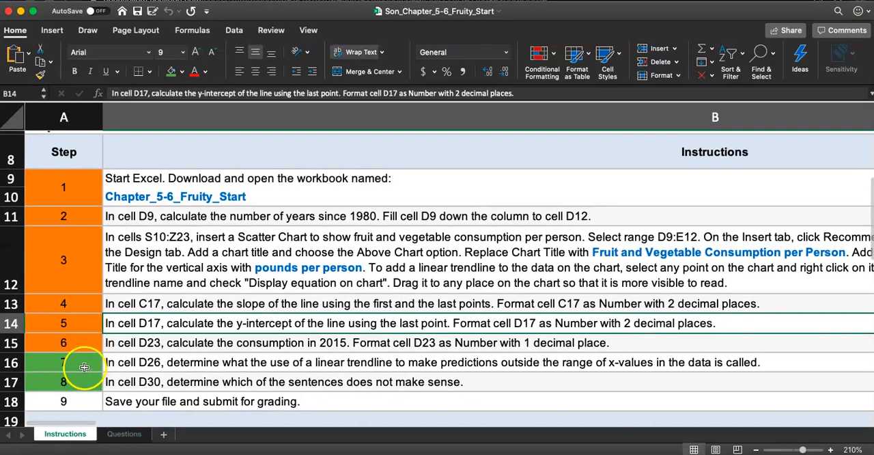
{"action": "left_click", "coordinate": [82, 381]}
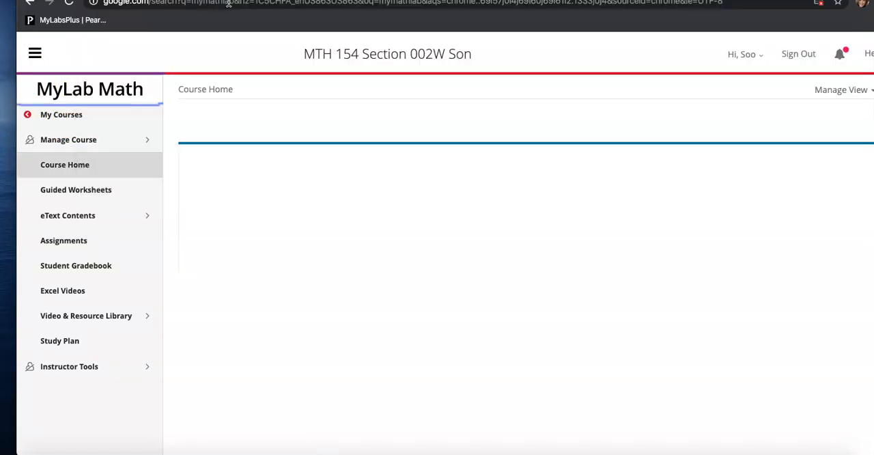
Step: Open the MyLab Math | Pearson search result and sign in to the Pearson account
{"action": "left_click", "coordinate": [186, 186]}
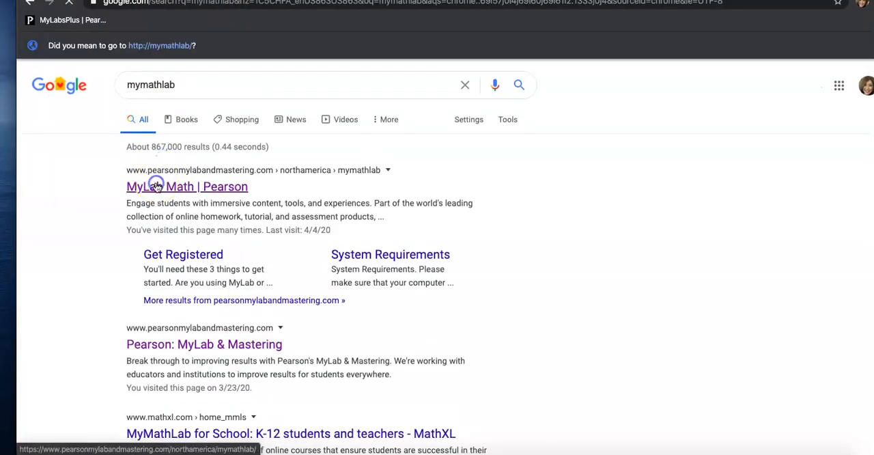
{"action": "left_click", "coordinate": [185, 186]}
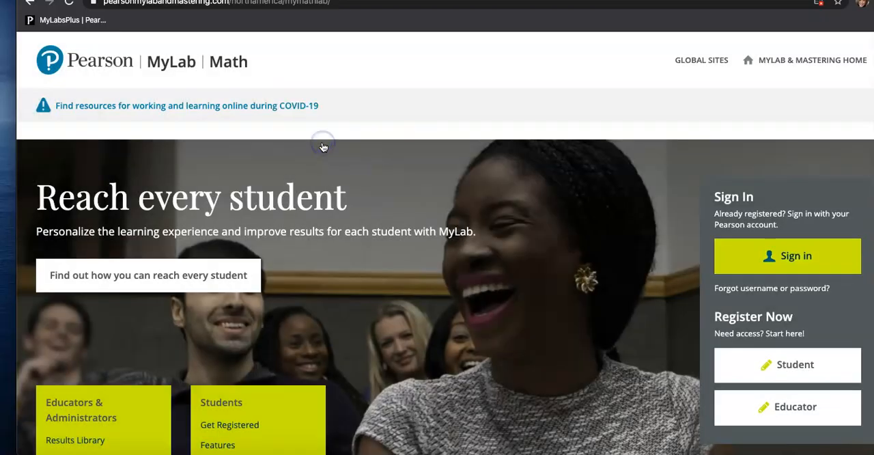
{"action": "left_click", "coordinate": [787, 256]}
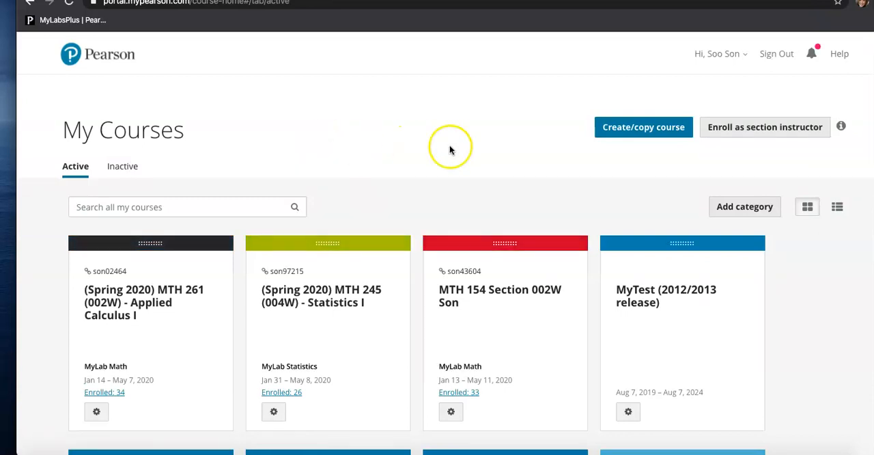
{"action": "mouse_move", "coordinate": [481, 155]}
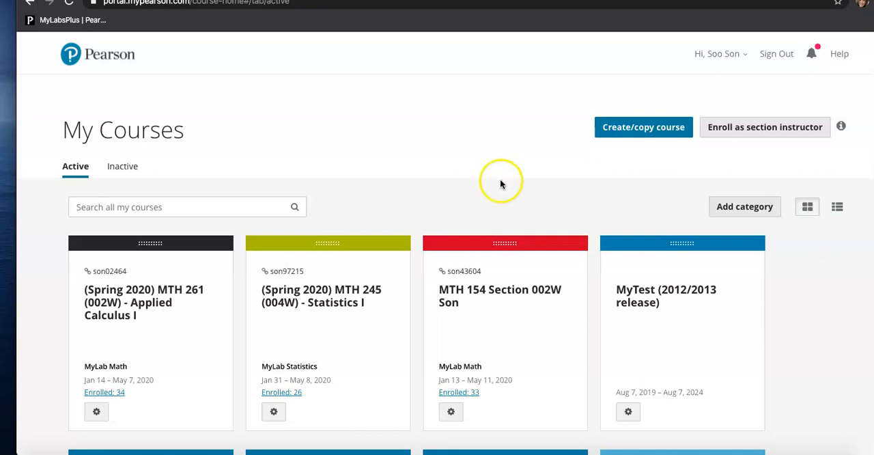
Step: Open the MTH 154 Section 002W course and dismiss the pop-up blocker notice
{"action": "scroll", "scroll_direction": "down", "scroll_amount": 3}
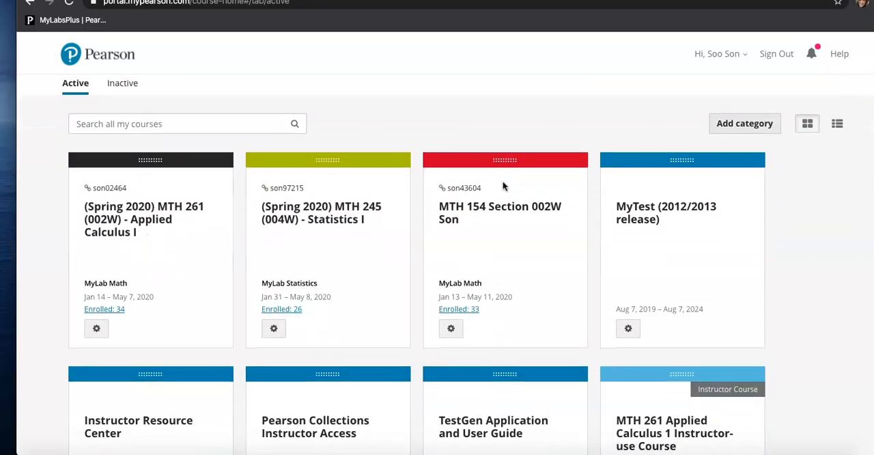
{"action": "left_click", "coordinate": [500, 214]}
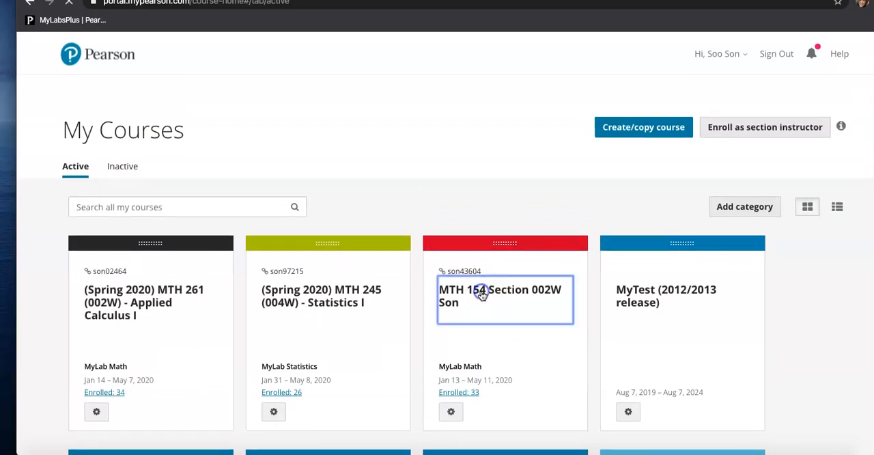
{"action": "left_click", "coordinate": [500, 295]}
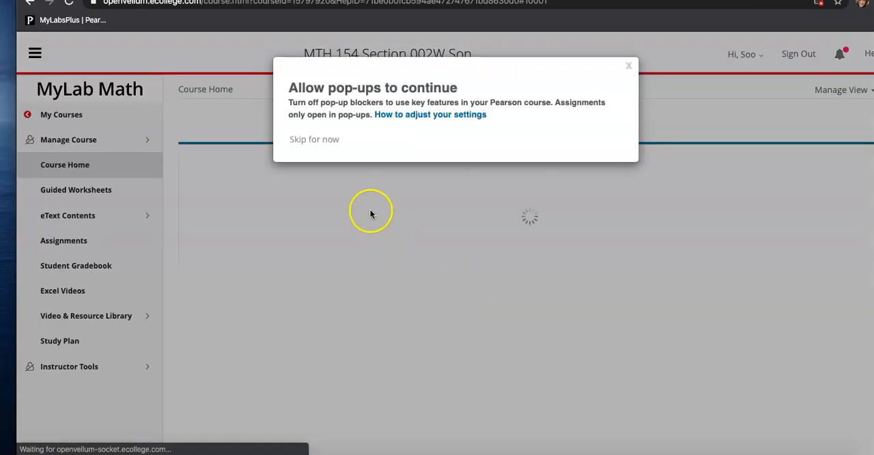
{"action": "left_click", "coordinate": [314, 139]}
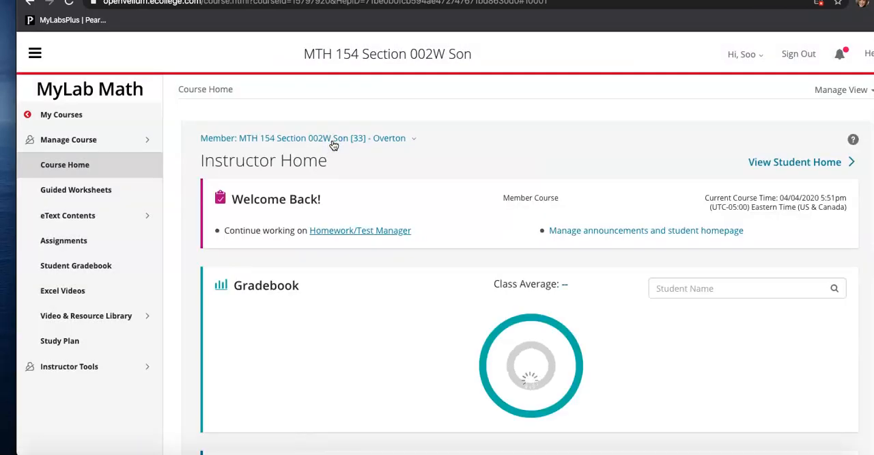